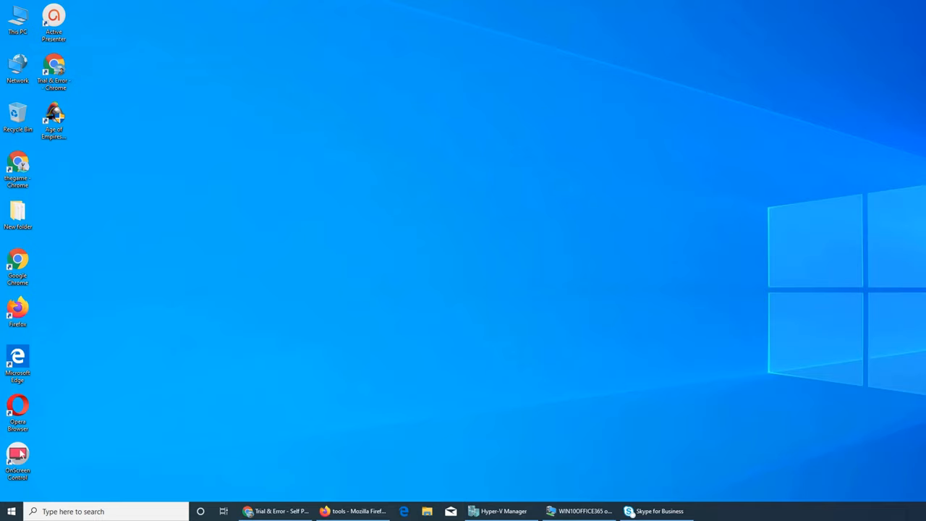
pyautogui.moveTo(441, 233)
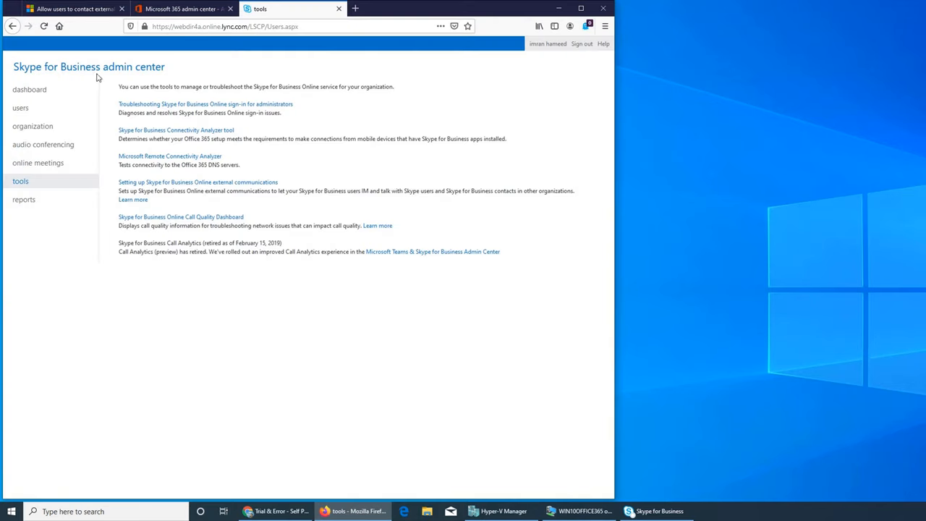
pyautogui.moveTo(87, 70)
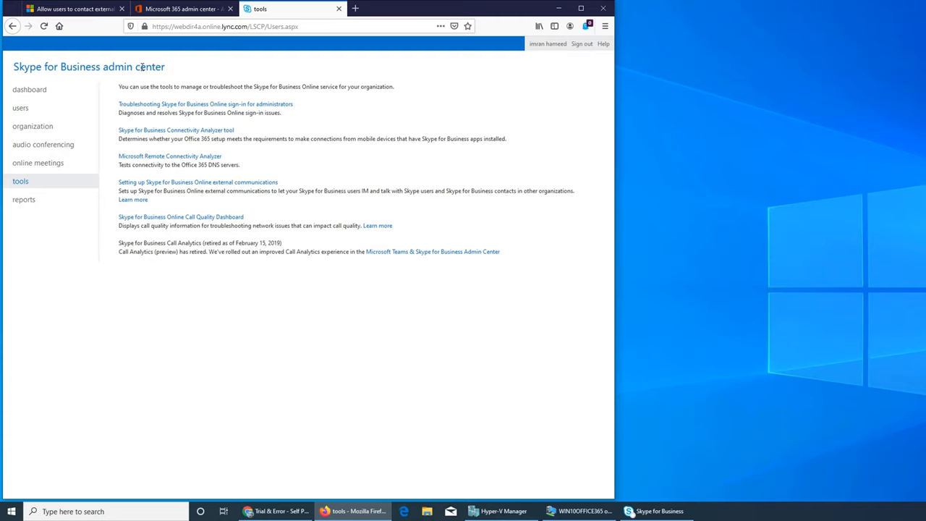
# - Hide the admin center browser and bring up the VM showing Skype for Business Basic
pyautogui.click(558, 8)
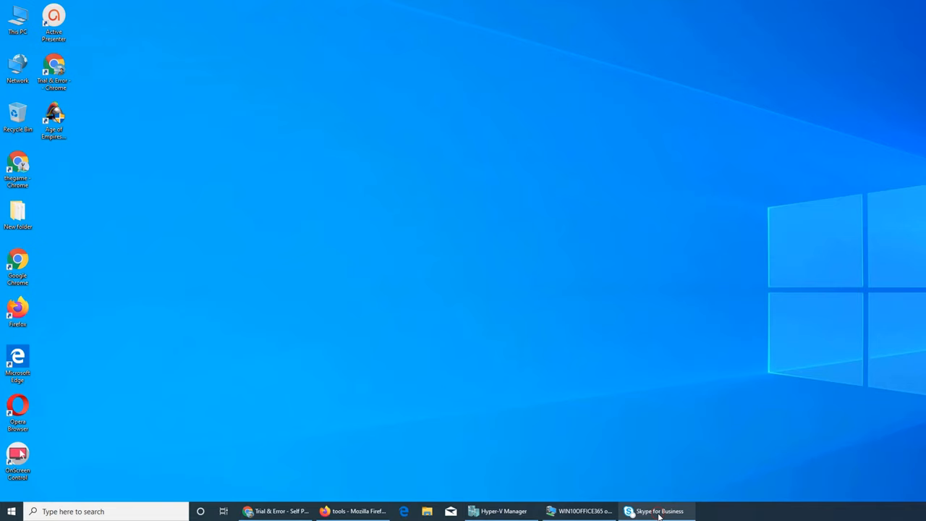
pyautogui.click(655, 510)
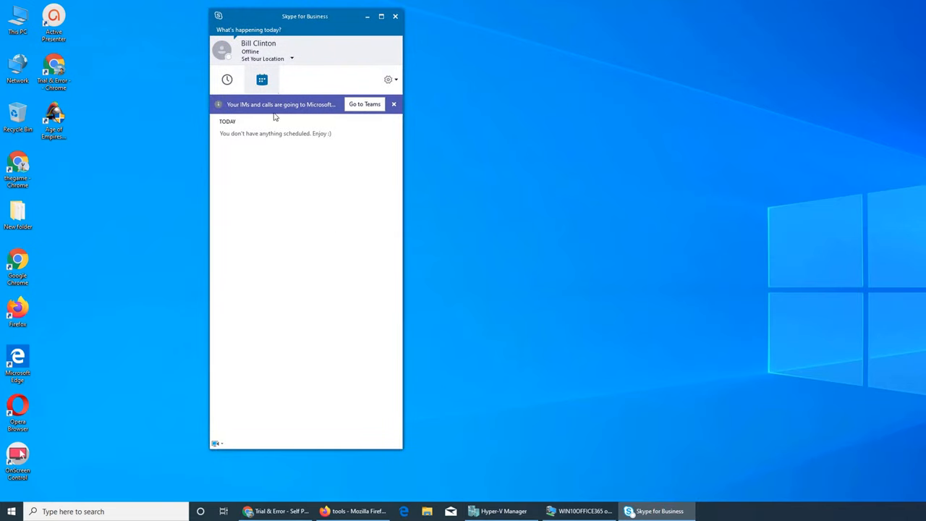
pyautogui.rightClick(579, 510)
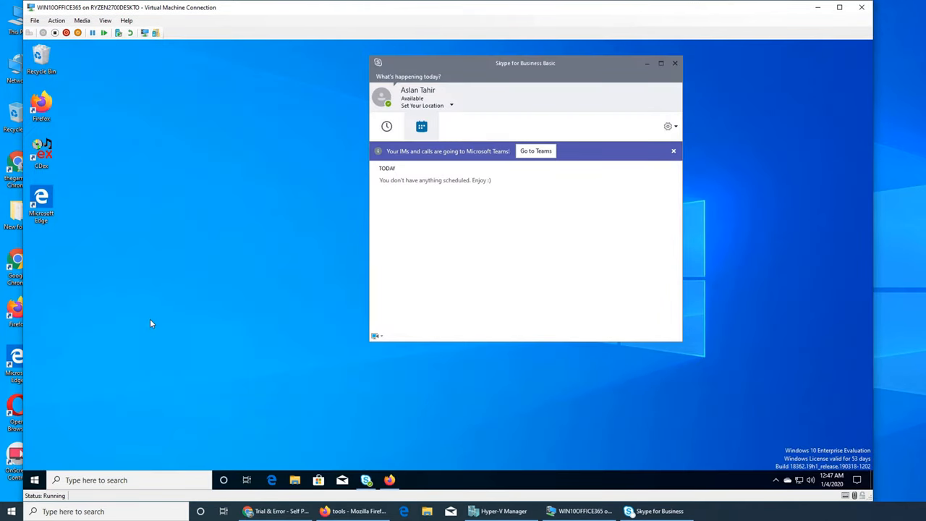
# - In the VM's Firefox, open the admin portal in a new tab and scroll the full Office 365 apps list
pyautogui.click(389, 479)
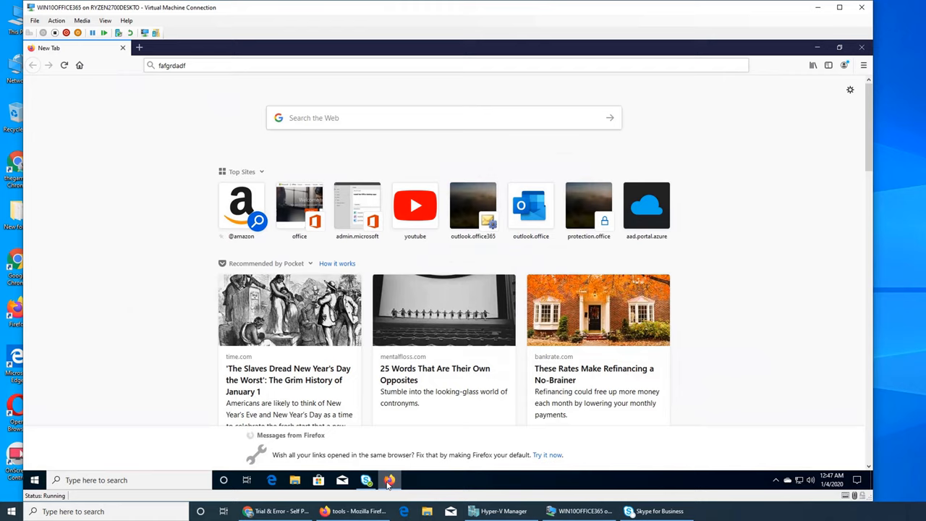
pyautogui.moveTo(142, 60)
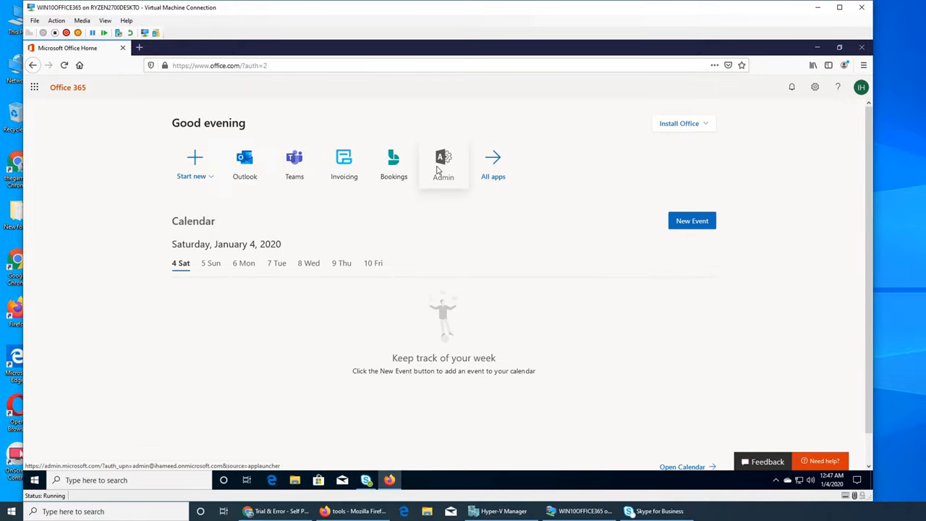
pyautogui.click(442, 161)
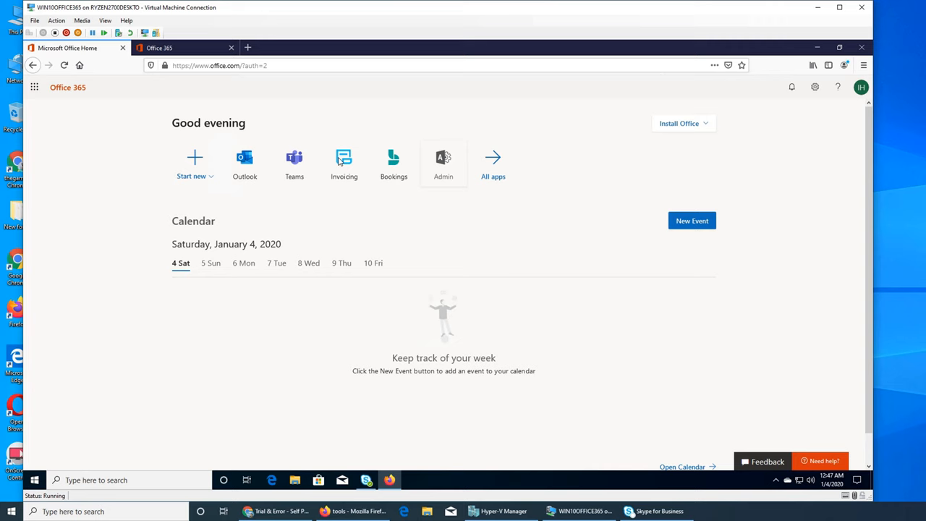
pyautogui.click(492, 164)
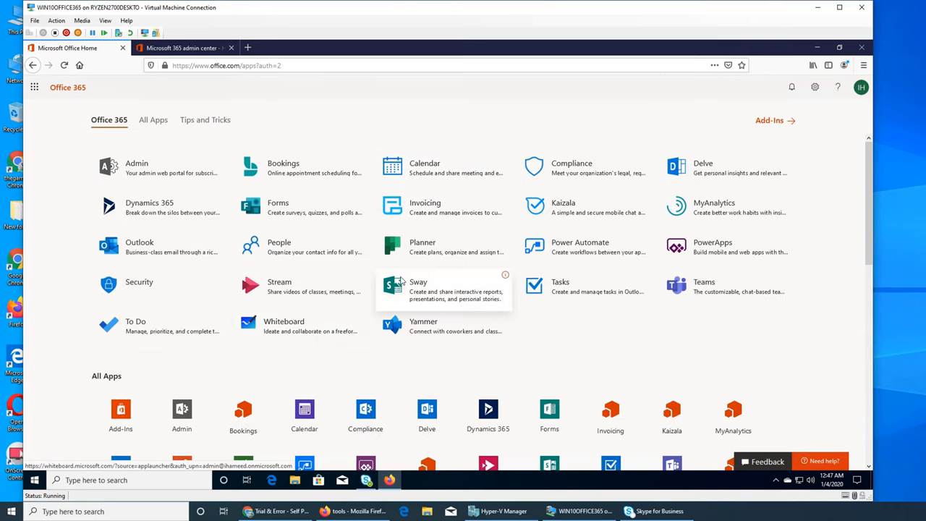
pyautogui.scroll(-3)
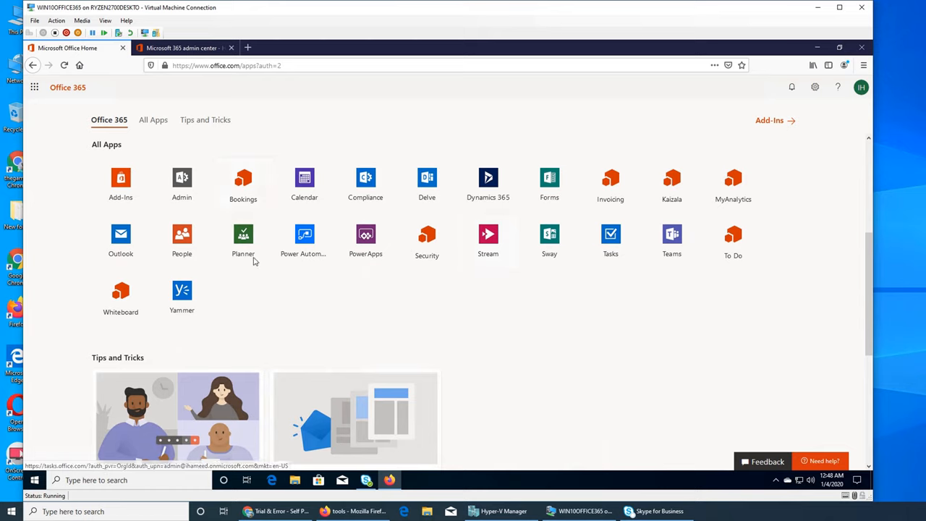
pyautogui.moveTo(549, 241)
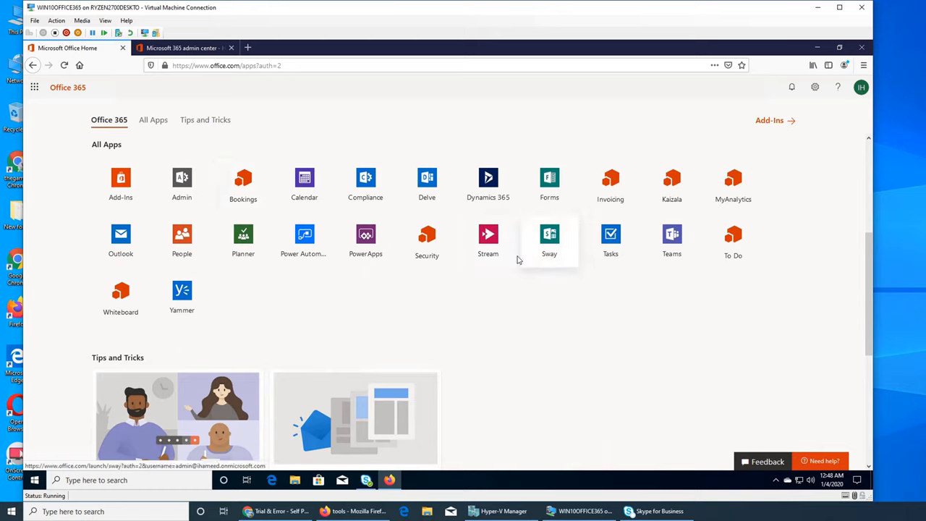
pyautogui.moveTo(273, 293)
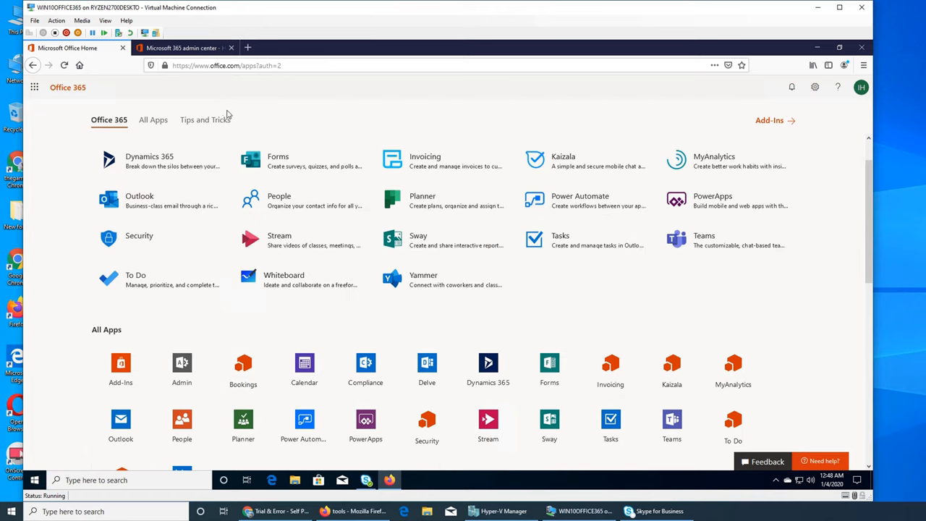
pyautogui.click(184, 47)
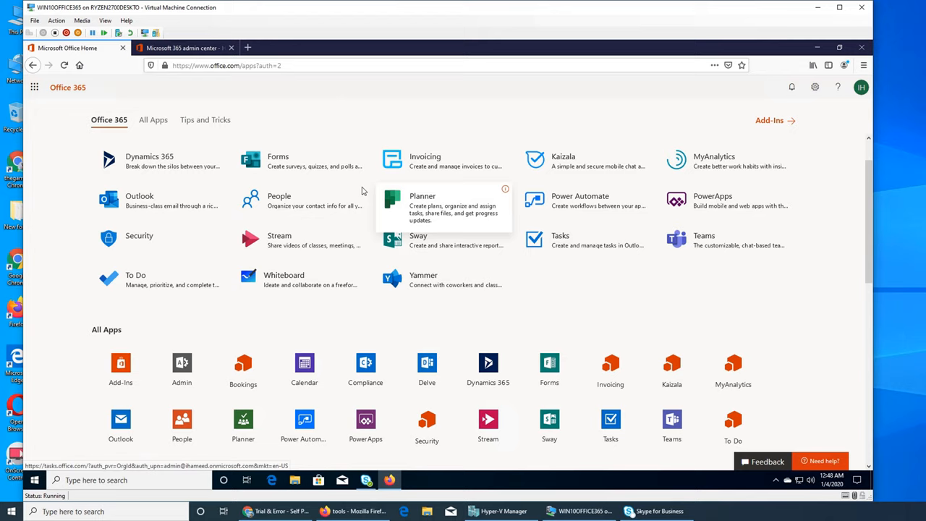
pyautogui.moveTo(283, 279)
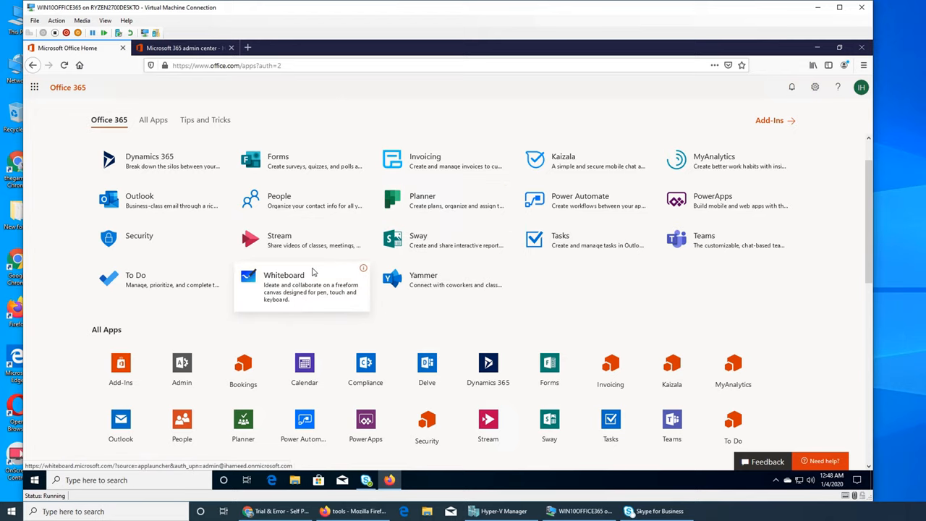
pyautogui.moveTo(752, 254)
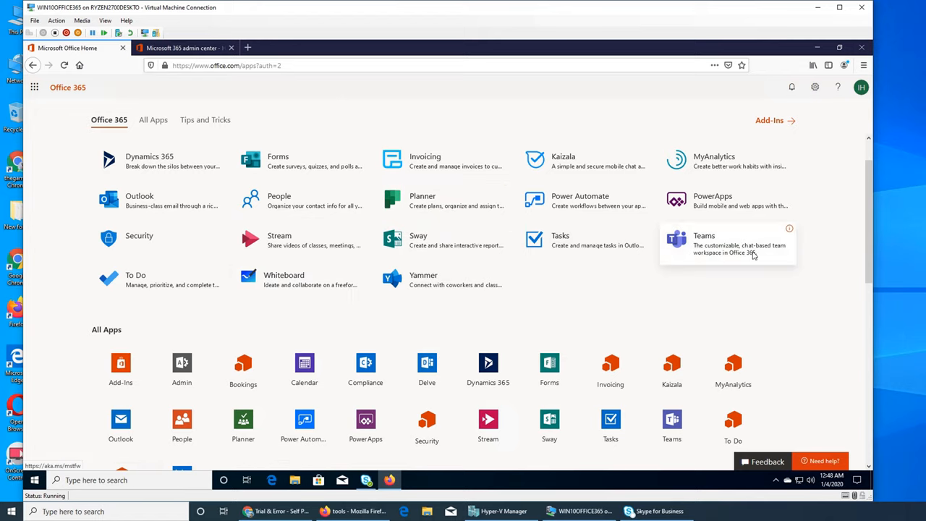
pyautogui.moveTo(715, 264)
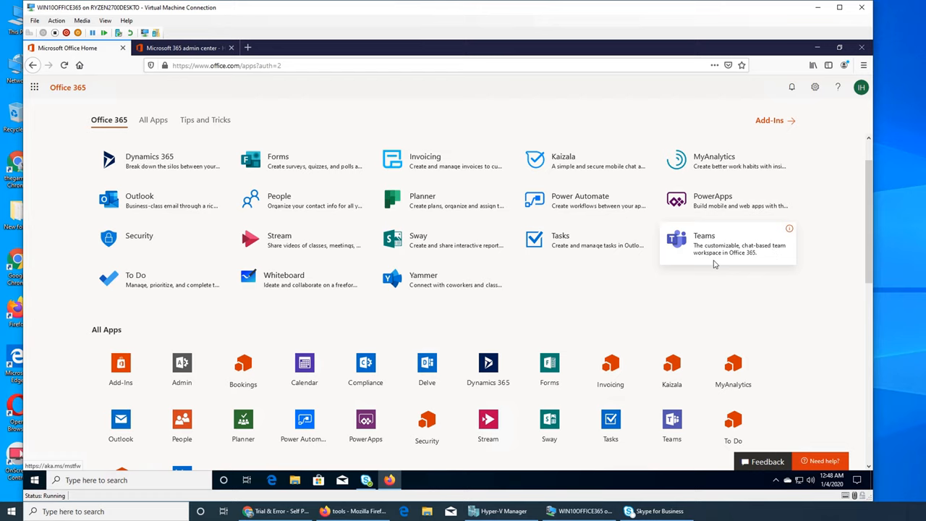
# - Switch to the Microsoft 365 admin center tab to view the tenant's essentials overview
pyautogui.click(181, 48)
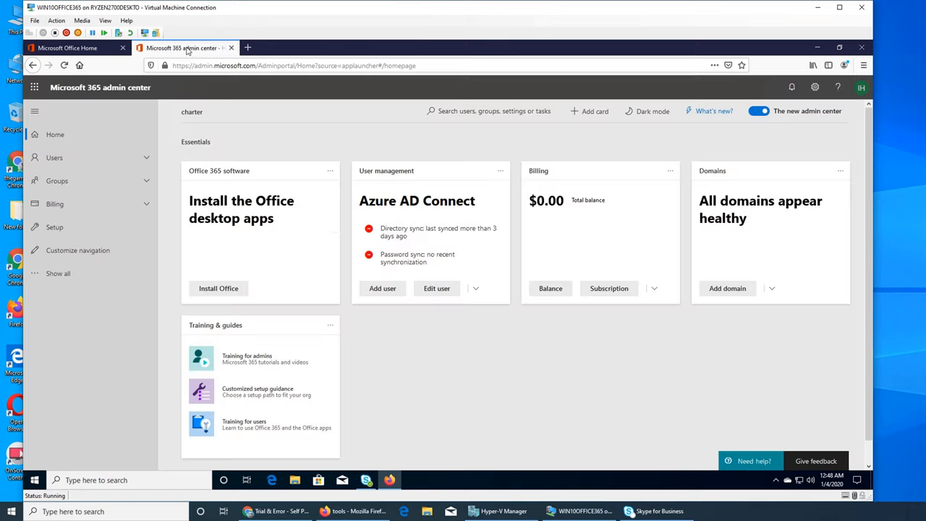
pyautogui.moveTo(355, 262)
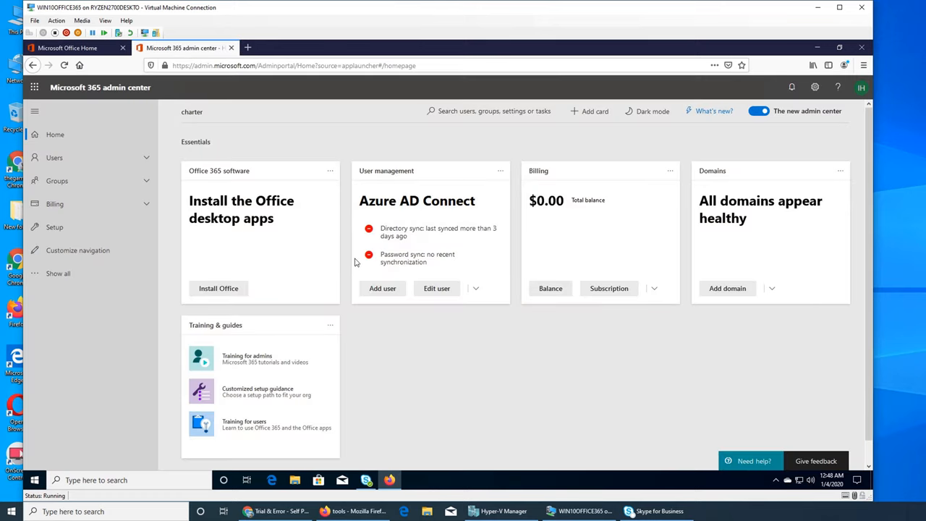
pyautogui.moveTo(410, 340)
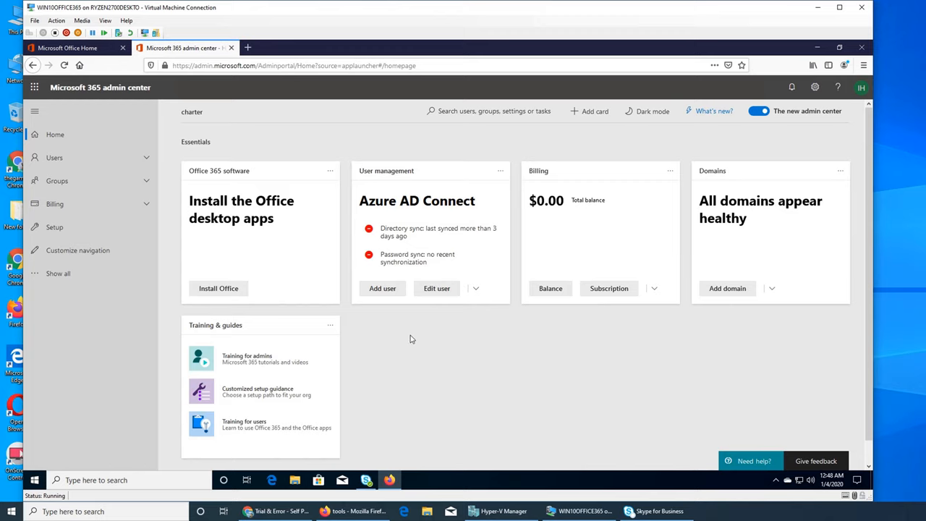
pyautogui.moveTo(441, 331)
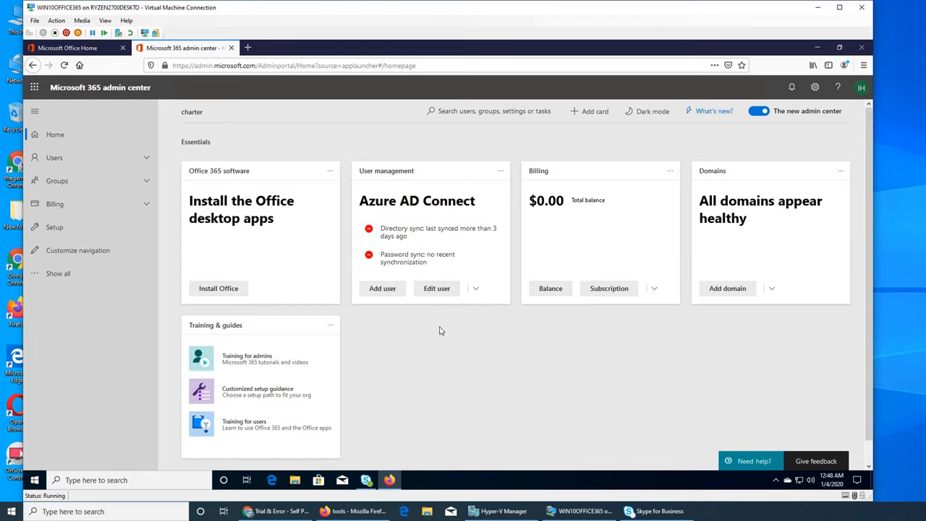
pyautogui.moveTo(304, 294)
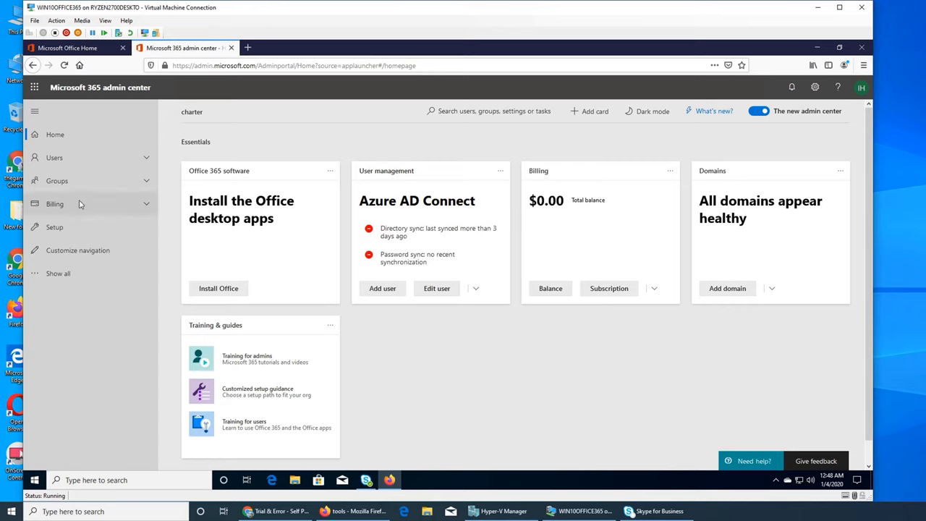
pyautogui.moveTo(335, 264)
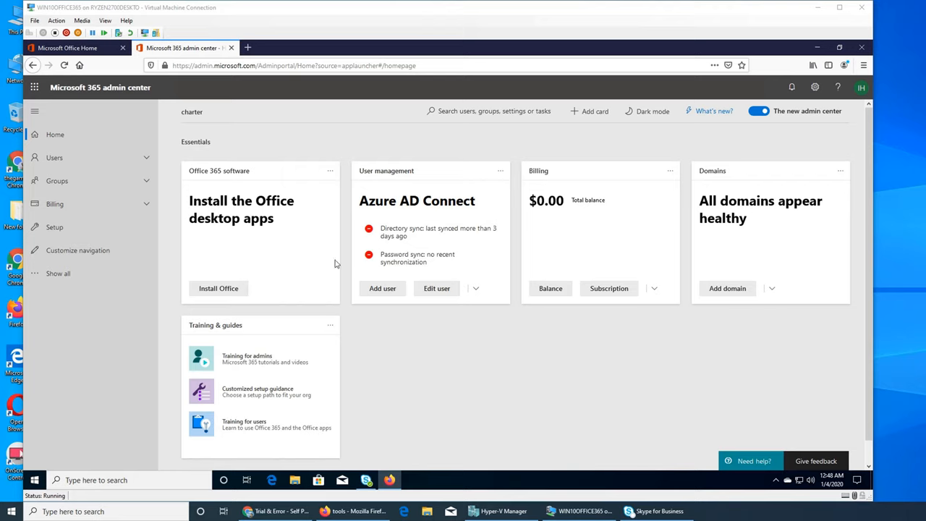
pyautogui.moveTo(384, 364)
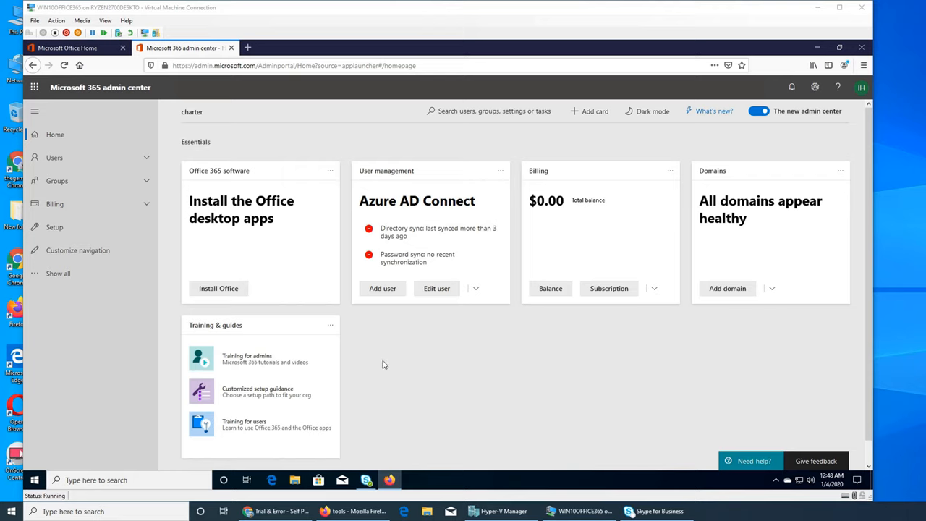
pyautogui.moveTo(432, 282)
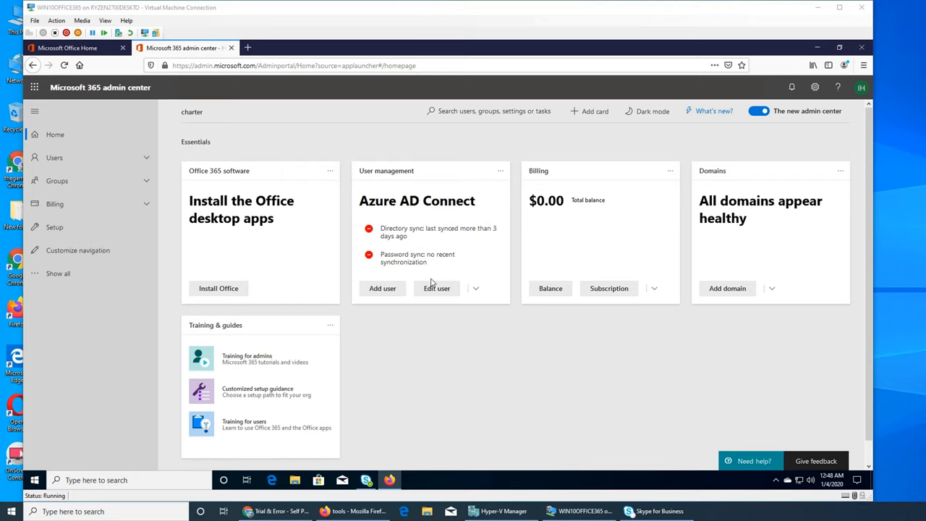
pyautogui.moveTo(369, 329)
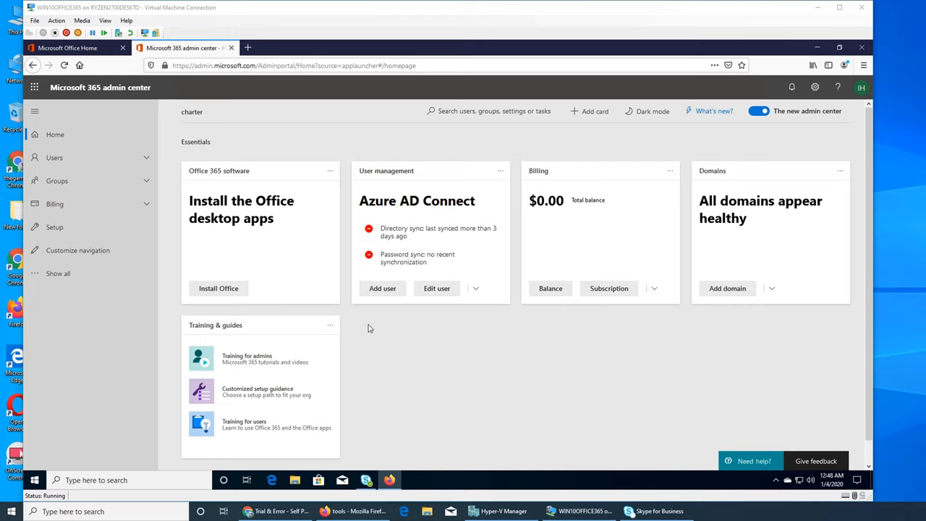
pyautogui.moveTo(598, 179)
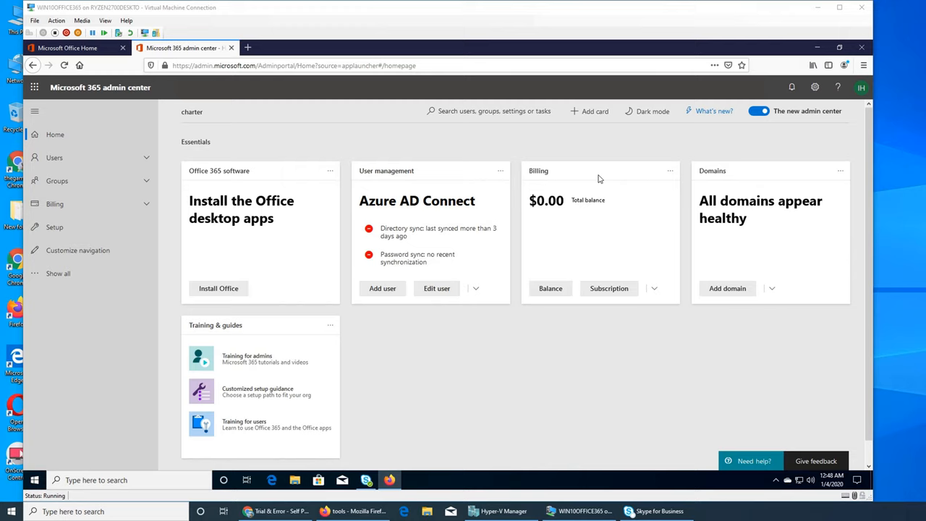
pyautogui.moveTo(647, 167)
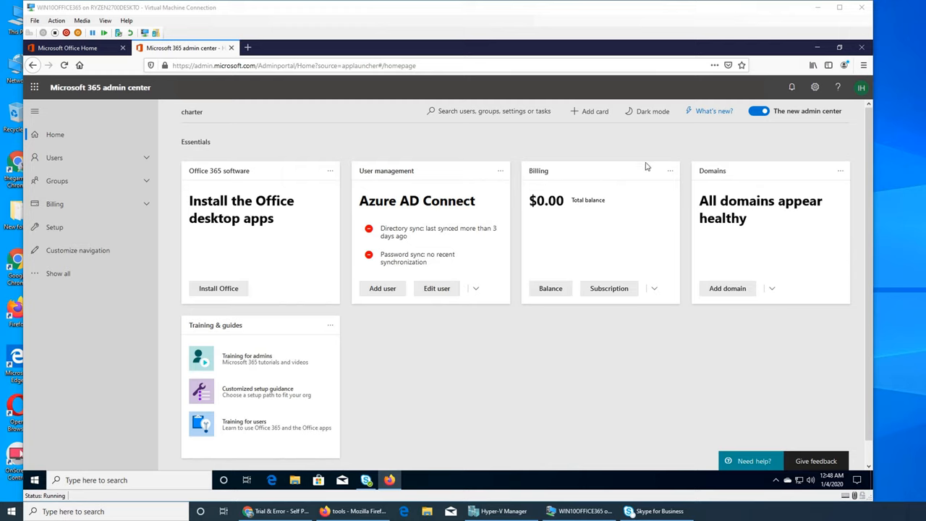
pyautogui.moveTo(70, 184)
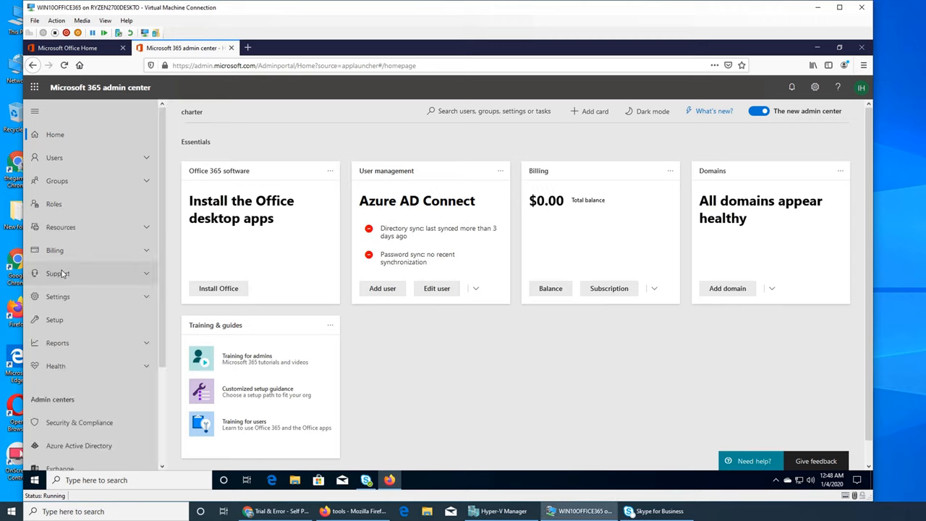
# - Scroll down and follow the link to results for 'skype for business admin center'
pyautogui.scroll(-3)
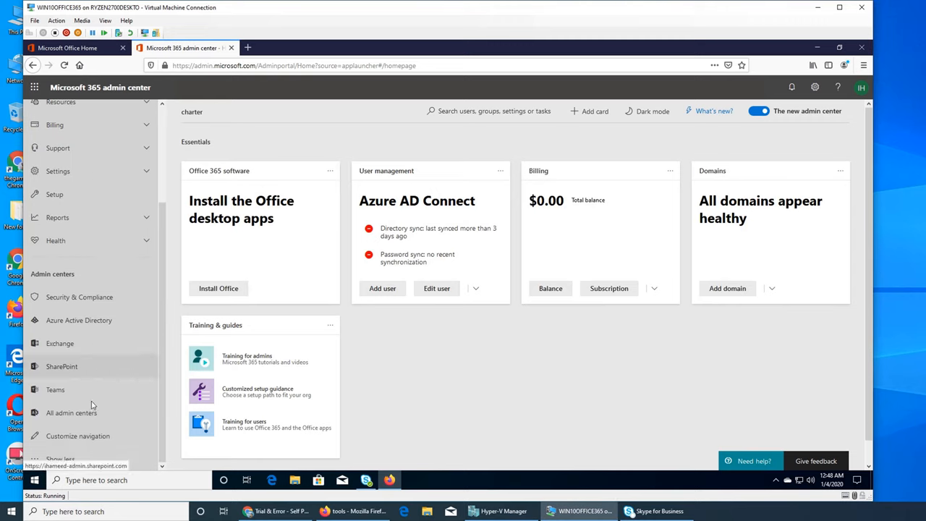
pyautogui.click(71, 413)
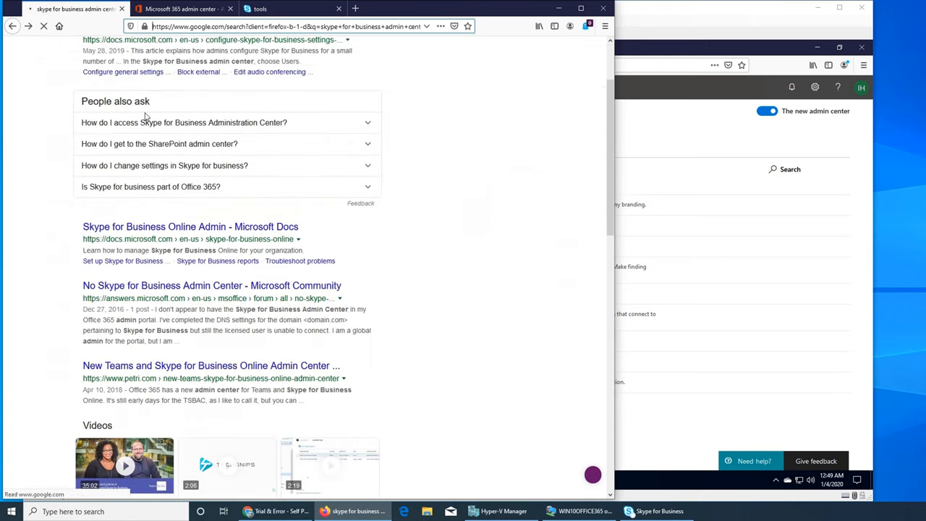
# - Open the Docs article on contacting external Skype users and scroll to its Teams admin center steps
pyautogui.click(190, 226)
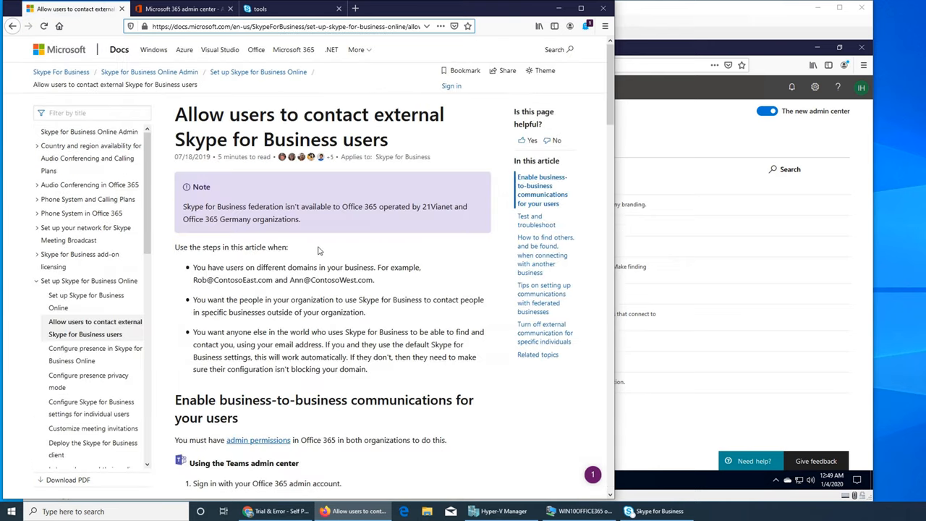
pyautogui.scroll(-3)
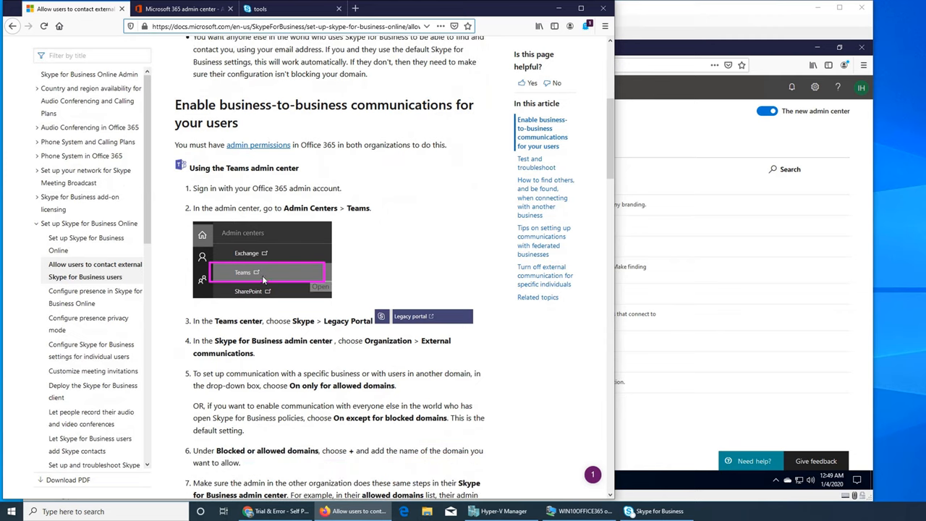
pyautogui.moveTo(384, 325)
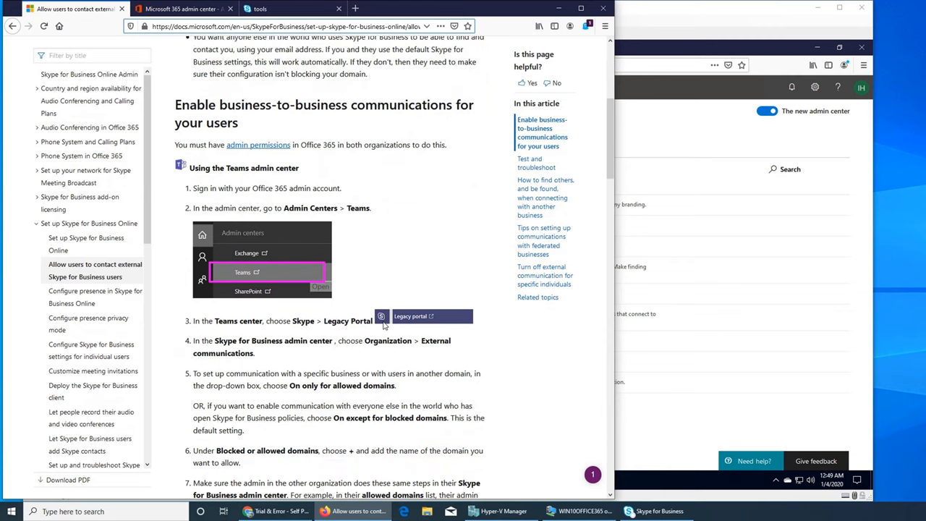
pyautogui.moveTo(413, 335)
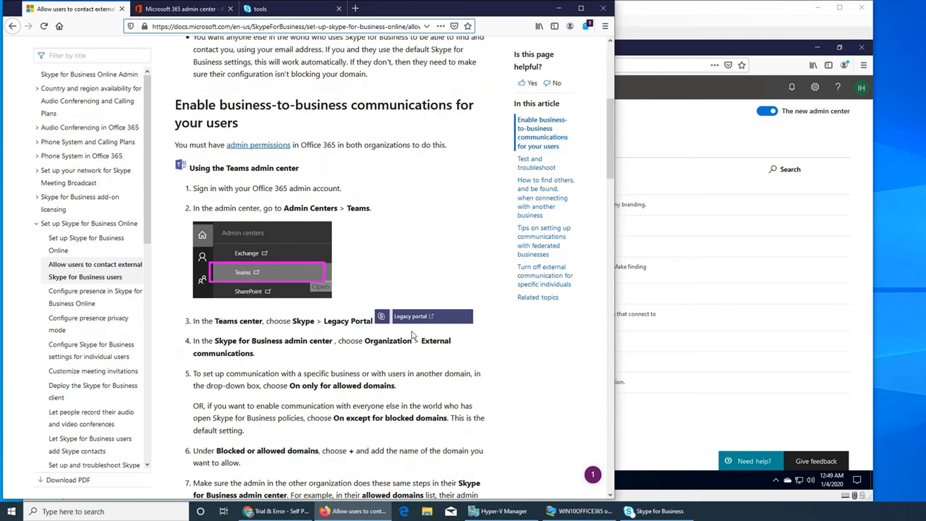
pyautogui.moveTo(357, 328)
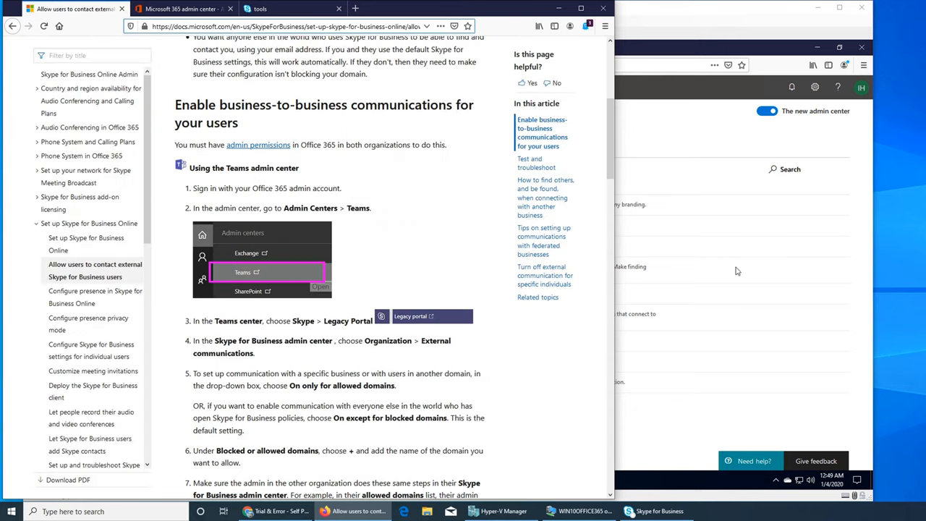
pyautogui.moveTo(468, 374)
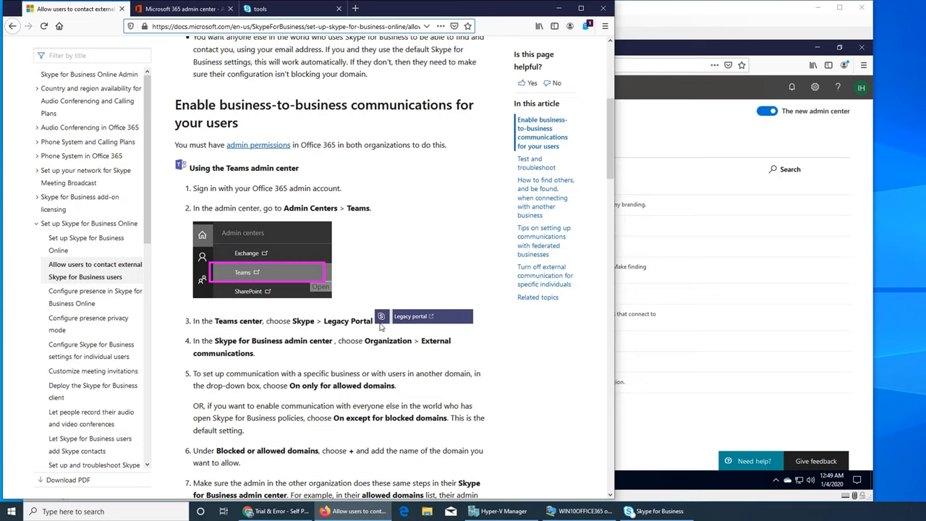
pyautogui.moveTo(381, 327)
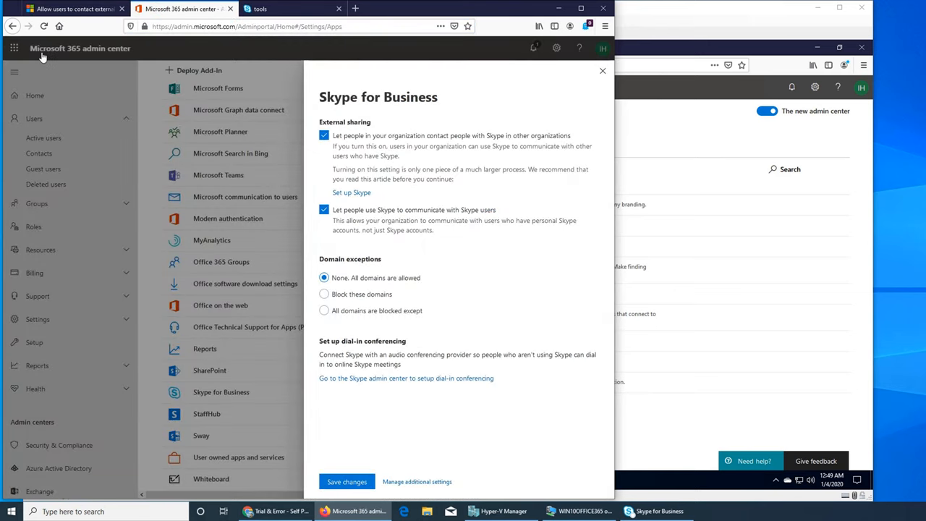
# - Switch to the window showing both Skype for Business external sharing options on, all domains allowed
pyautogui.click(289, 8)
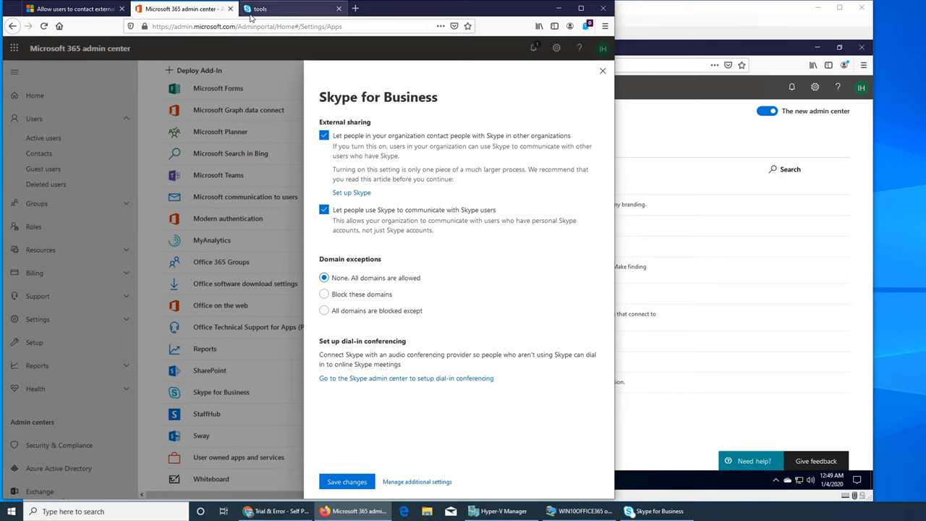
pyautogui.moveTo(459, 283)
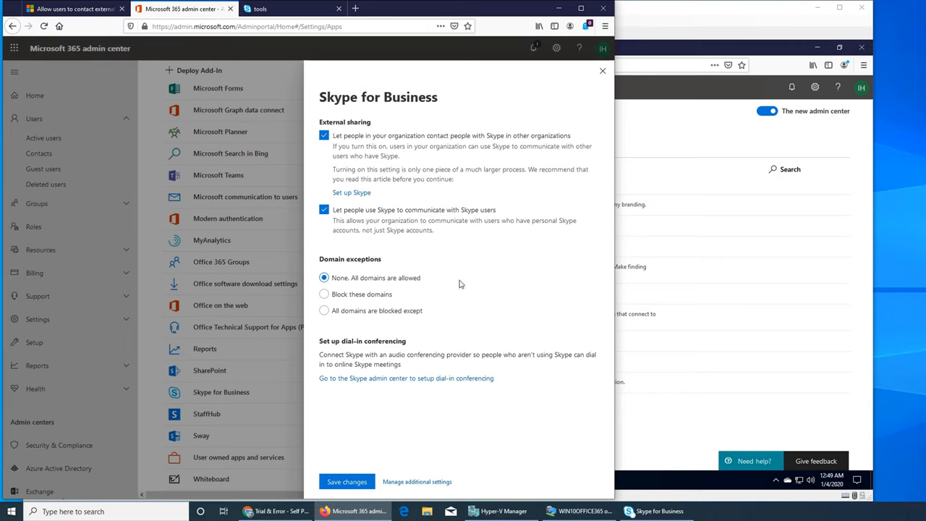
pyautogui.moveTo(406, 390)
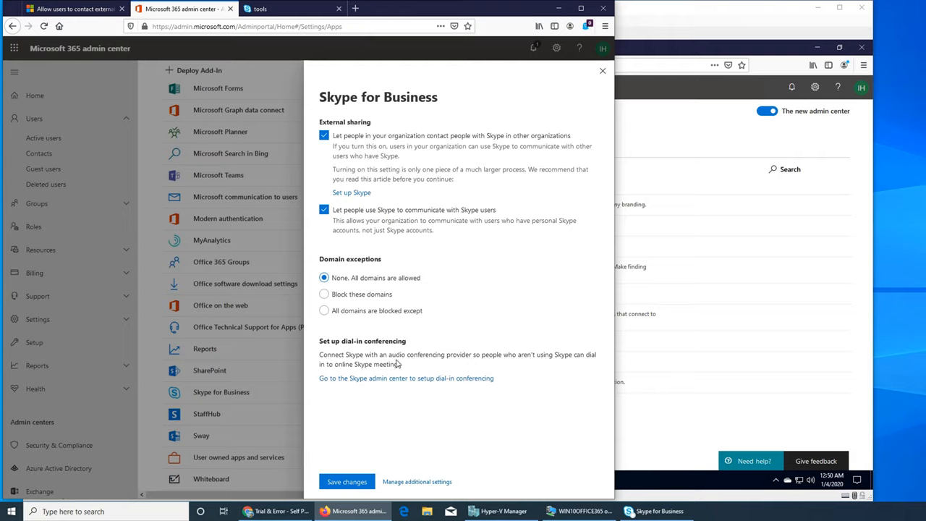
# - Open the Teams admin center dashboard, launch the Legacy portal, then return to the Dashboard tab
pyautogui.click(391, 378)
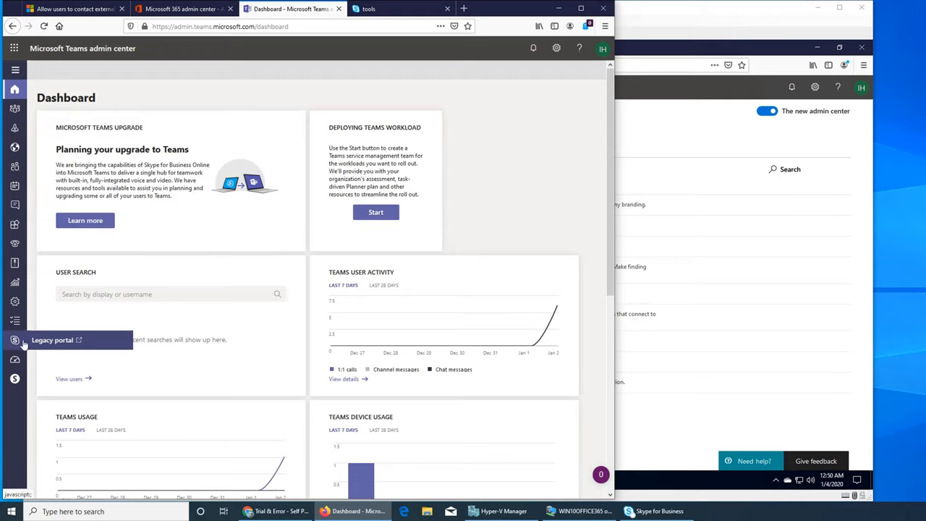
pyautogui.click(52, 340)
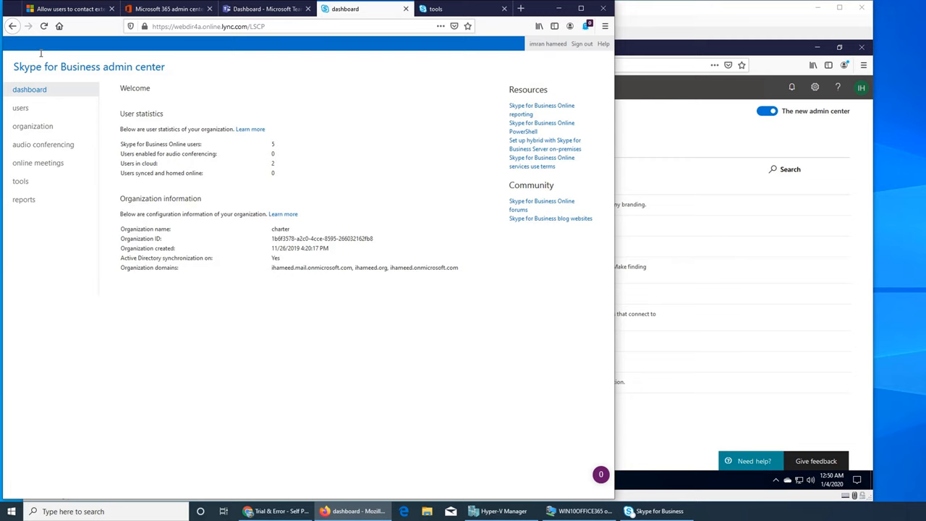
pyautogui.click(266, 9)
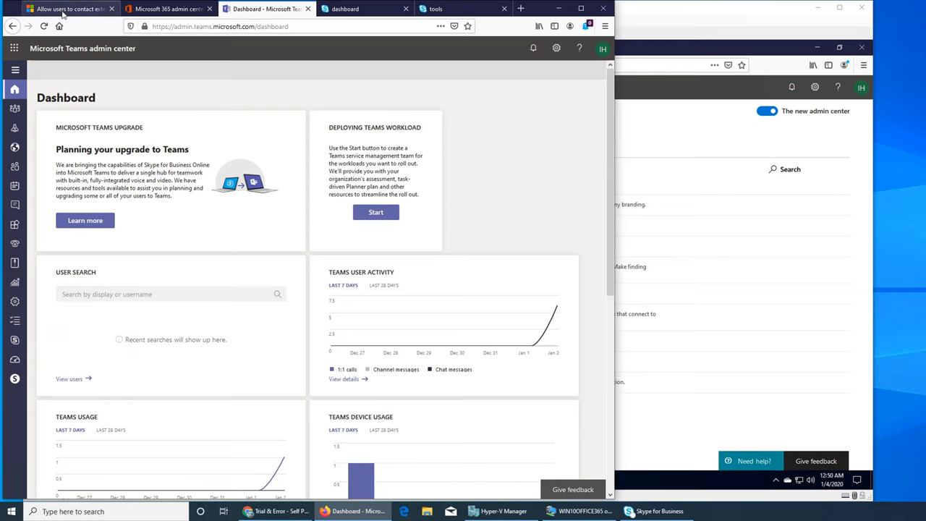
# - Glance at the external Skype users Docs tab, then return to the Skype for Business dashboard tab
pyautogui.click(69, 9)
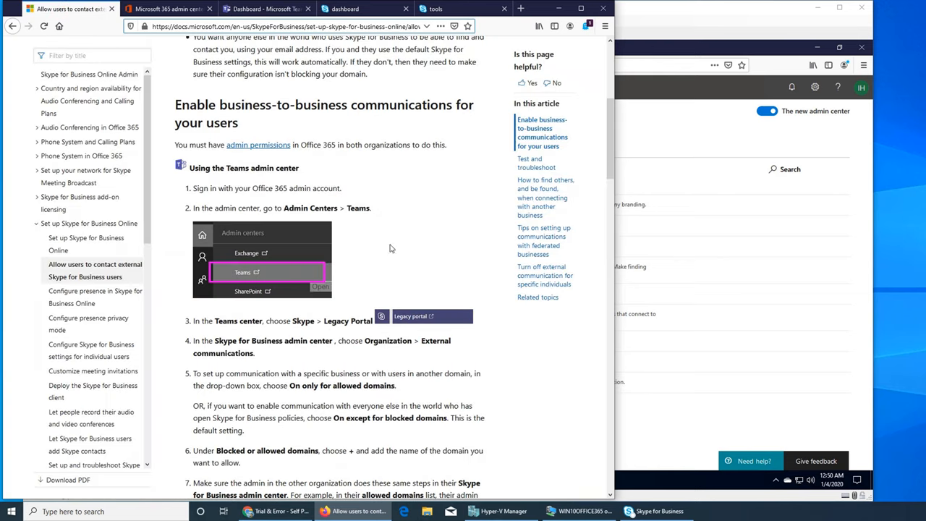
pyautogui.click(364, 8)
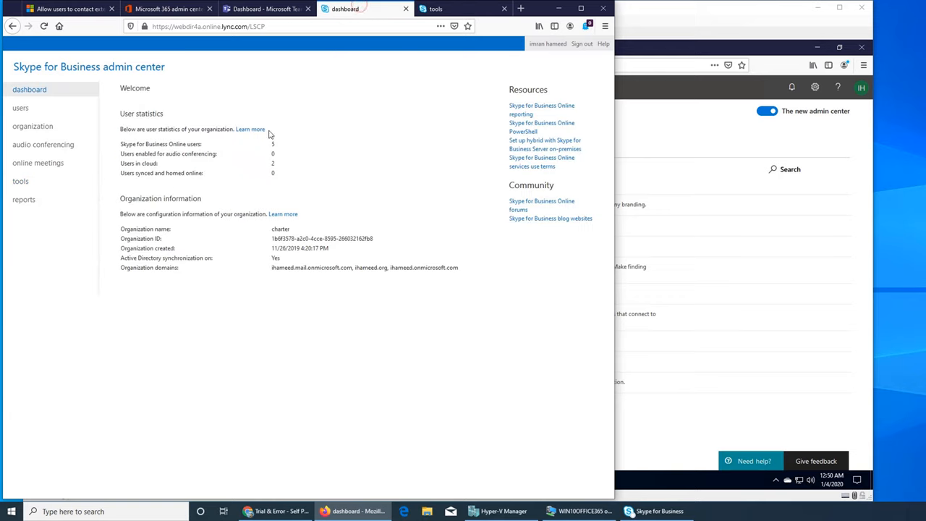
pyautogui.moveTo(336, 157)
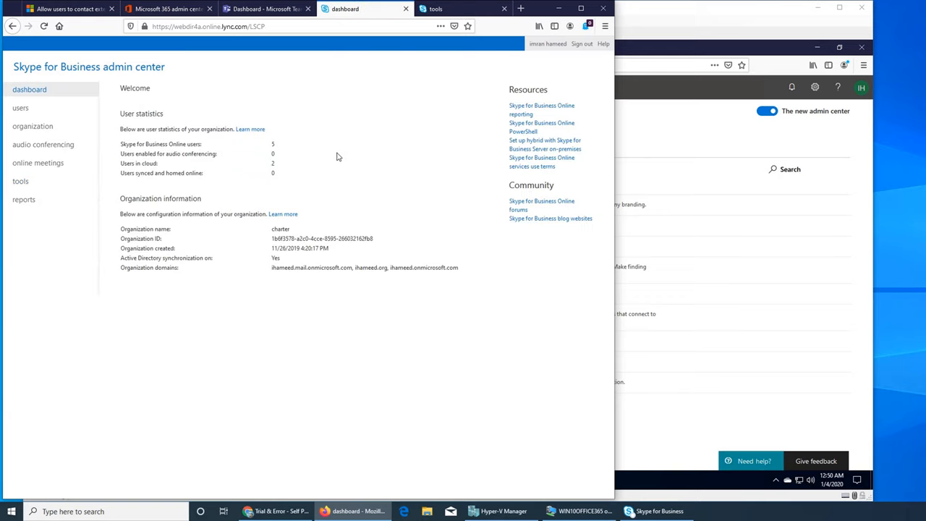
pyautogui.moveTo(468, 86)
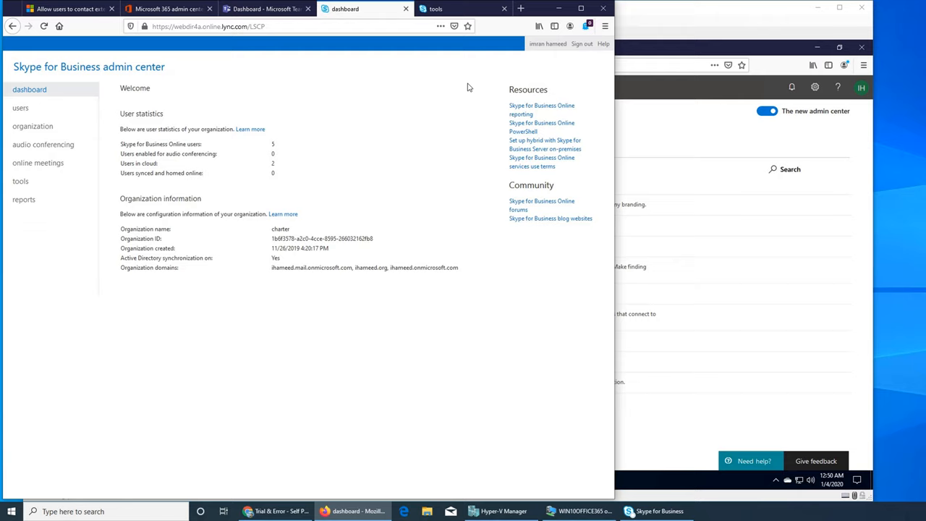
pyautogui.moveTo(395, 162)
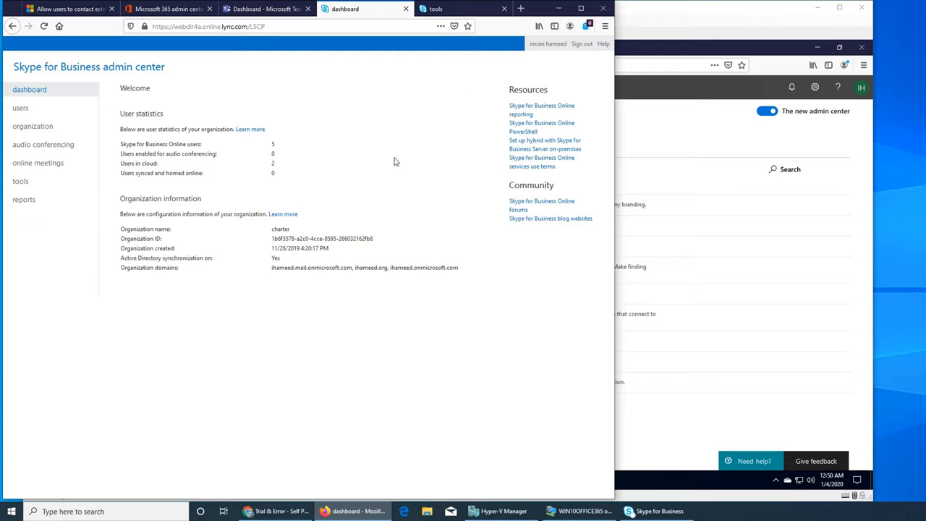
pyautogui.moveTo(313, 171)
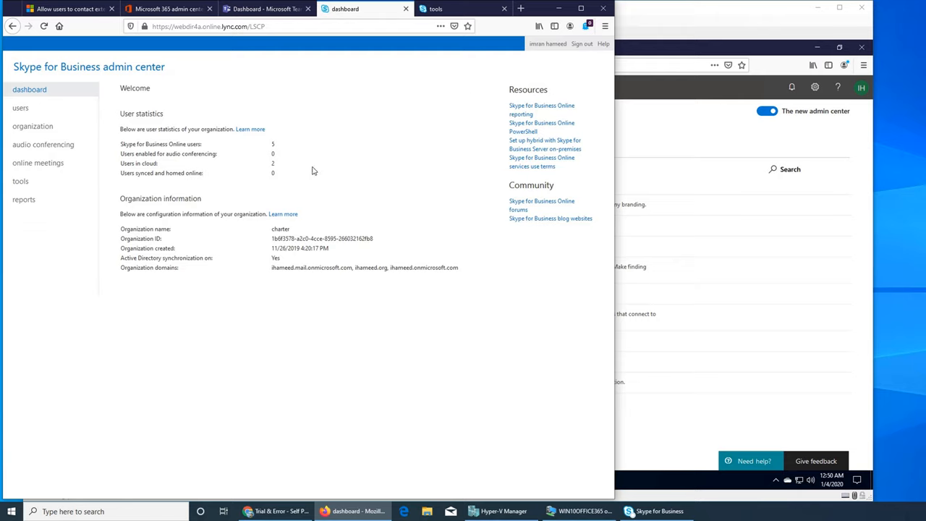
pyautogui.moveTo(354, 207)
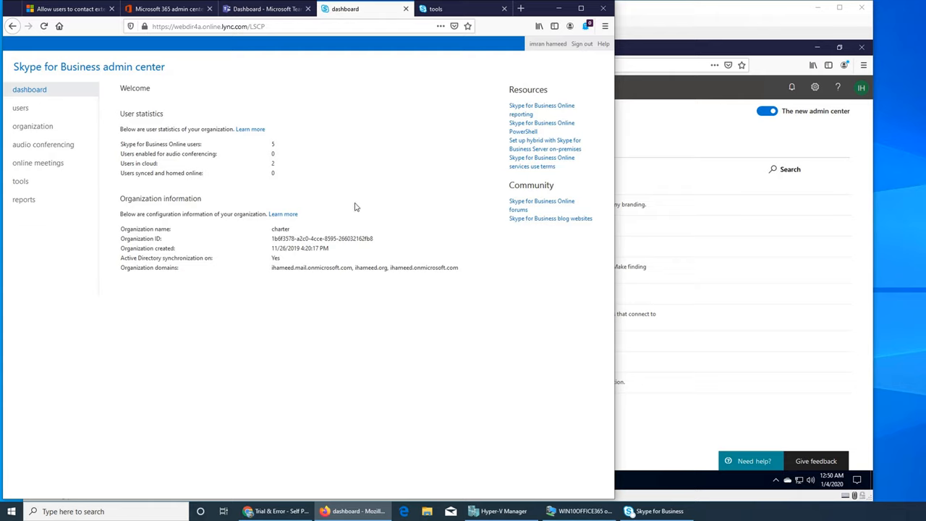
pyautogui.moveTo(409, 254)
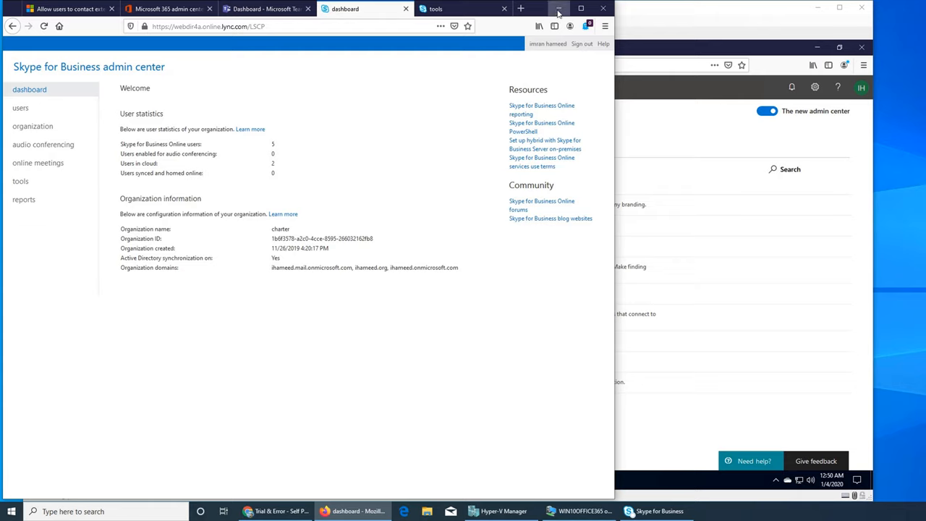
# - Minimize the host browser and choose Teams under Admin centers in the VM's Microsoft 365 admin center
pyautogui.click(504, 7)
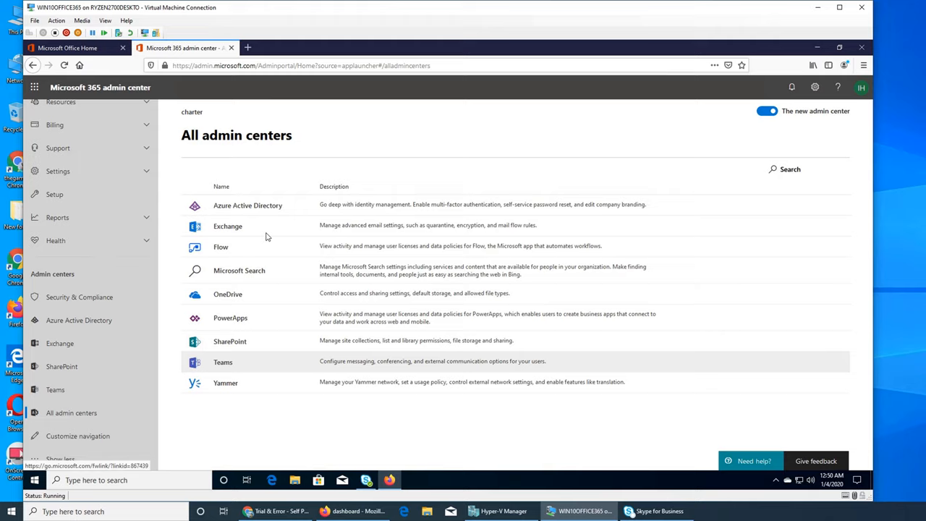
pyautogui.moveTo(56, 389)
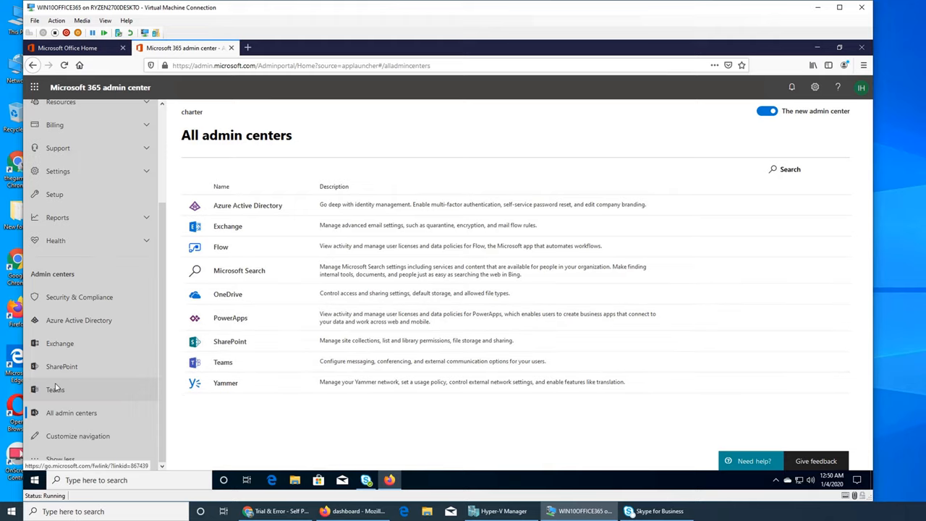
pyautogui.click(56, 389)
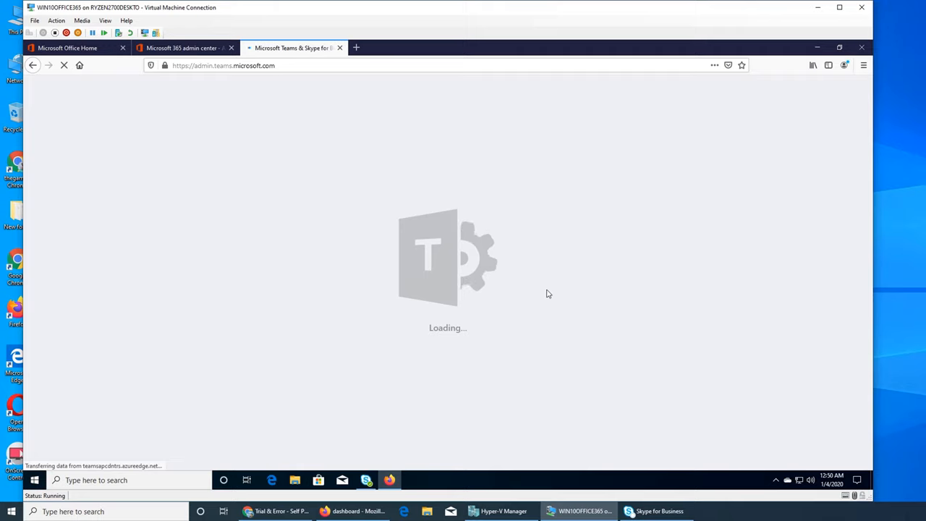
pyautogui.moveTo(500, 287)
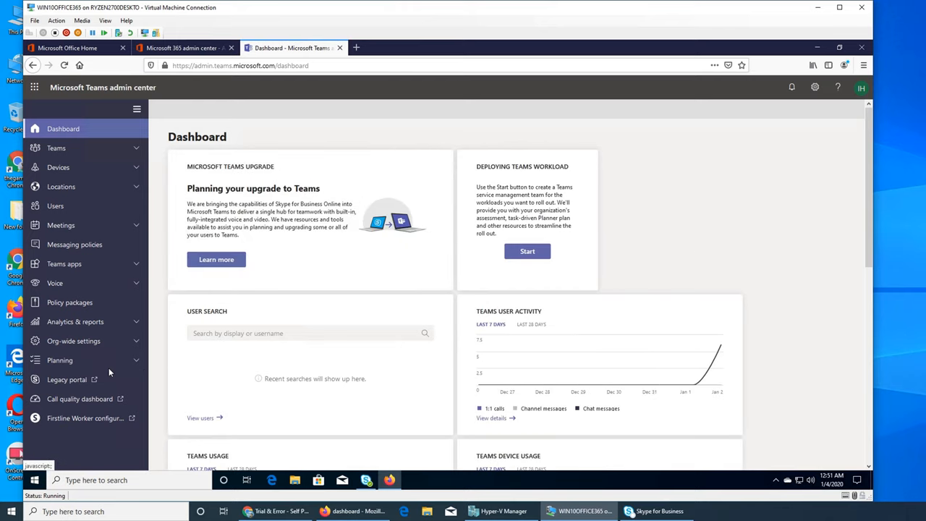
# - Choose Legacy portal in the VM's Teams admin center to load the Skype for Business dashboard
pyautogui.click(356, 47)
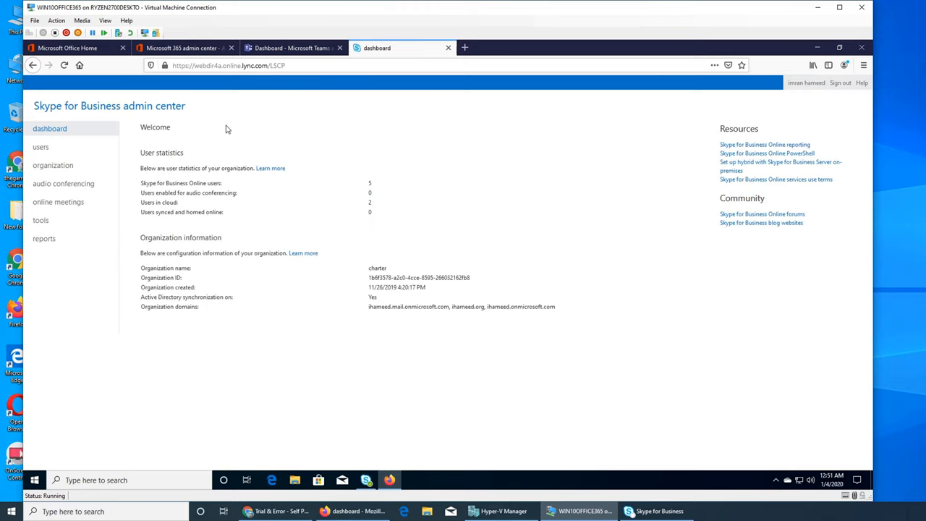
pyautogui.moveTo(105, 199)
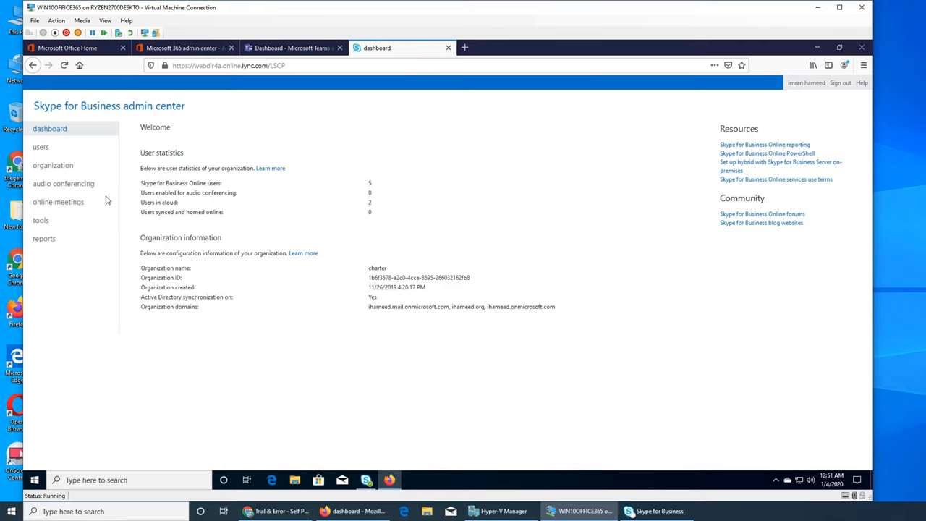
pyautogui.moveTo(301, 280)
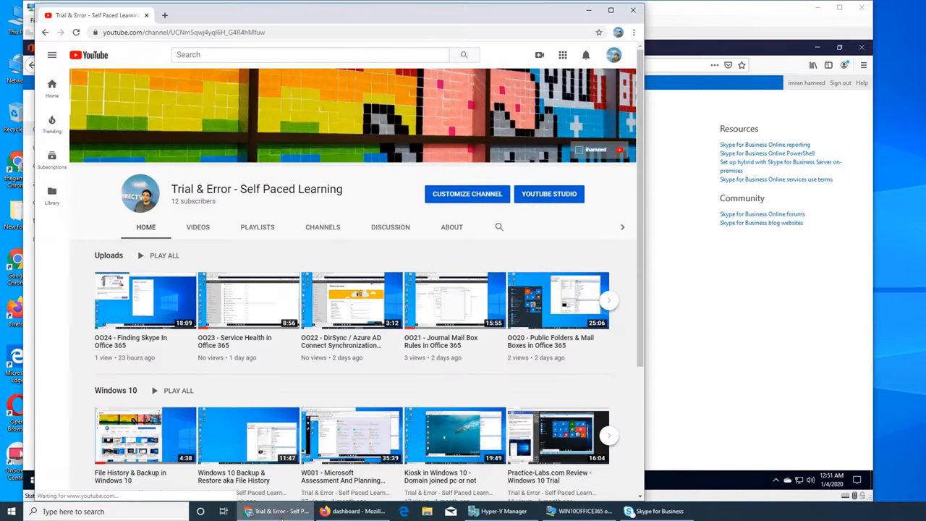
# - Bring the virtual machine session forward so the admin center dashboard is fully visible
pyautogui.click(290, 8)
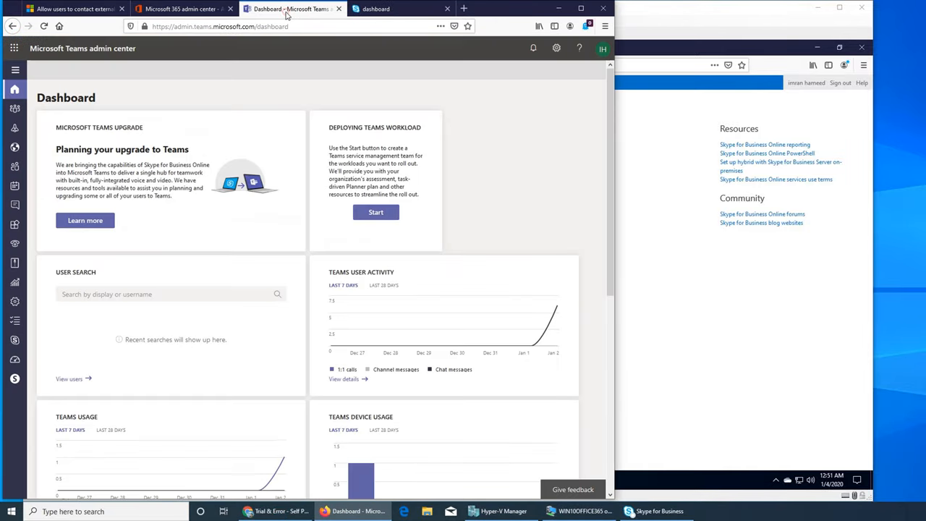
pyautogui.click(401, 9)
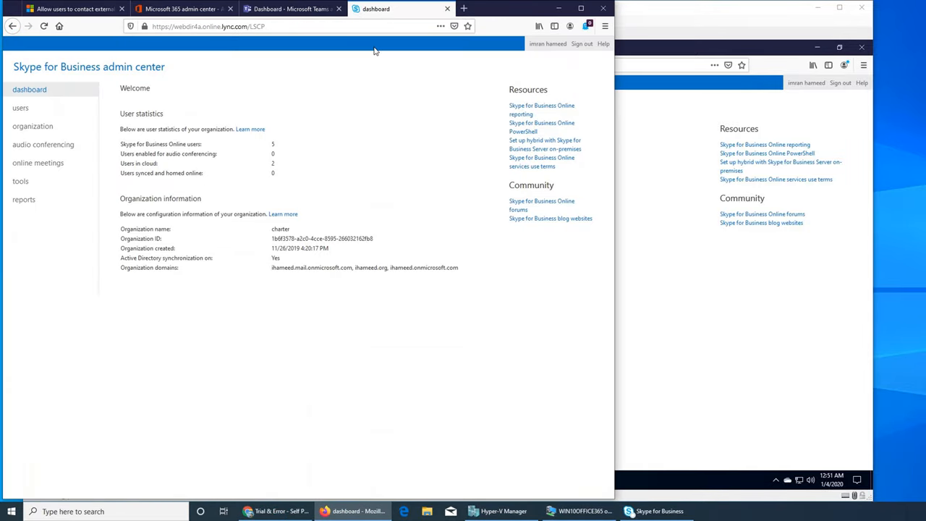
pyautogui.moveTo(526, 11)
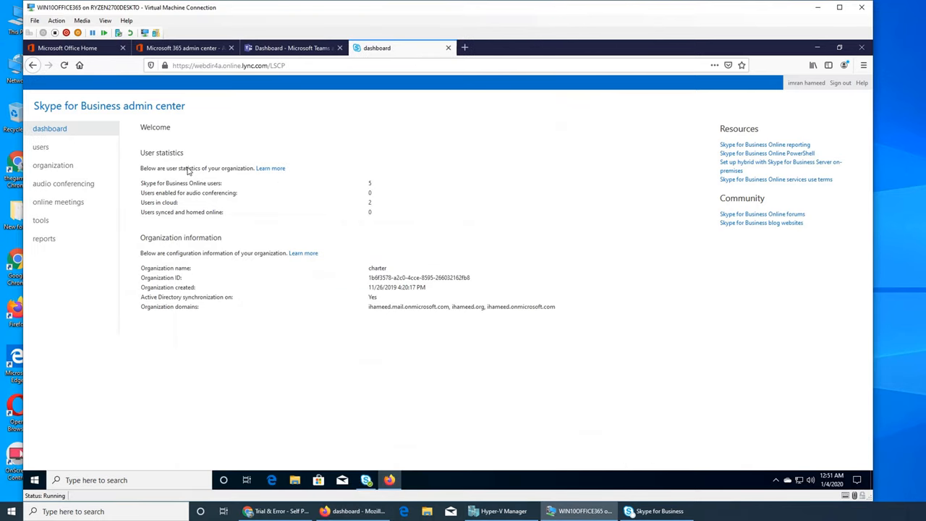
pyautogui.moveTo(205, 194)
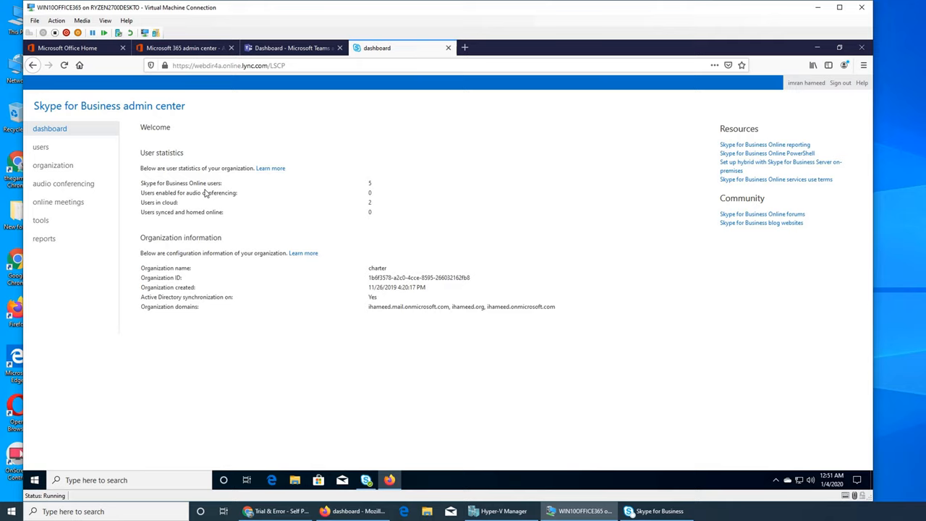
pyautogui.moveTo(333, 206)
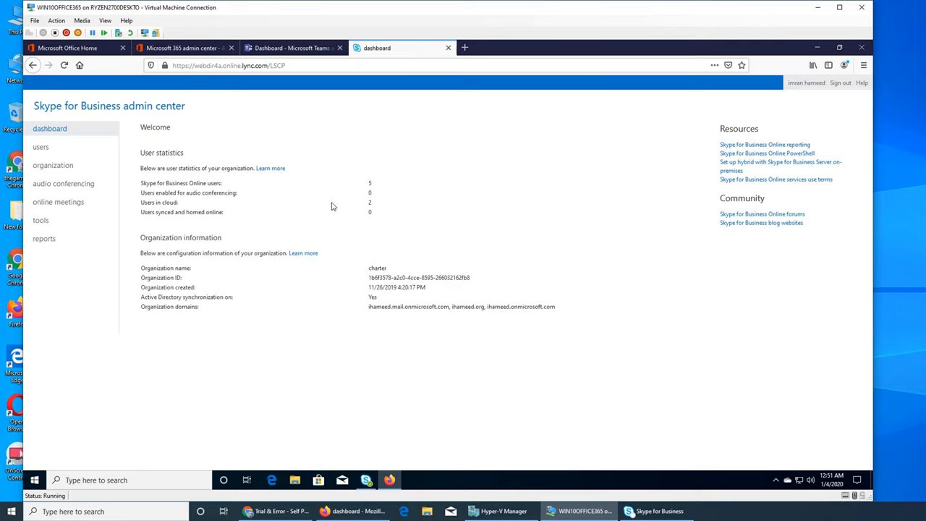
pyautogui.moveTo(375, 265)
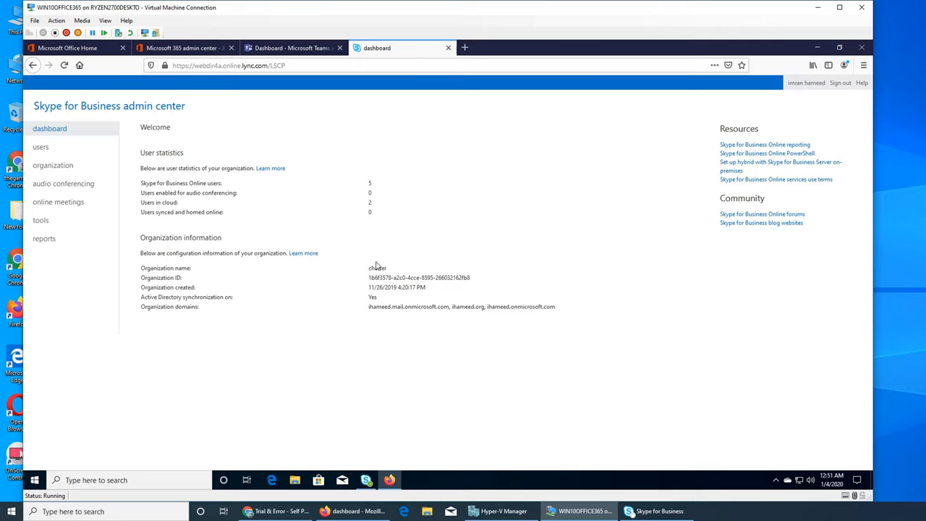
pyautogui.moveTo(396, 223)
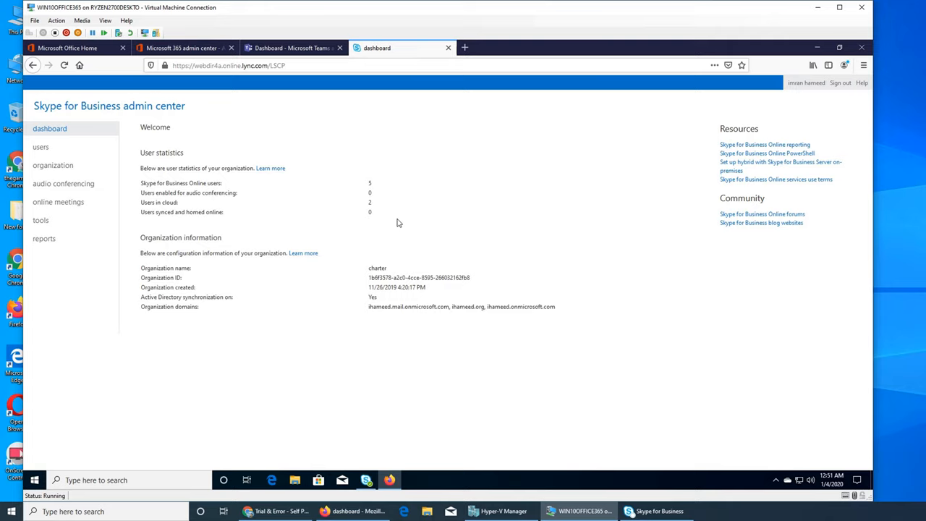
pyautogui.moveTo(363, 197)
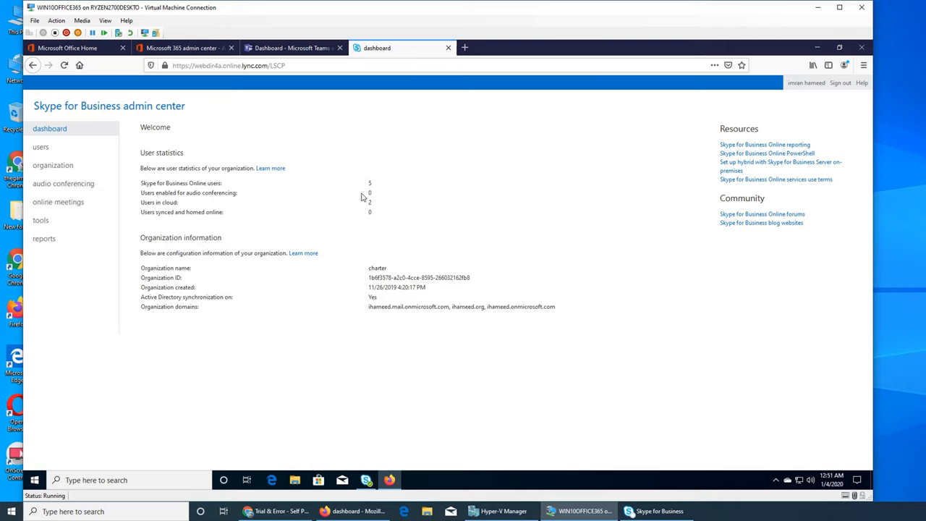
pyautogui.moveTo(363, 221)
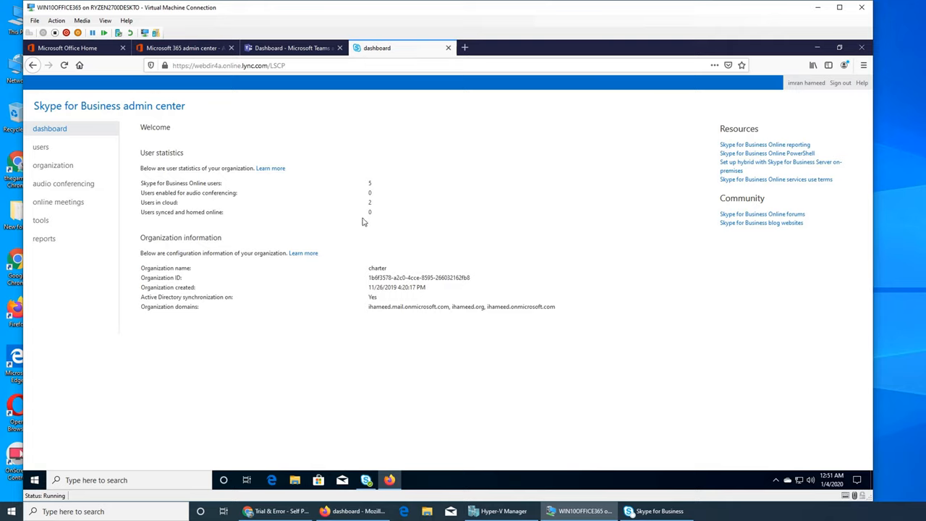
pyautogui.moveTo(192, 309)
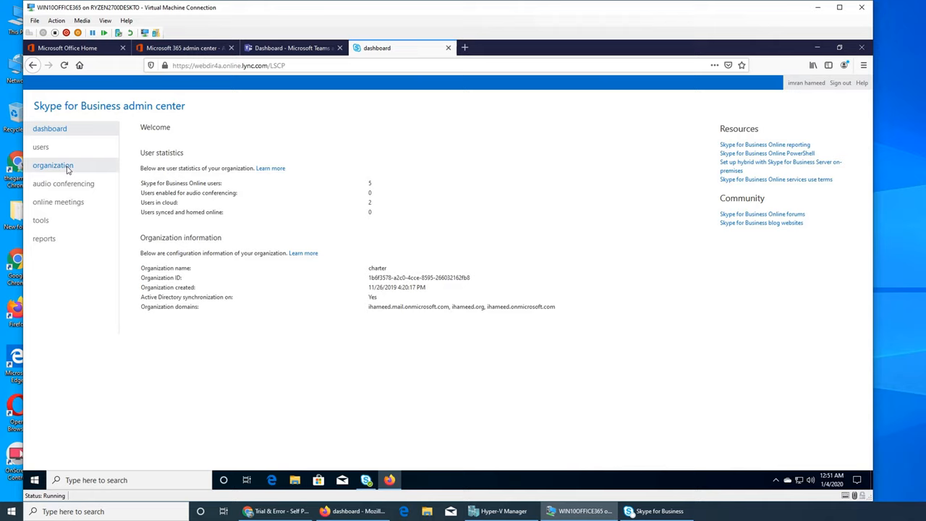
# - Open the users list and select Ali to show the details pane
pyautogui.click(40, 147)
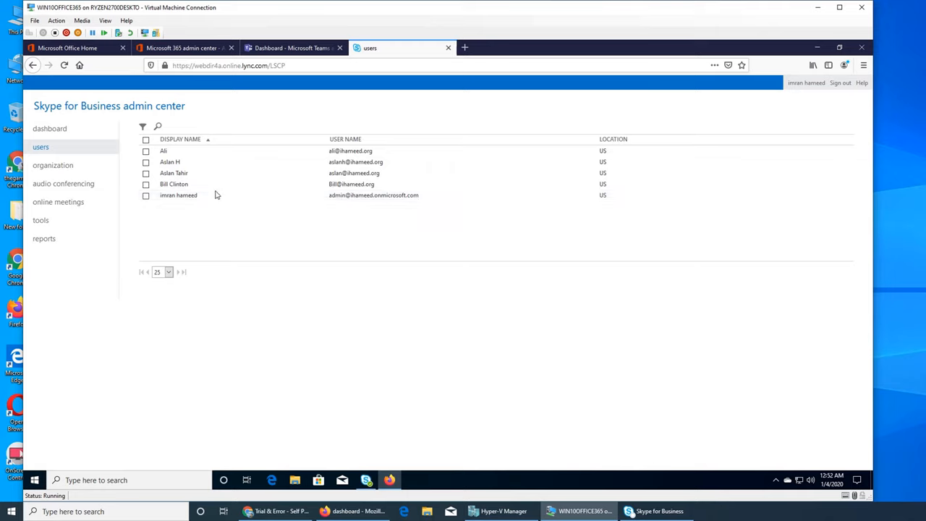
pyautogui.click(163, 150)
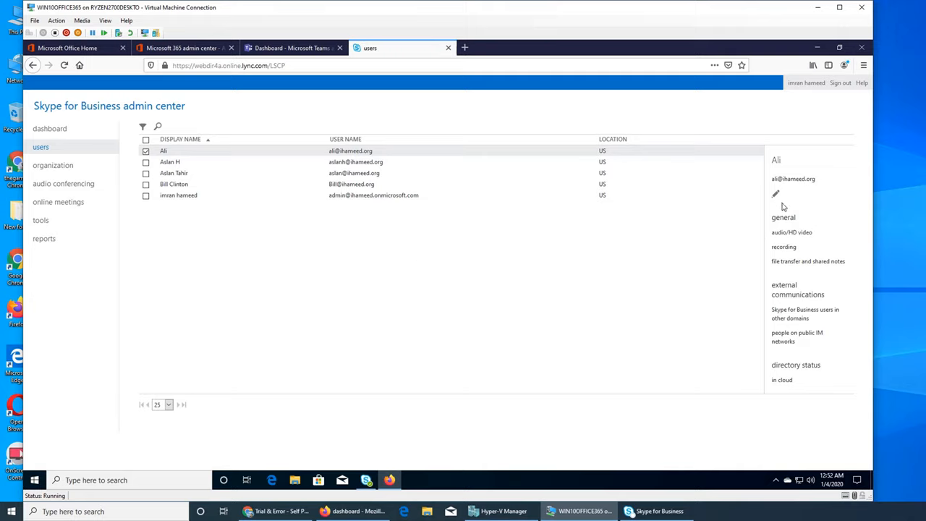
# - Edit Ali's general options, keeping Audio and video set to 'Audio and HD video'
pyautogui.click(776, 193)
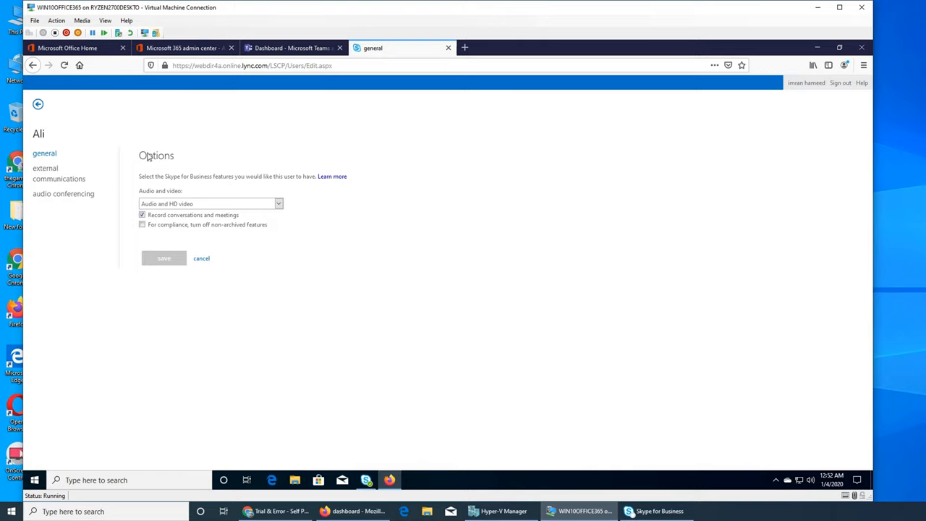
pyautogui.moveTo(69, 218)
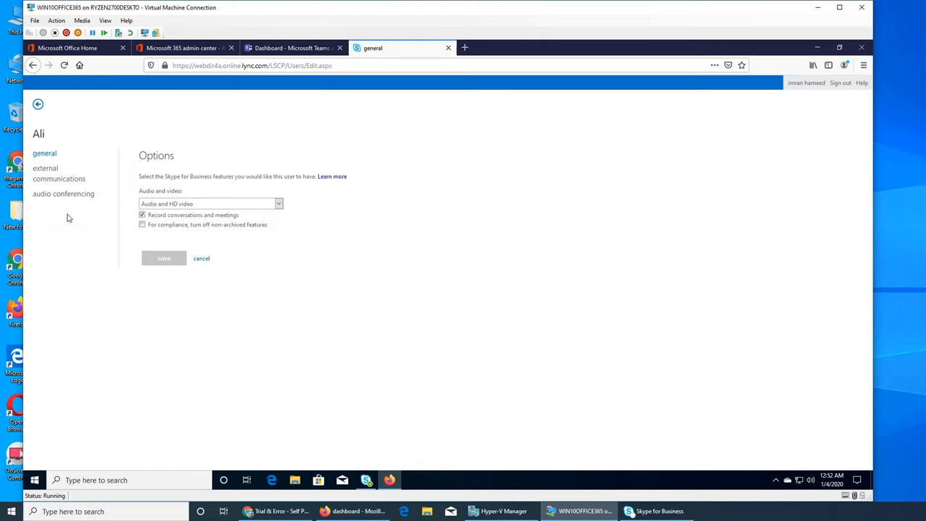
pyautogui.moveTo(215, 193)
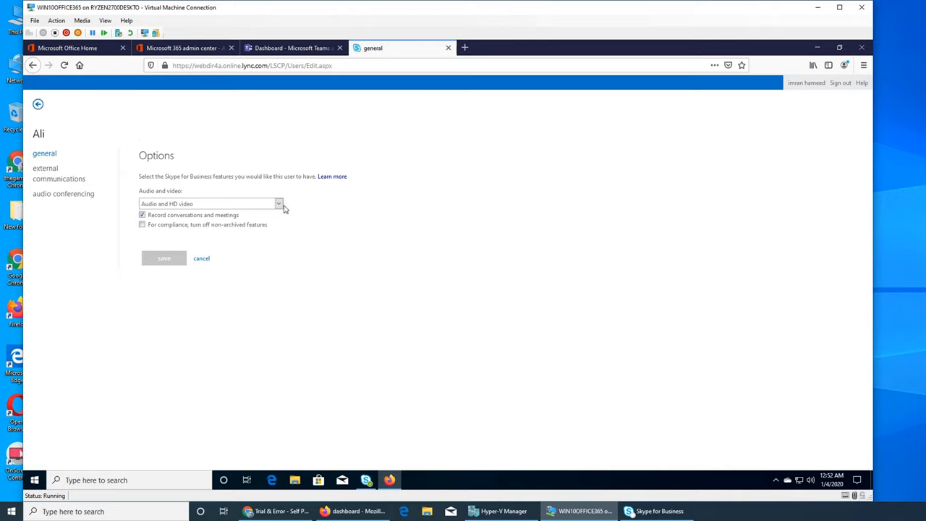
pyautogui.click(278, 204)
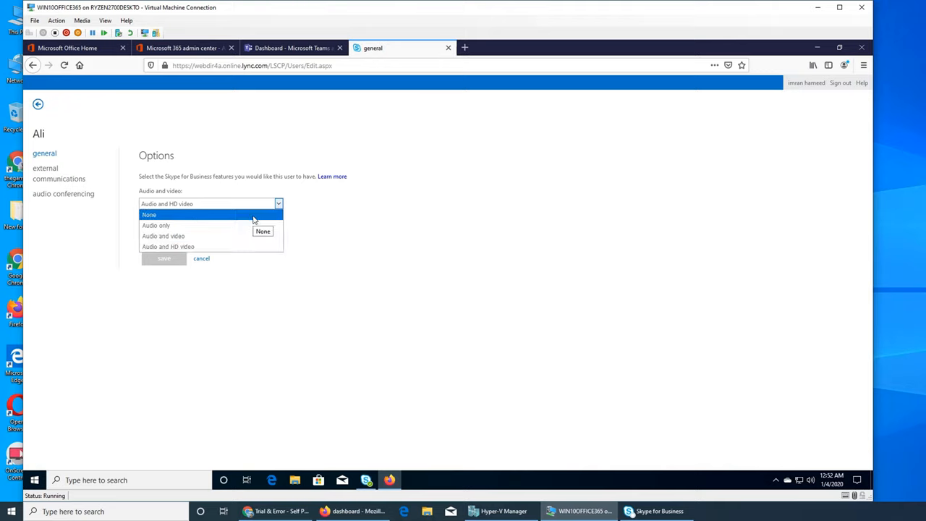
pyautogui.moveTo(184, 222)
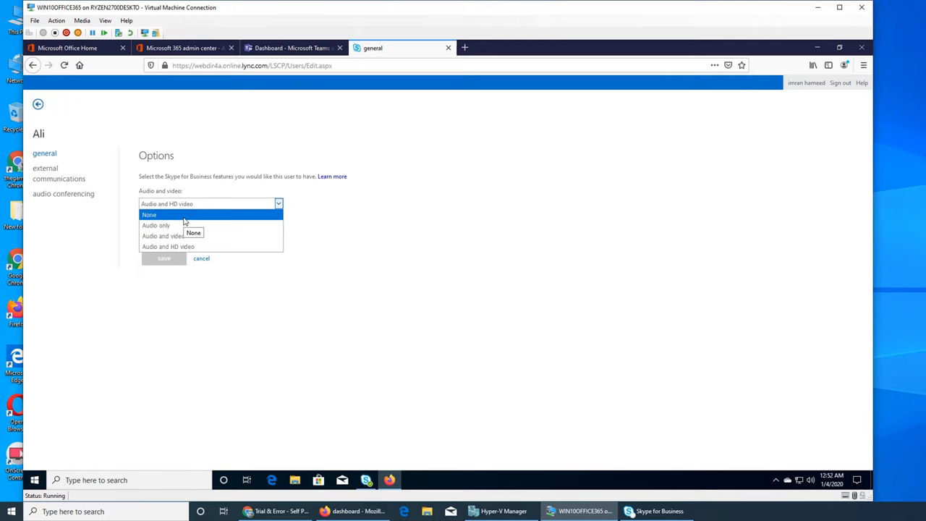
pyautogui.moveTo(159, 225)
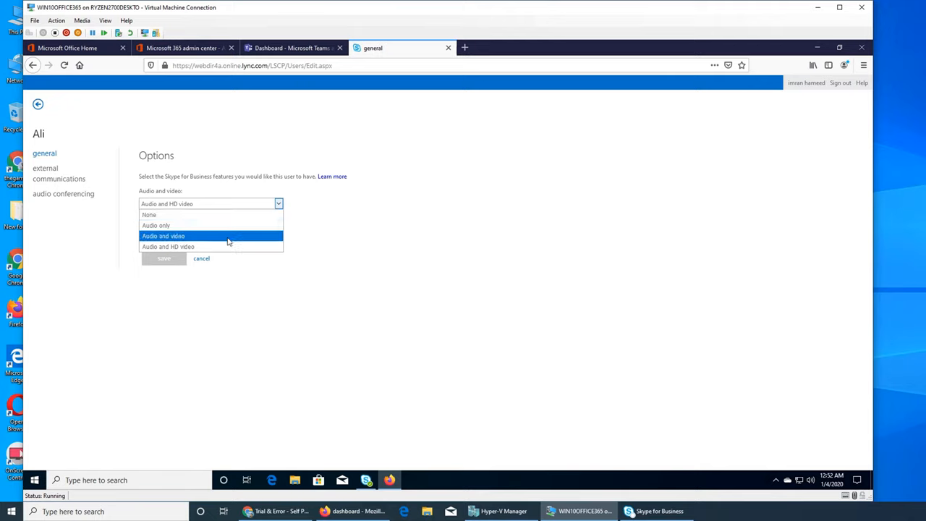
pyautogui.moveTo(228, 236)
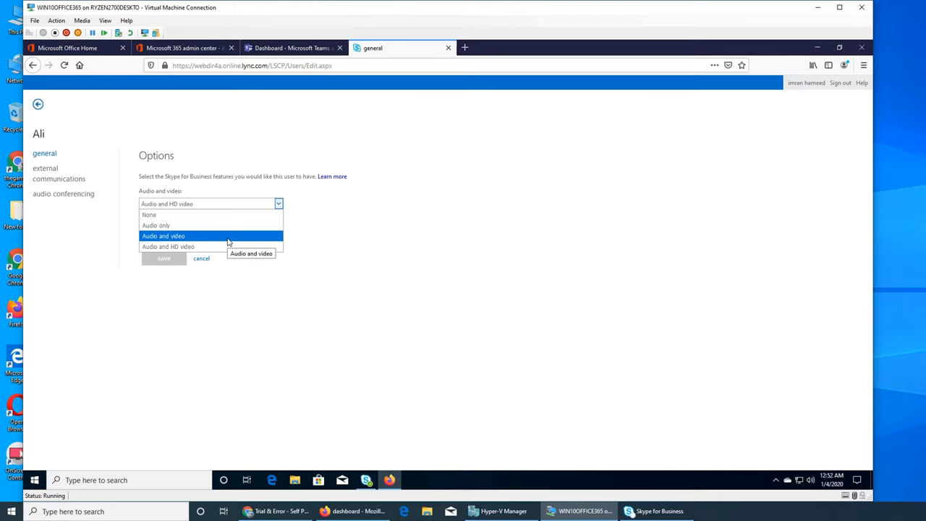
pyautogui.moveTo(168, 245)
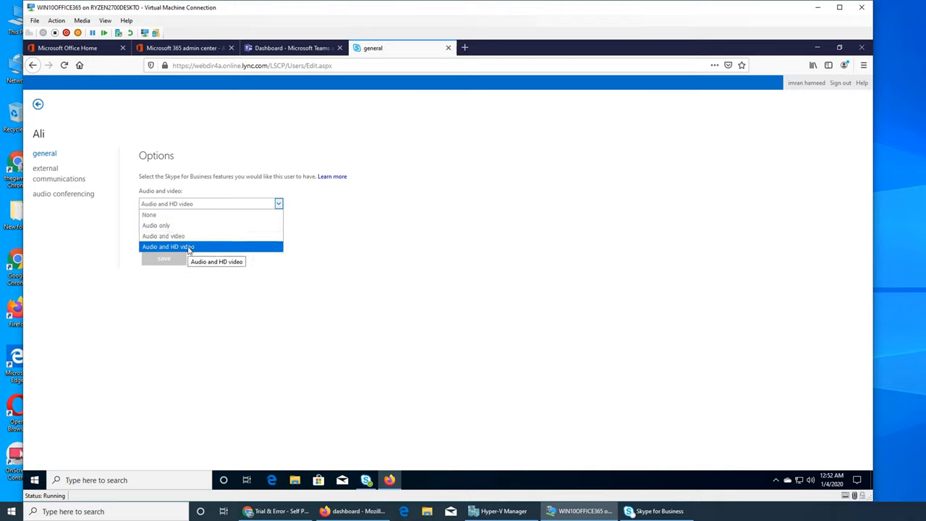
pyautogui.click(168, 246)
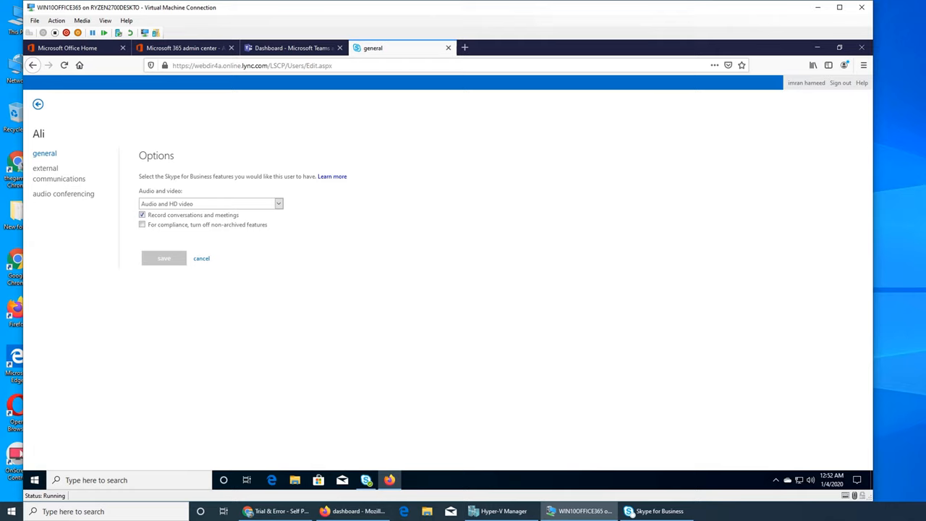
pyautogui.moveTo(254, 303)
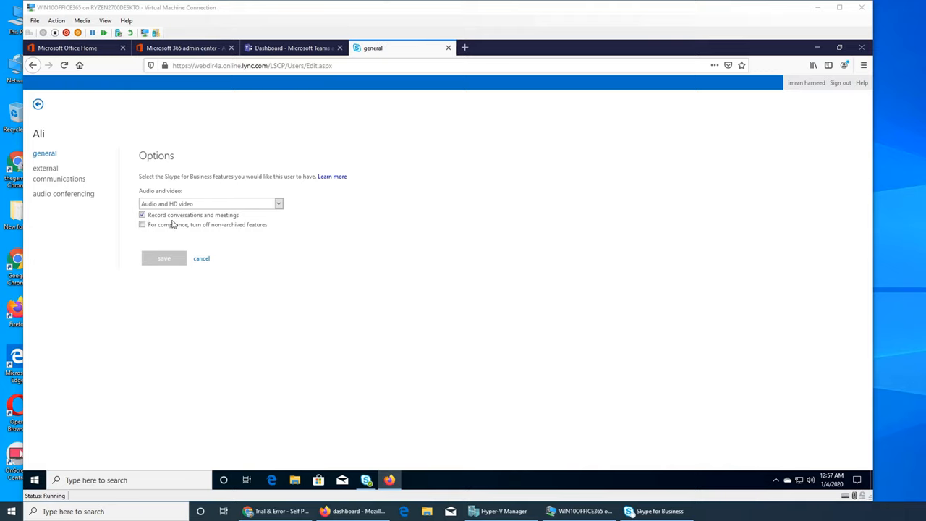
pyautogui.moveTo(286, 229)
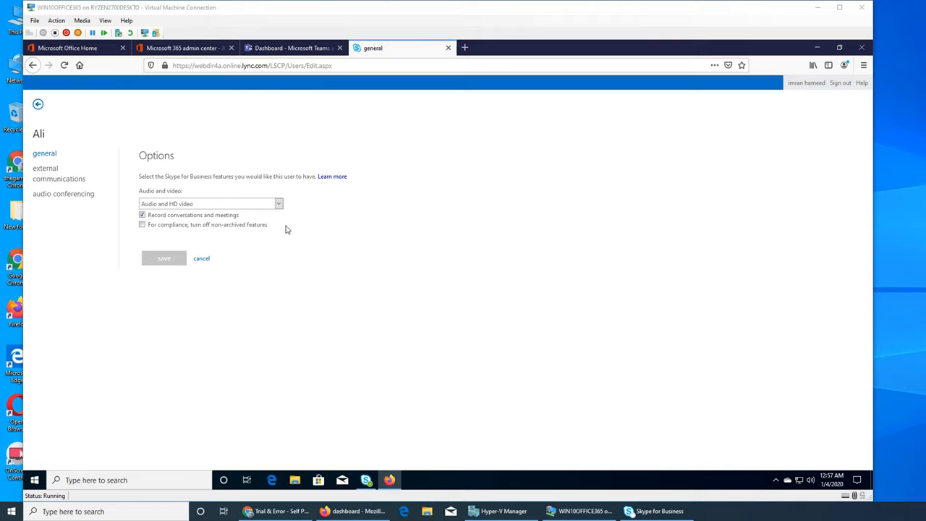
pyautogui.moveTo(342, 233)
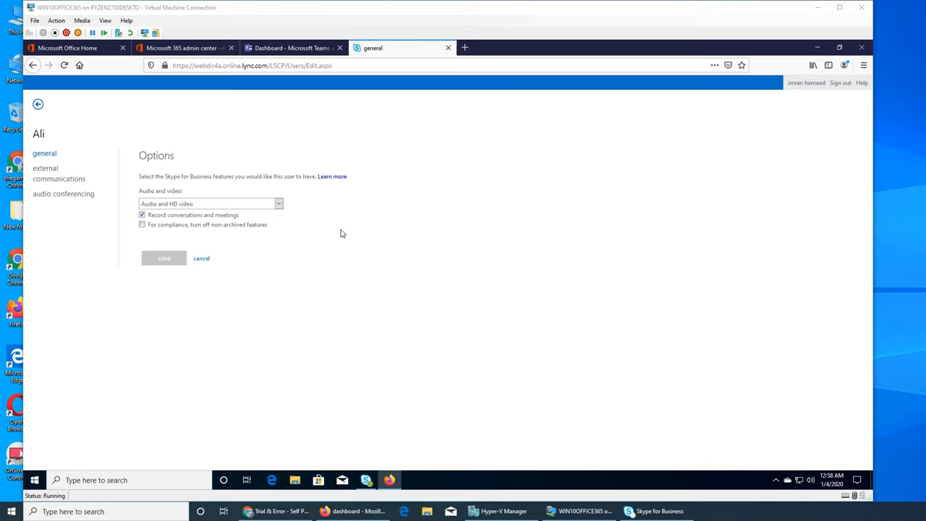
pyautogui.moveTo(217, 238)
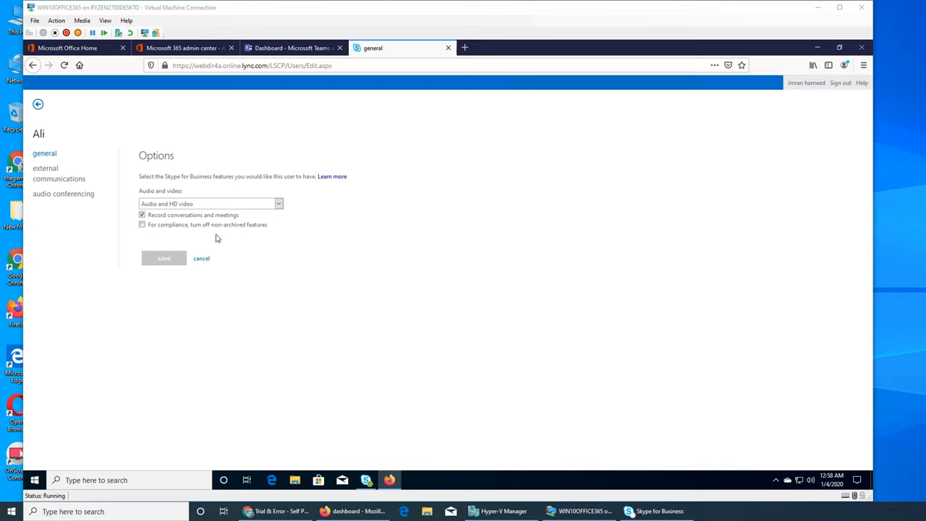
pyautogui.moveTo(195, 224)
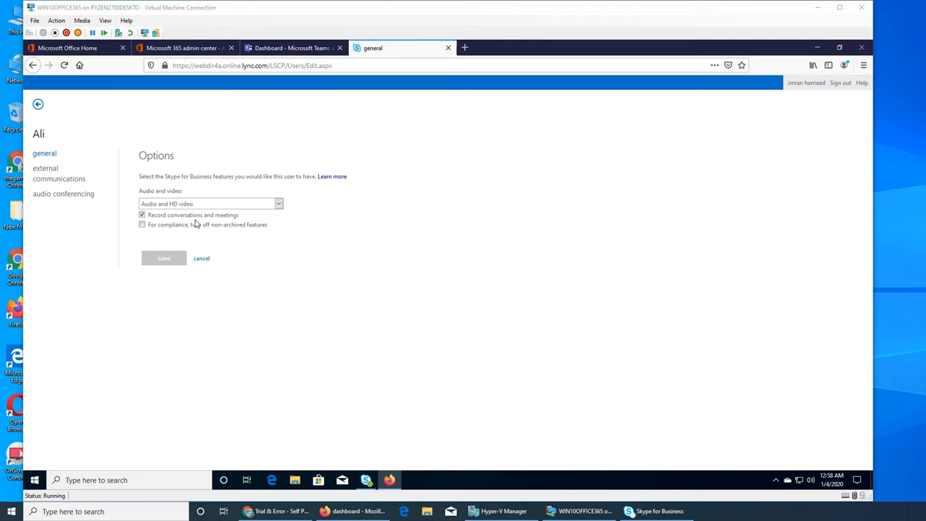
pyautogui.moveTo(499, 285)
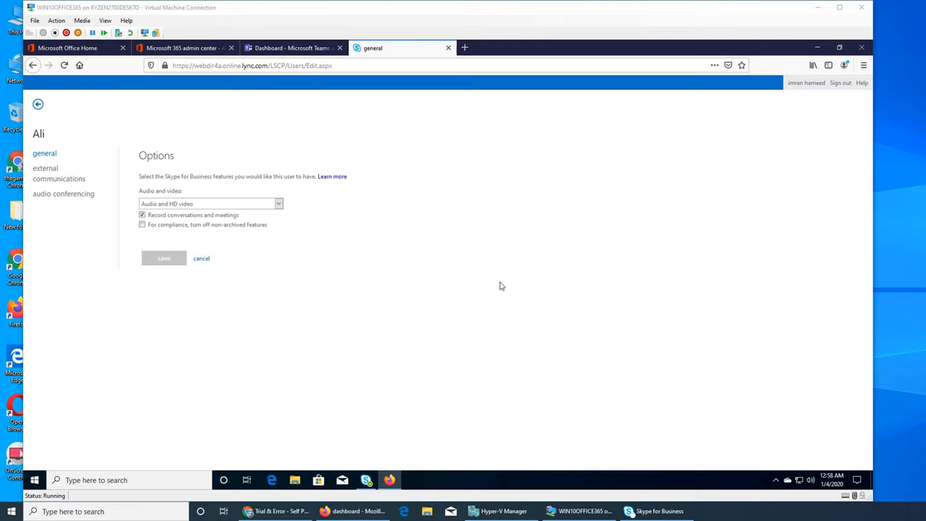
pyautogui.moveTo(179, 222)
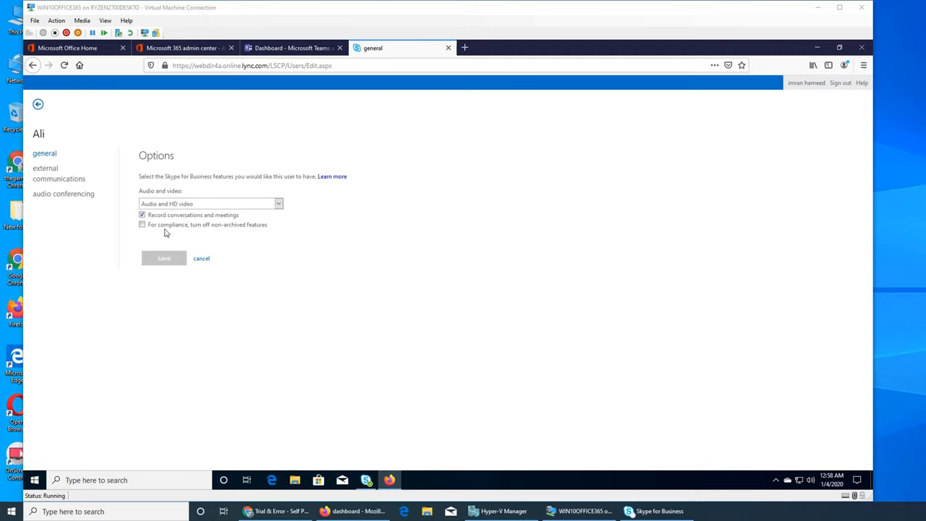
pyautogui.moveTo(230, 236)
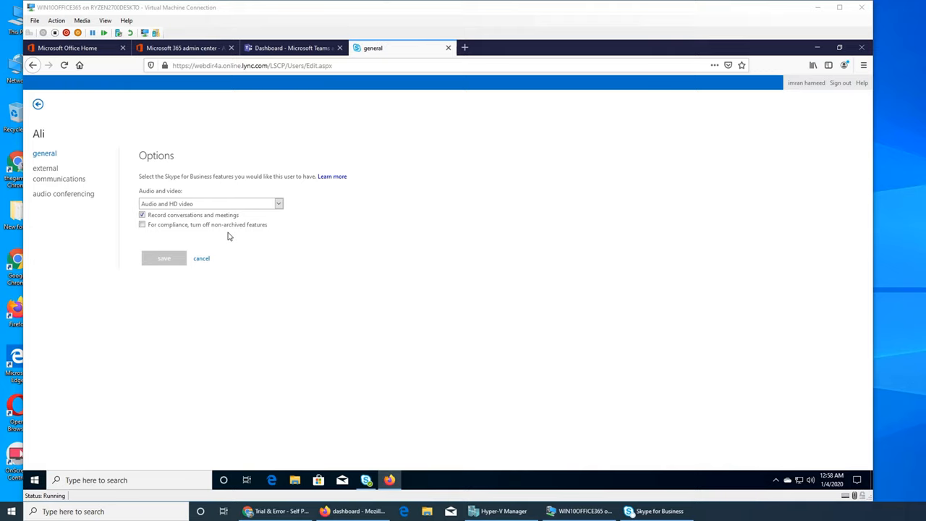
pyautogui.moveTo(208, 261)
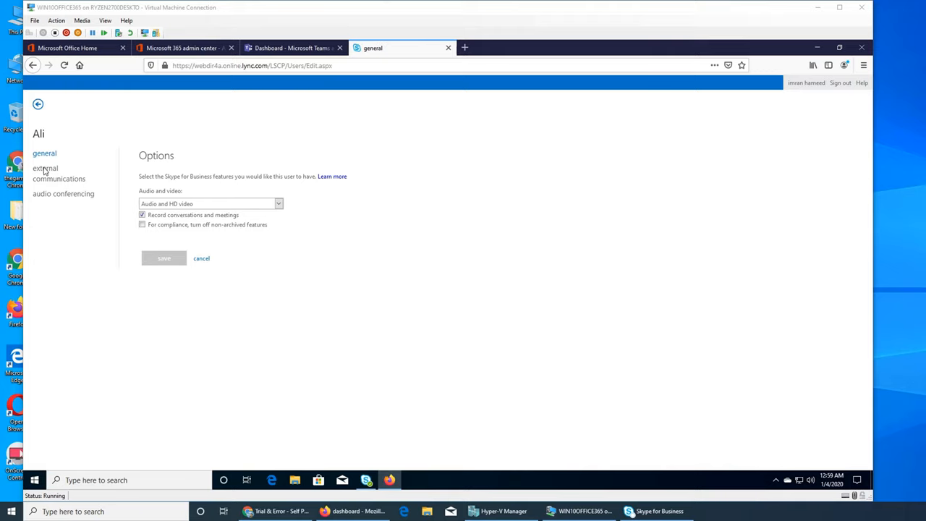
# - Switch Ali's options to the external communications page
pyautogui.click(59, 173)
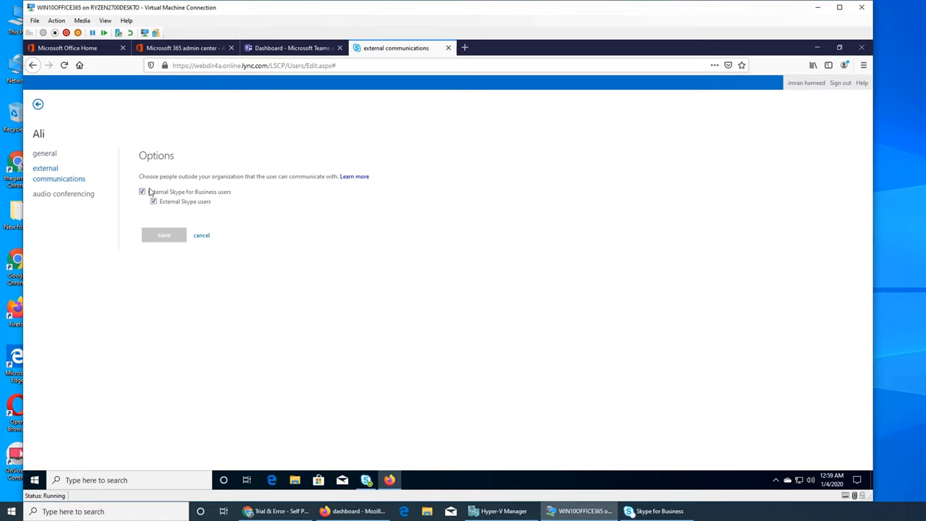
pyautogui.moveTo(381, 252)
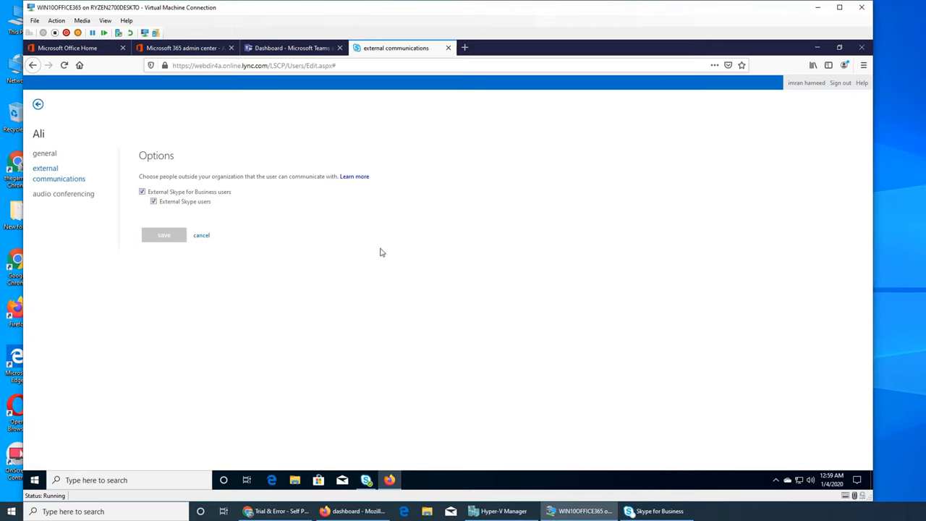
pyautogui.moveTo(159, 162)
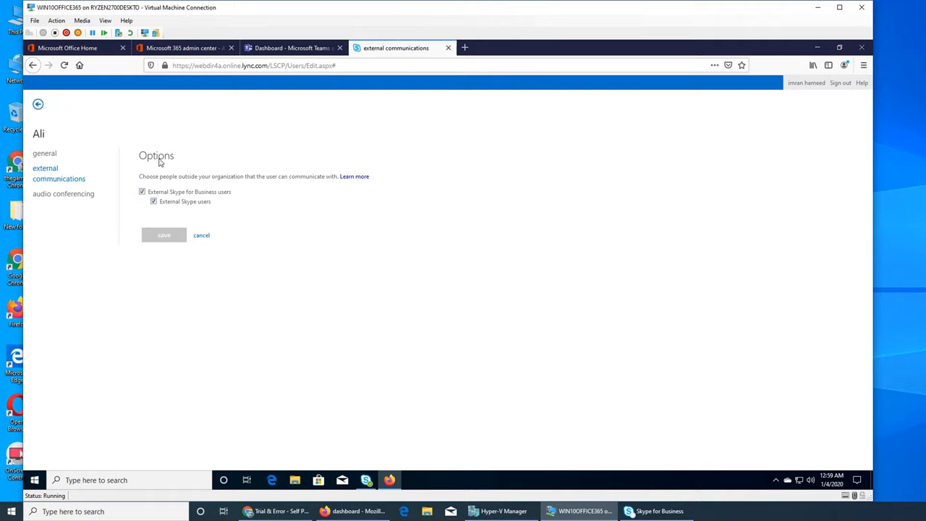
pyautogui.moveTo(263, 187)
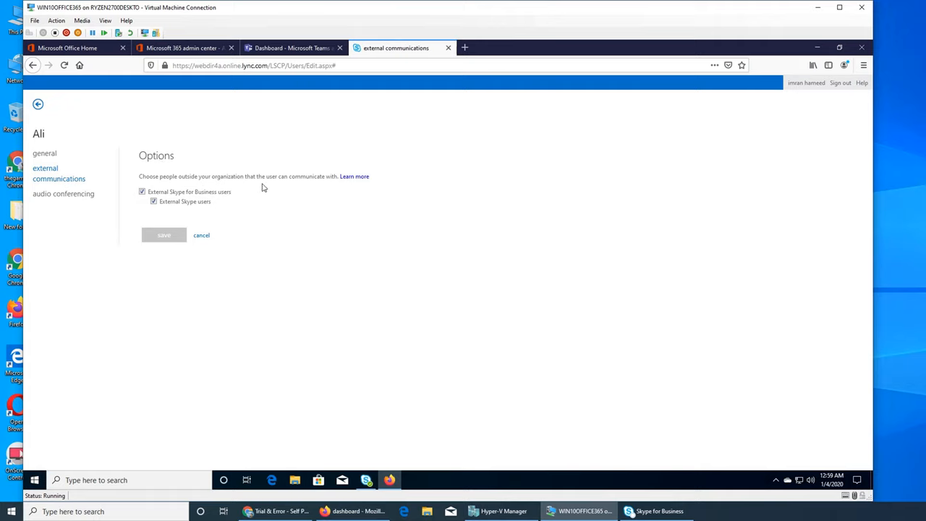
pyautogui.moveTo(319, 186)
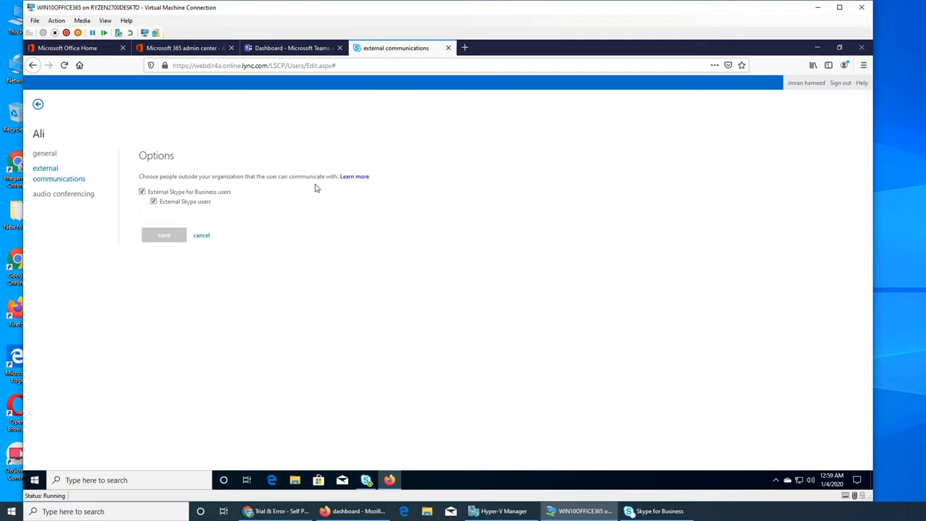
pyautogui.moveTo(319, 185)
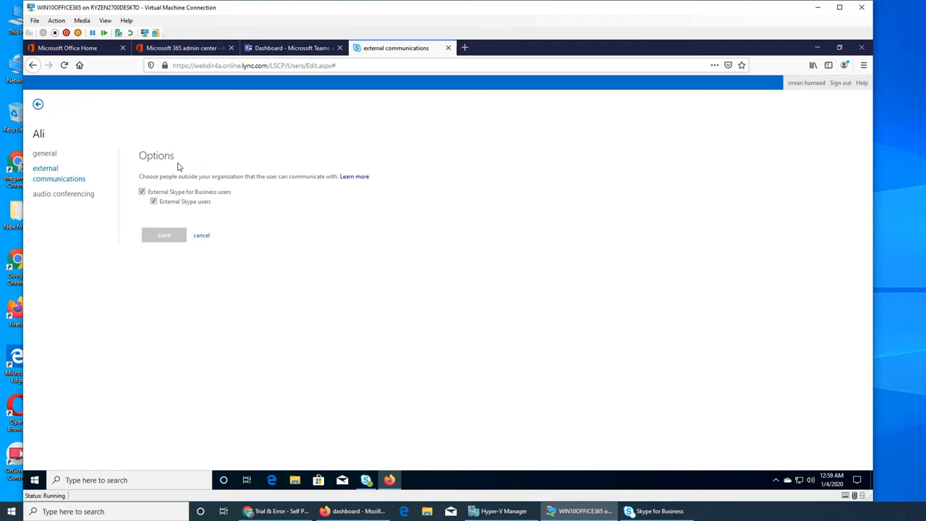
# - Review Ali's external Skype user checkboxes, then open the audio conferencing page
pyautogui.click(154, 201)
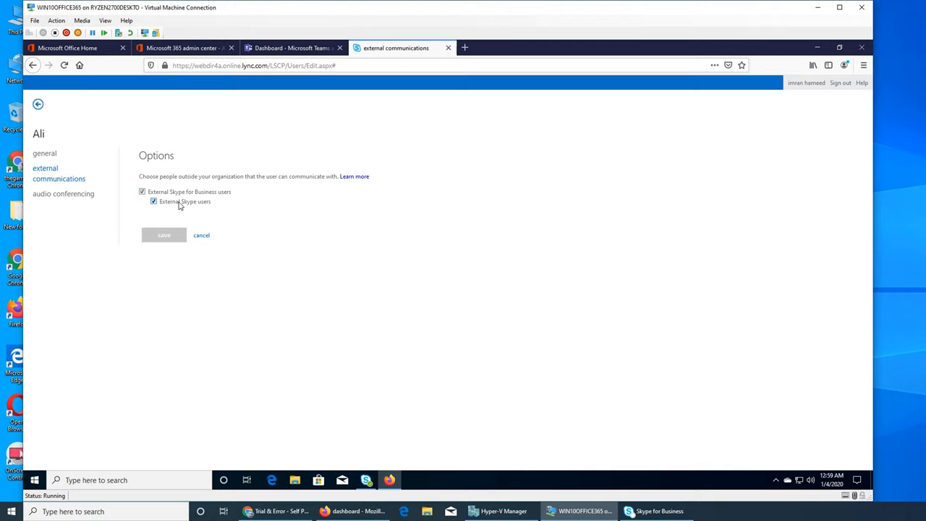
pyautogui.moveTo(210, 200)
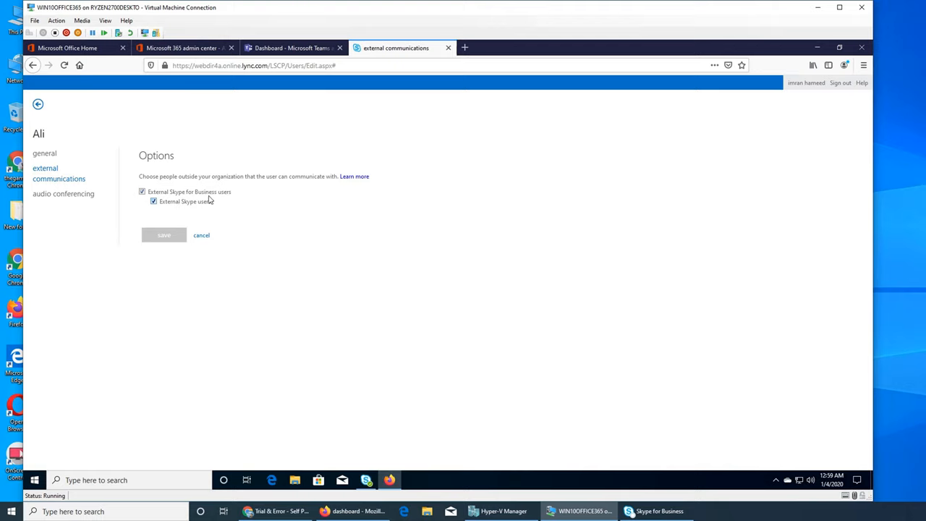
pyautogui.moveTo(324, 249)
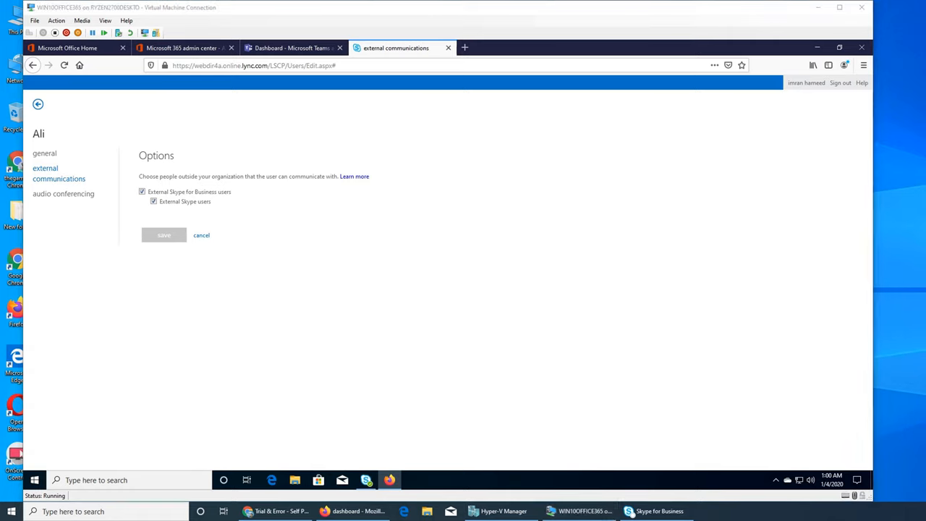
pyautogui.moveTo(247, 195)
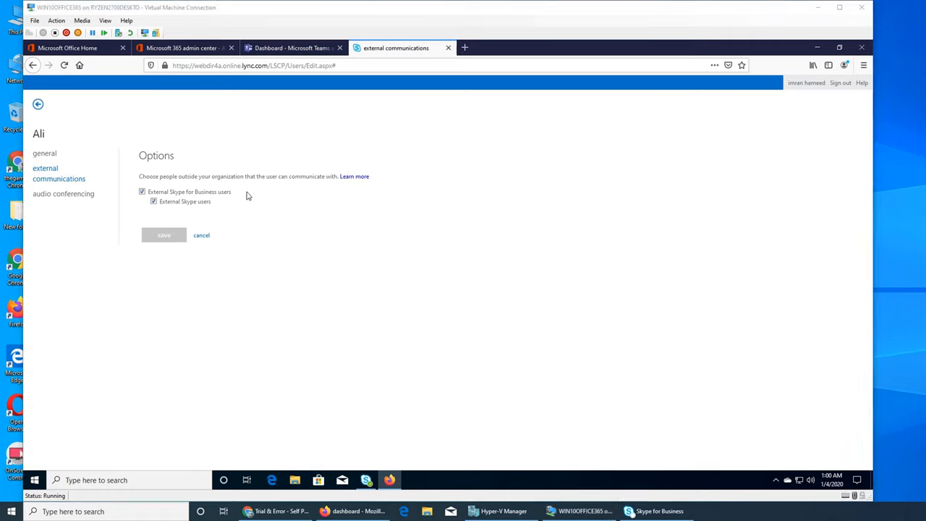
pyautogui.moveTo(341, 289)
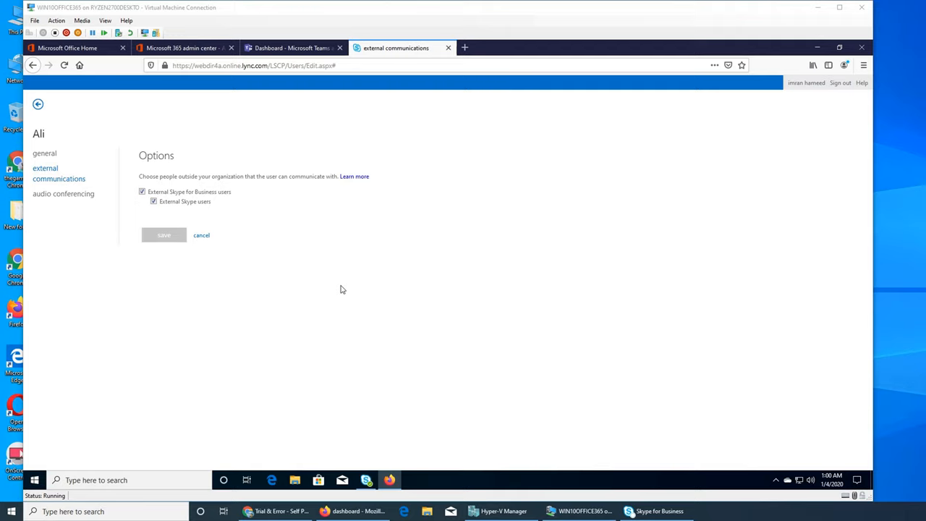
pyautogui.moveTo(861, 350)
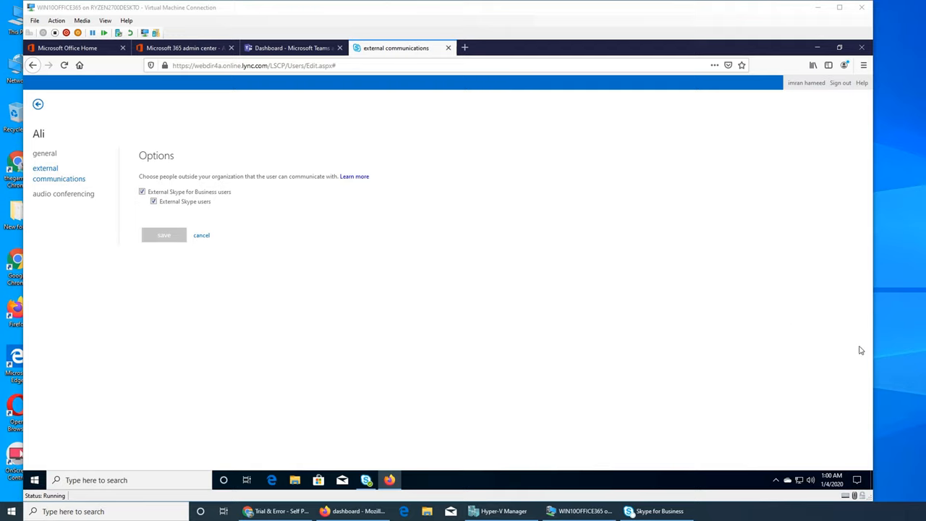
pyautogui.moveTo(199, 224)
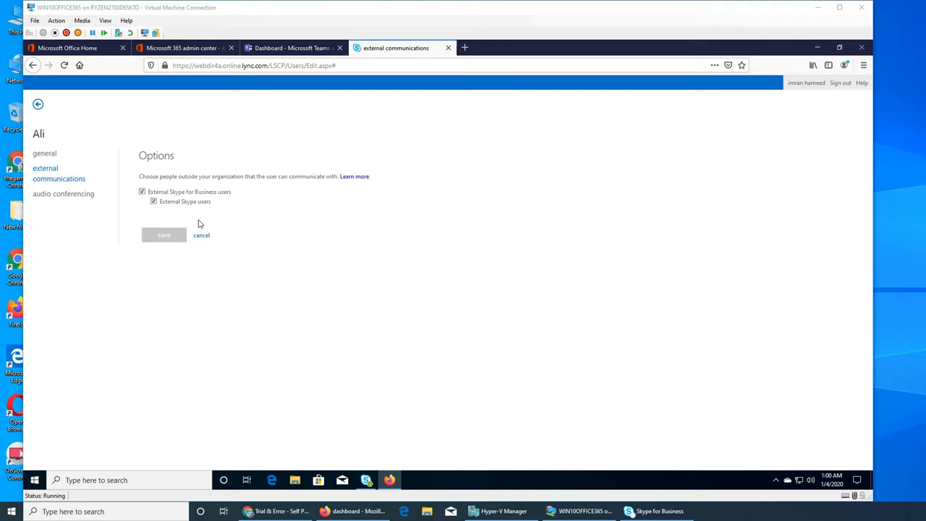
pyautogui.moveTo(182, 209)
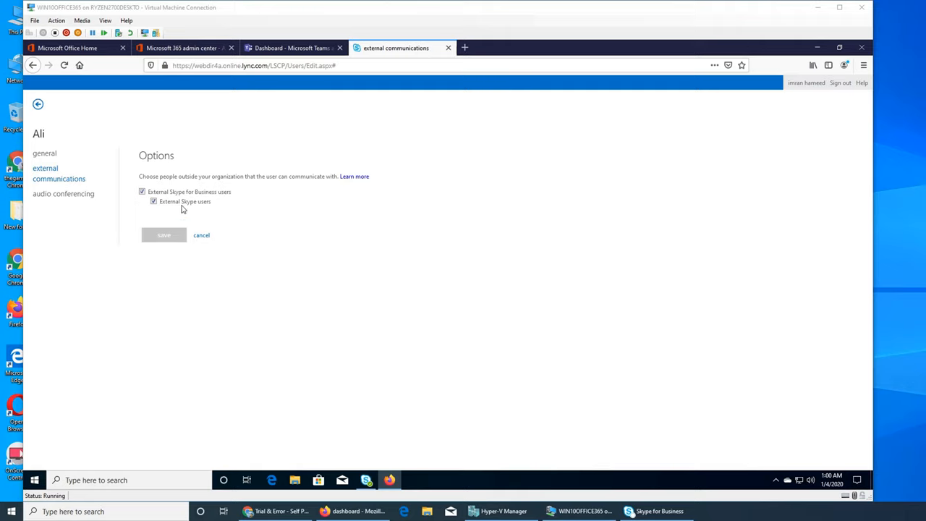
pyautogui.moveTo(237, 216)
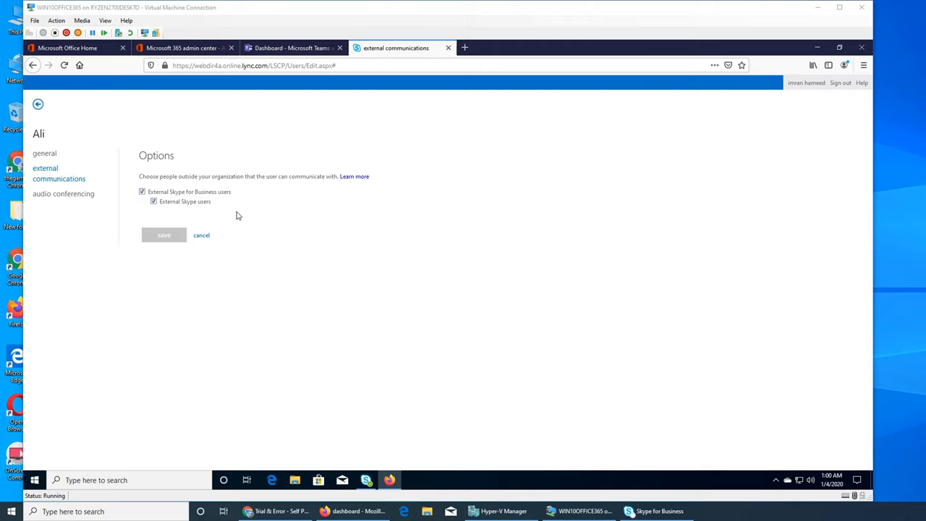
pyautogui.moveTo(350, 241)
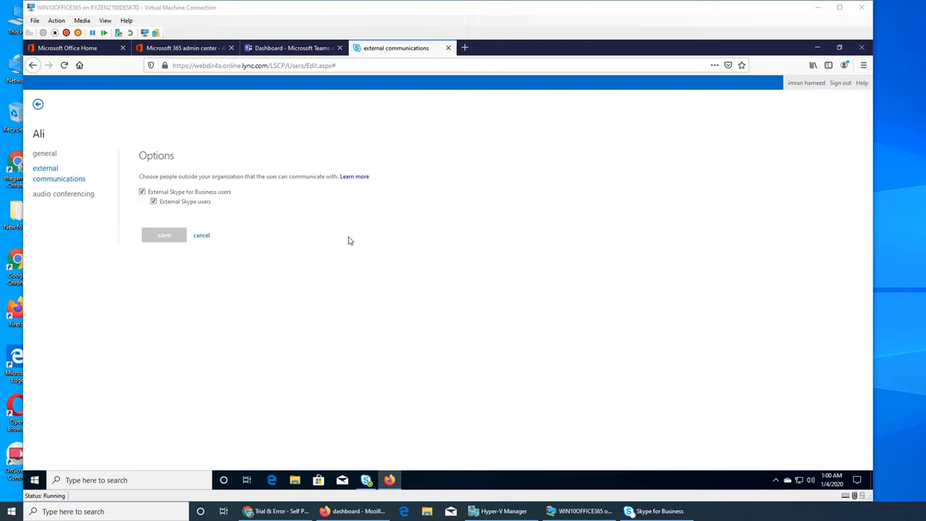
pyautogui.moveTo(348, 243)
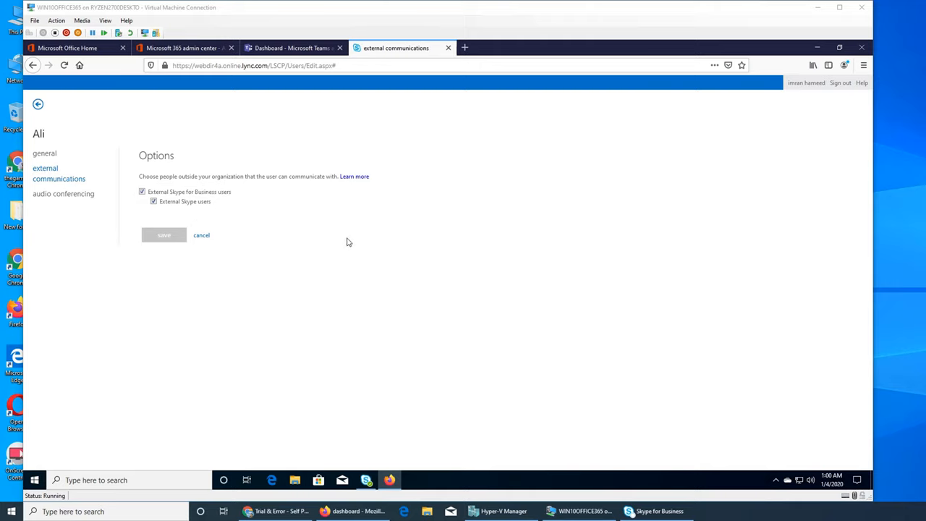
pyautogui.moveTo(346, 241)
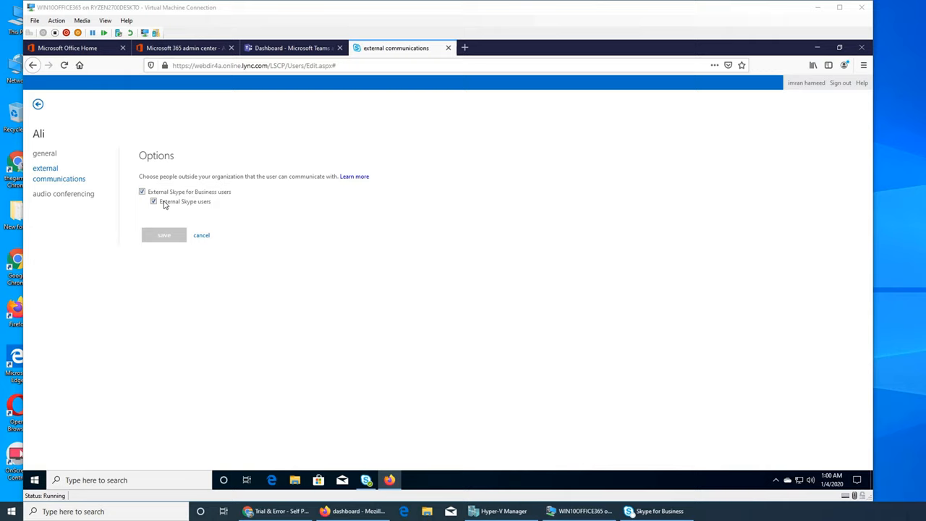
pyautogui.moveTo(63, 193)
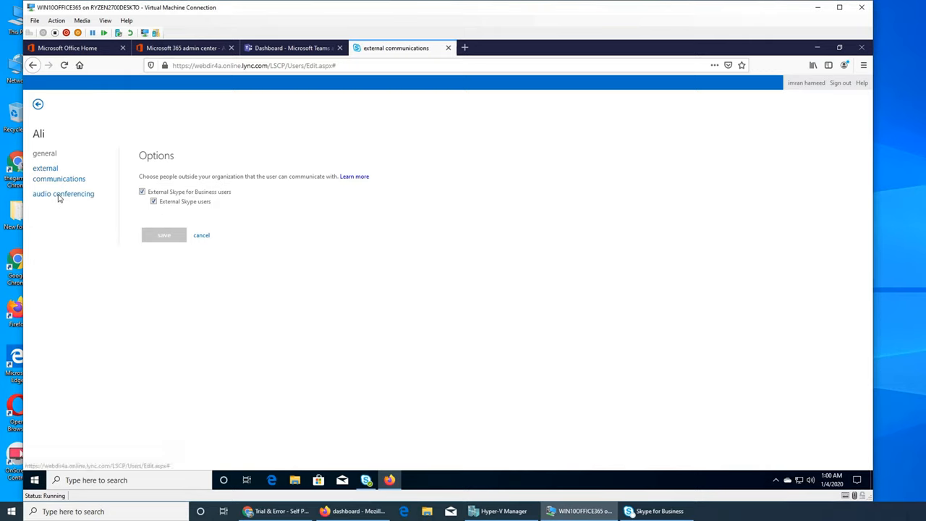
pyautogui.click(63, 193)
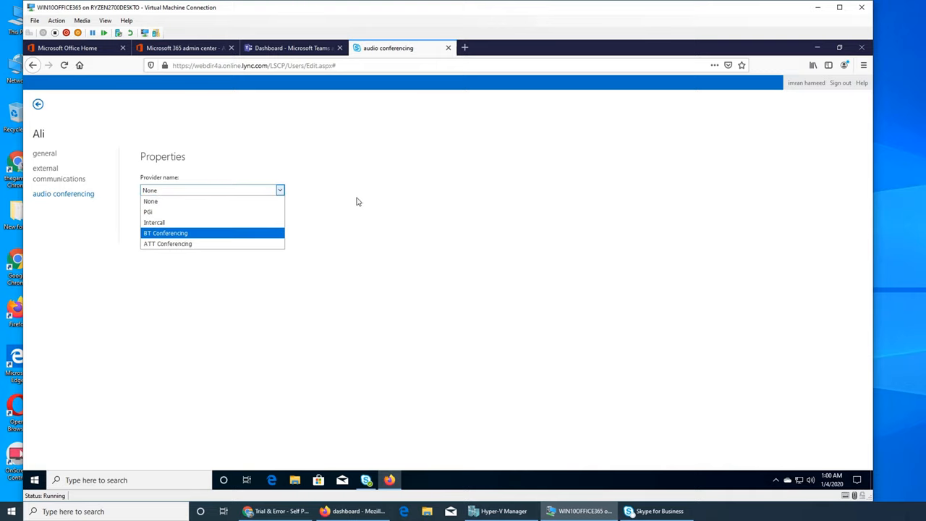
pyautogui.click(150, 201)
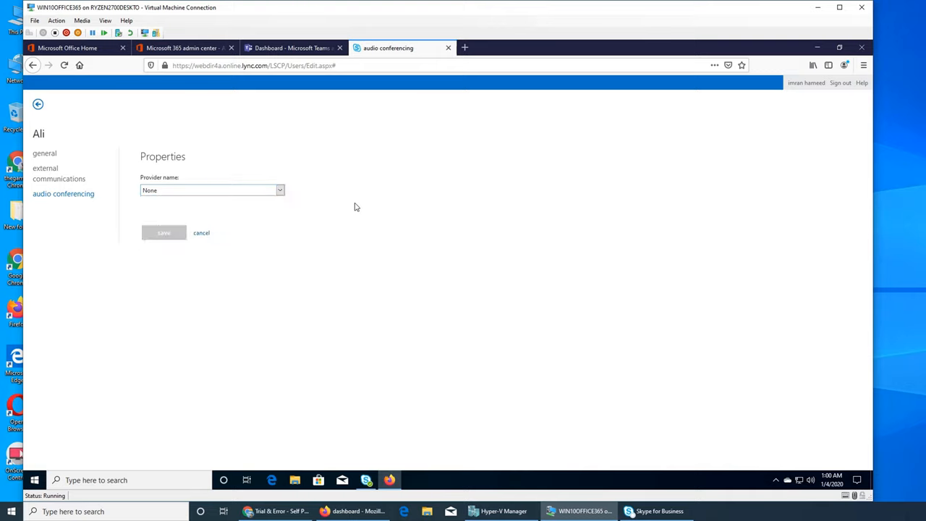
pyautogui.moveTo(356, 340)
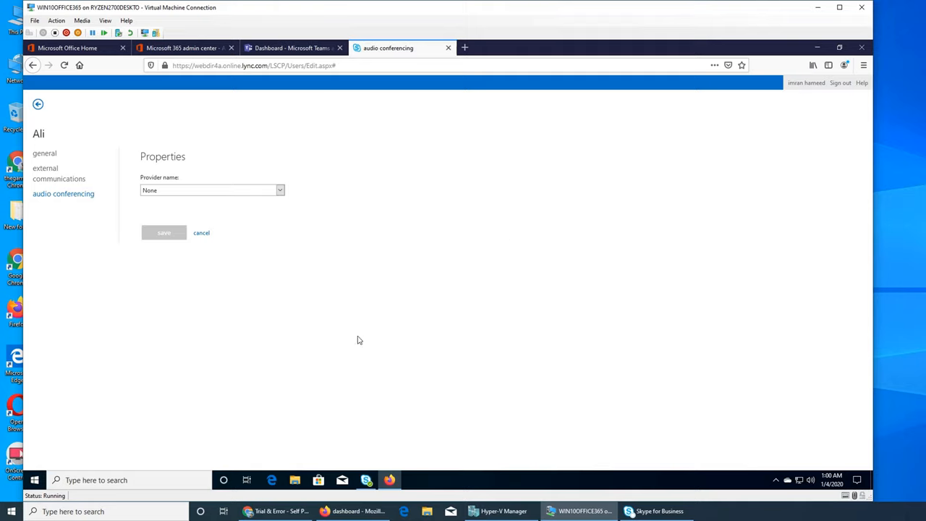
pyautogui.moveTo(574, 292)
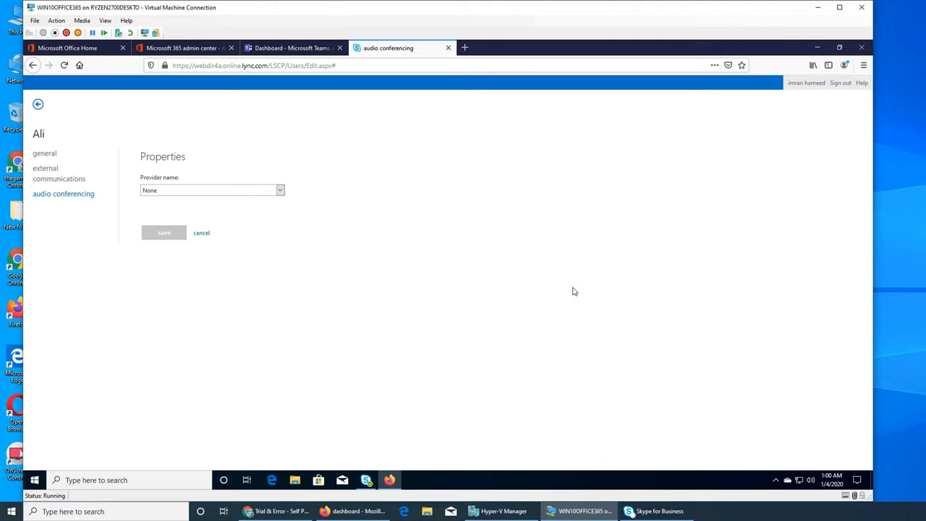
pyautogui.moveTo(567, 409)
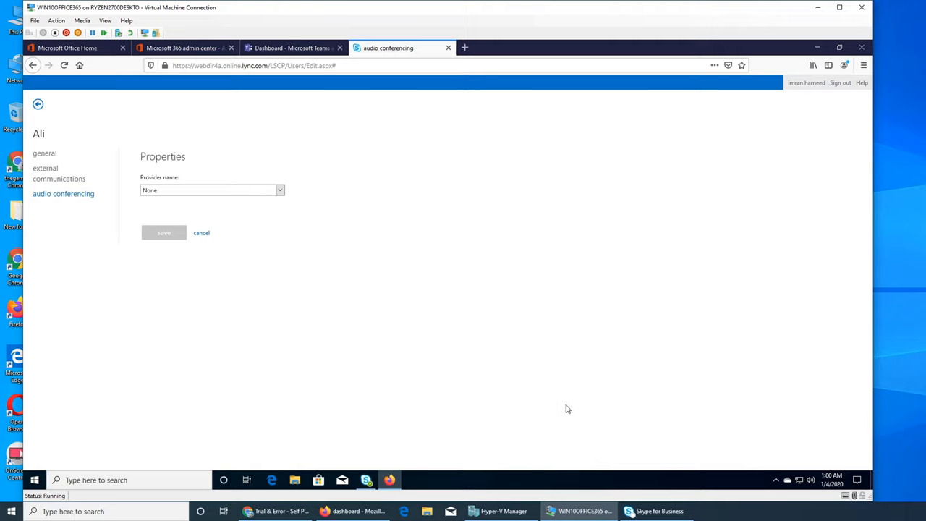
pyautogui.moveTo(578, 406)
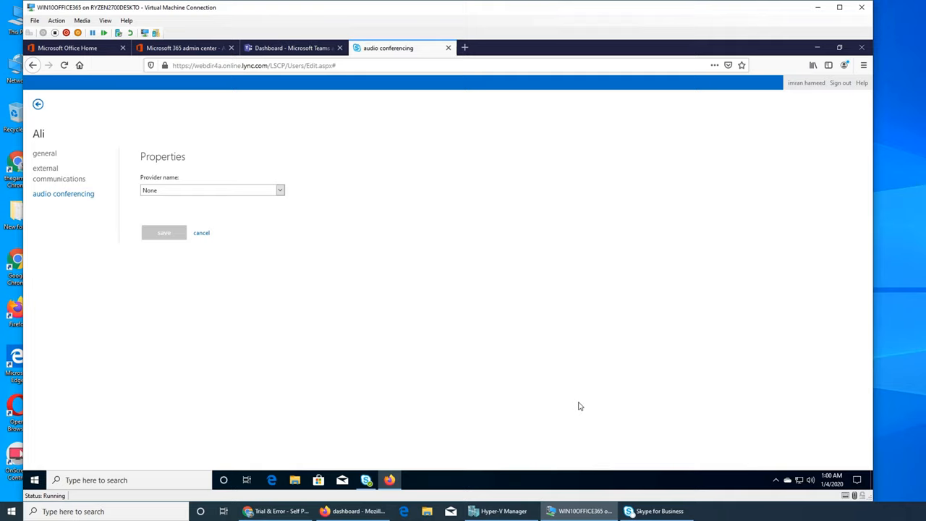
pyautogui.moveTo(598, 399)
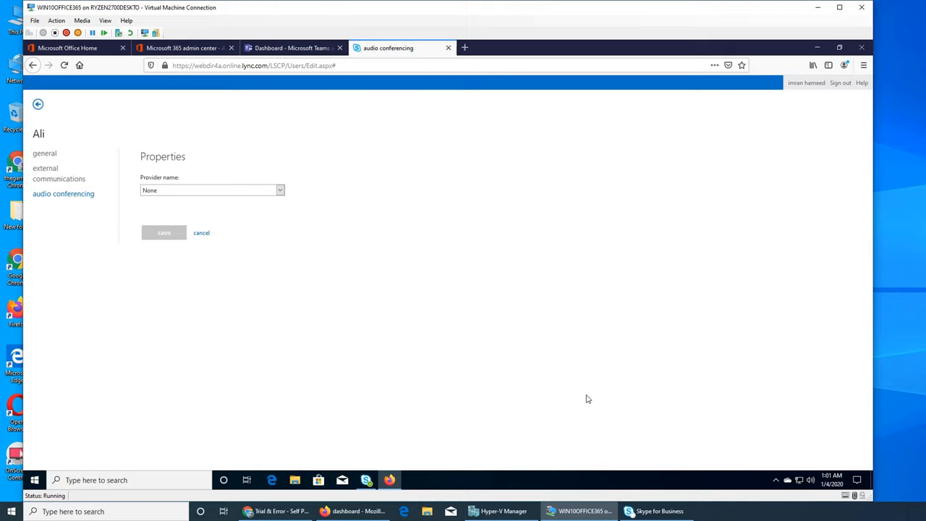
pyautogui.moveTo(629, 389)
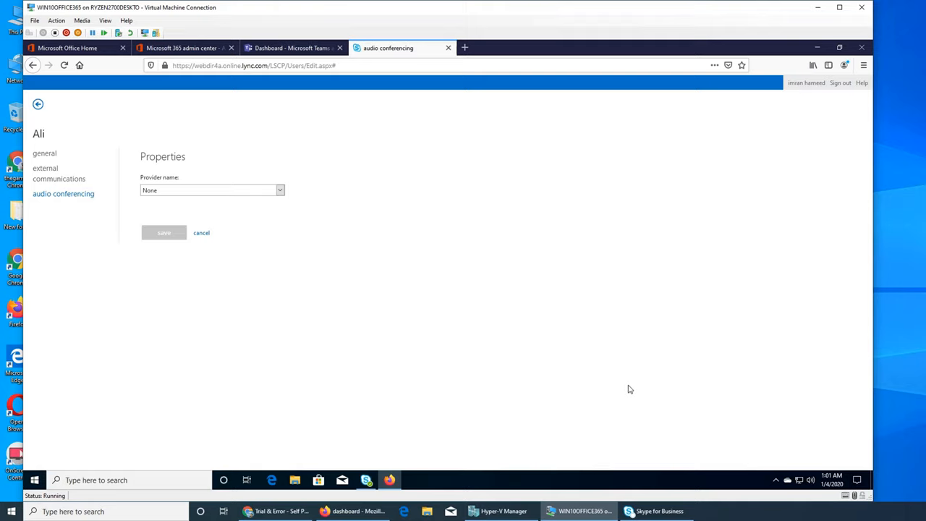
pyautogui.moveTo(626, 391)
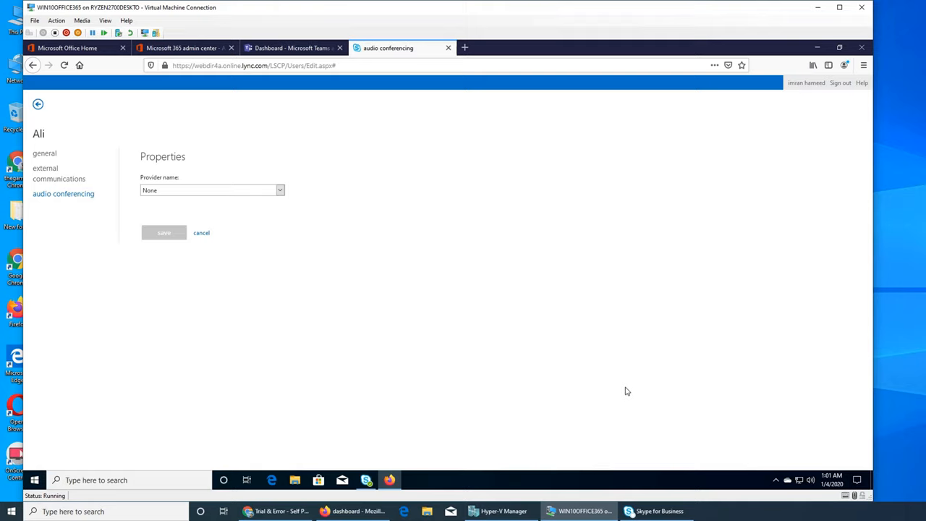
pyautogui.moveTo(648, 389)
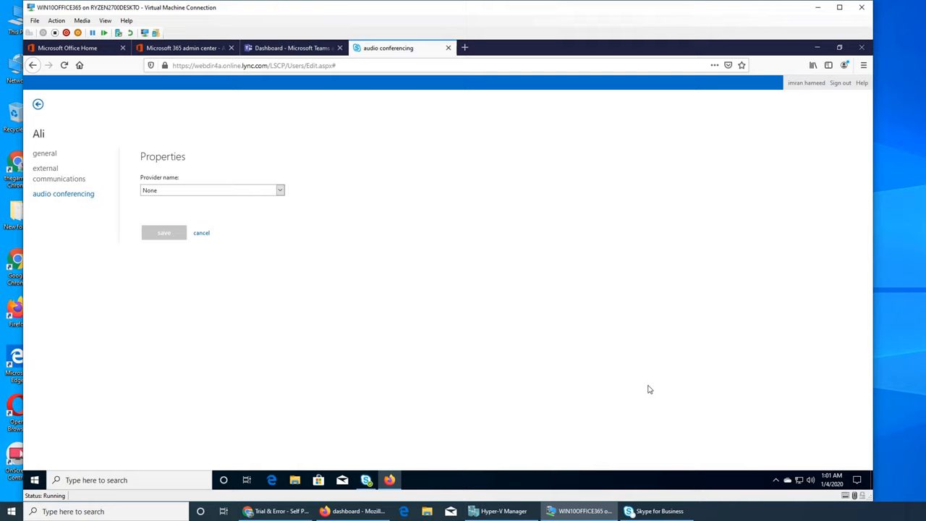
pyautogui.moveTo(721, 280)
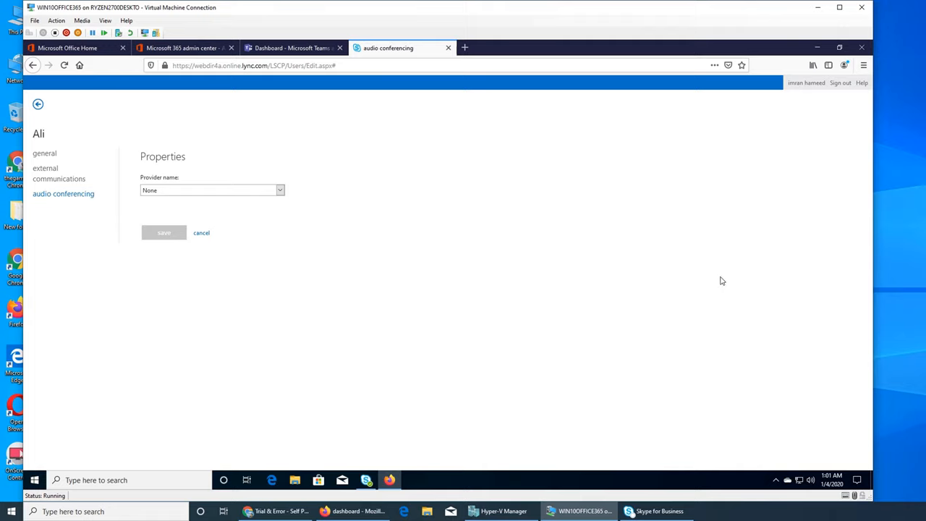
pyautogui.moveTo(739, 296)
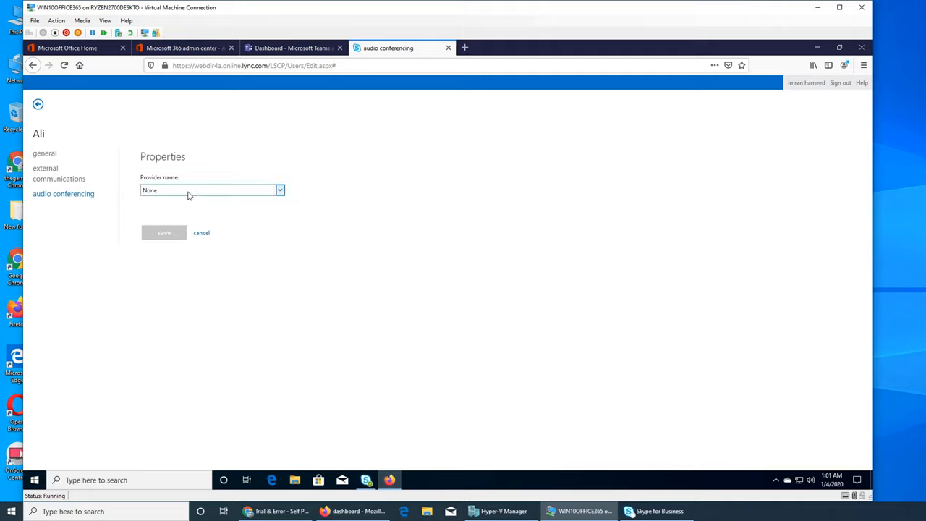
pyautogui.moveTo(456, 249)
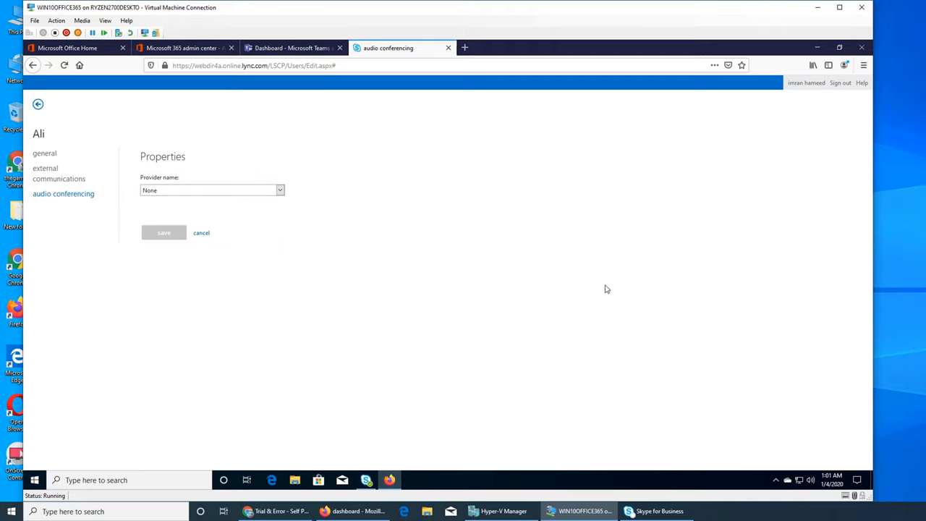
pyautogui.moveTo(590, 295)
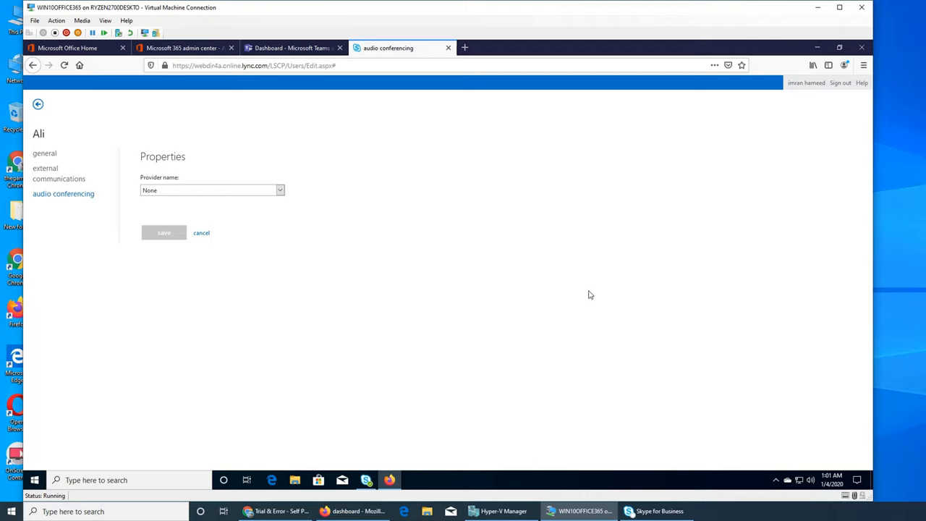
pyautogui.moveTo(563, 286)
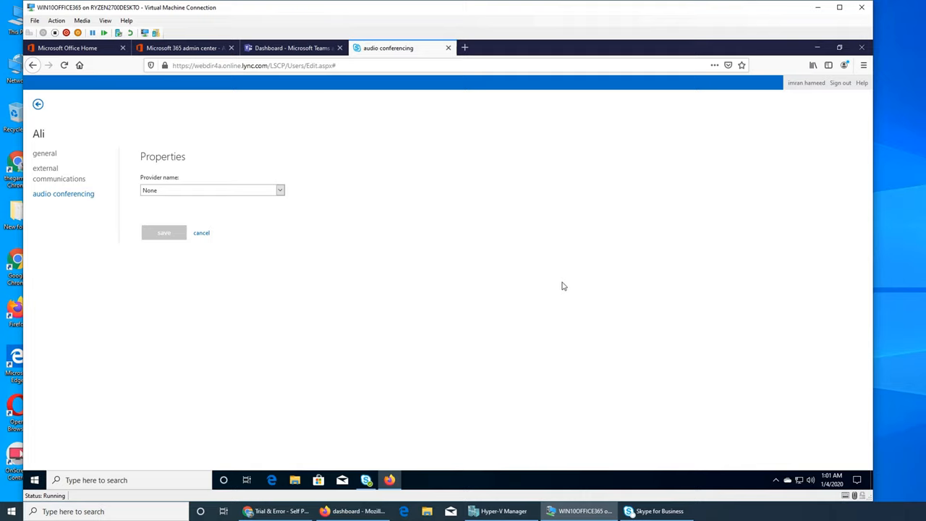
pyautogui.moveTo(567, 288)
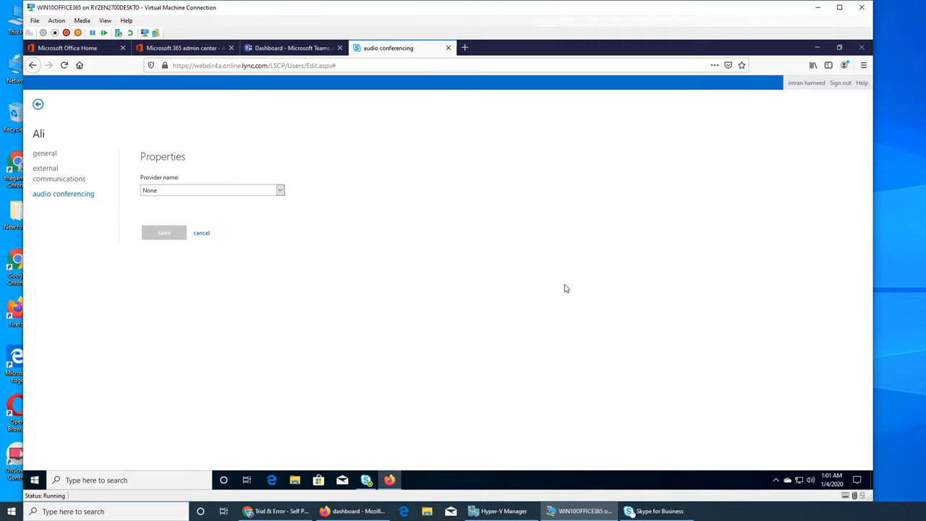
pyautogui.moveTo(158, 242)
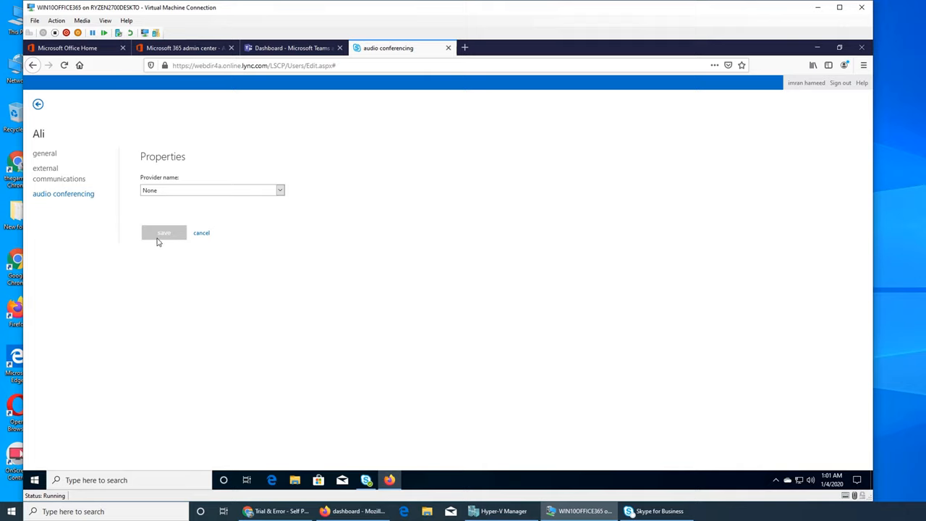
pyautogui.moveTo(311, 266)
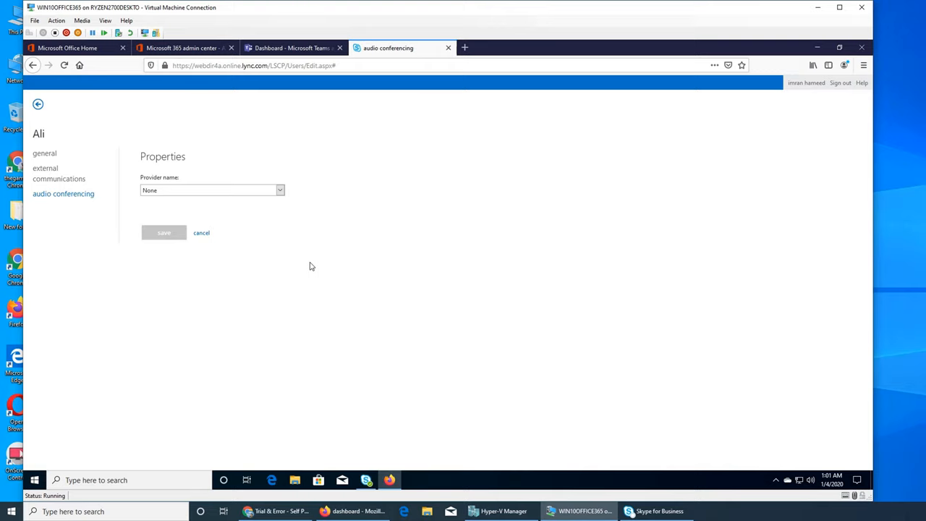
pyautogui.moveTo(214, 238)
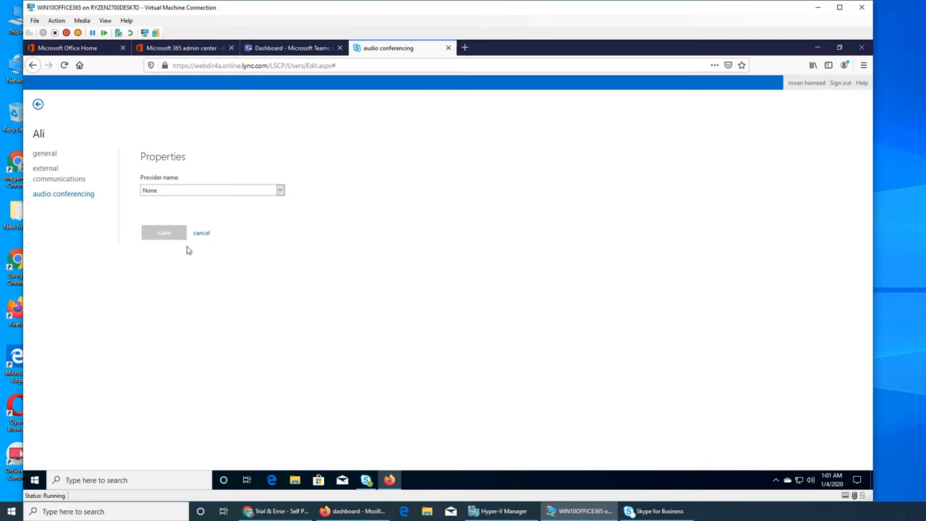
pyautogui.moveTo(38, 120)
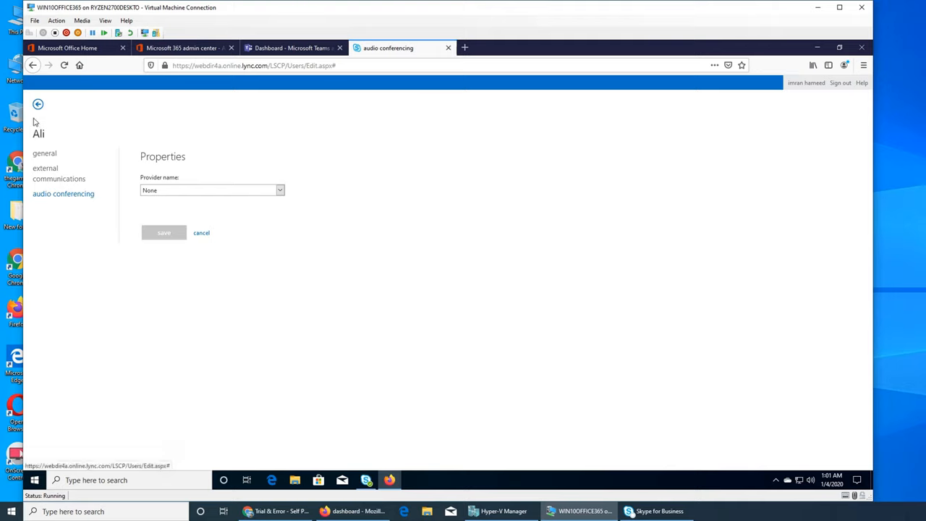
pyautogui.moveTo(344, 179)
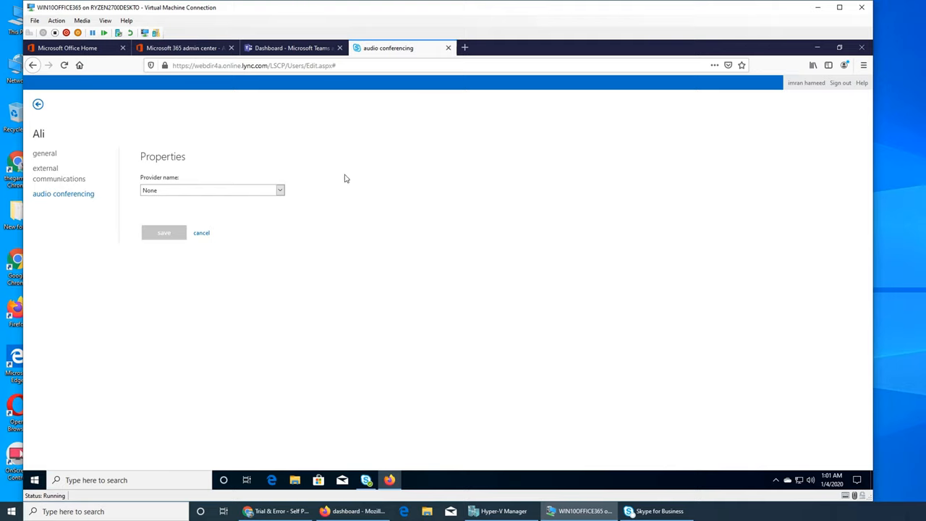
pyautogui.moveTo(355, 247)
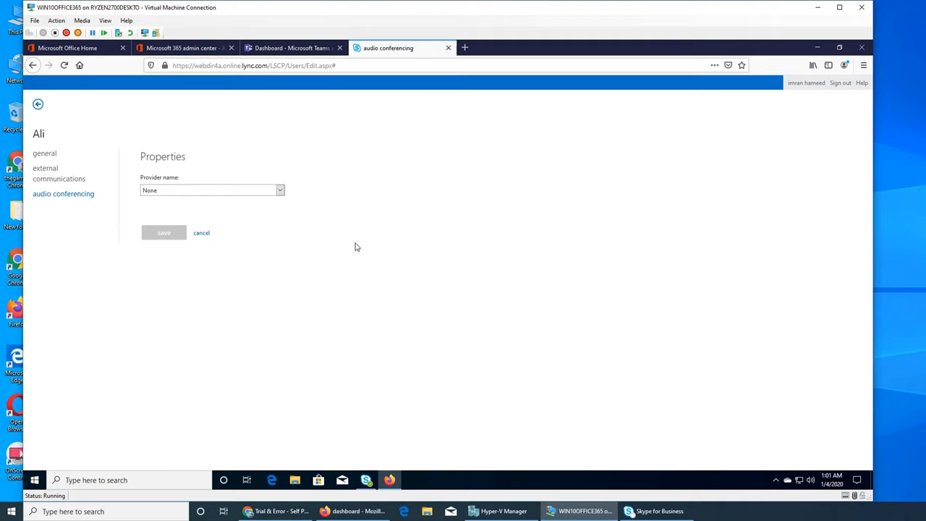
pyautogui.moveTo(485, 257)
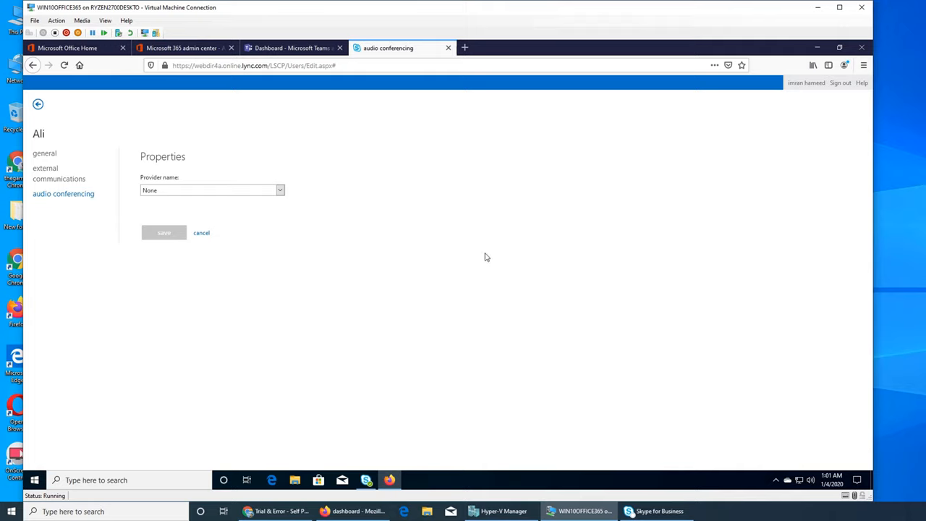
pyautogui.moveTo(546, 325)
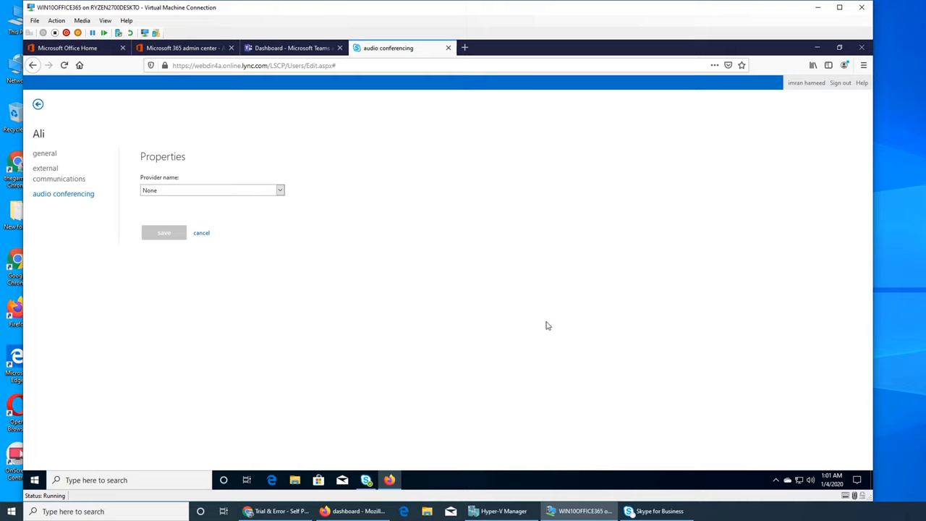
pyautogui.moveTo(502, 389)
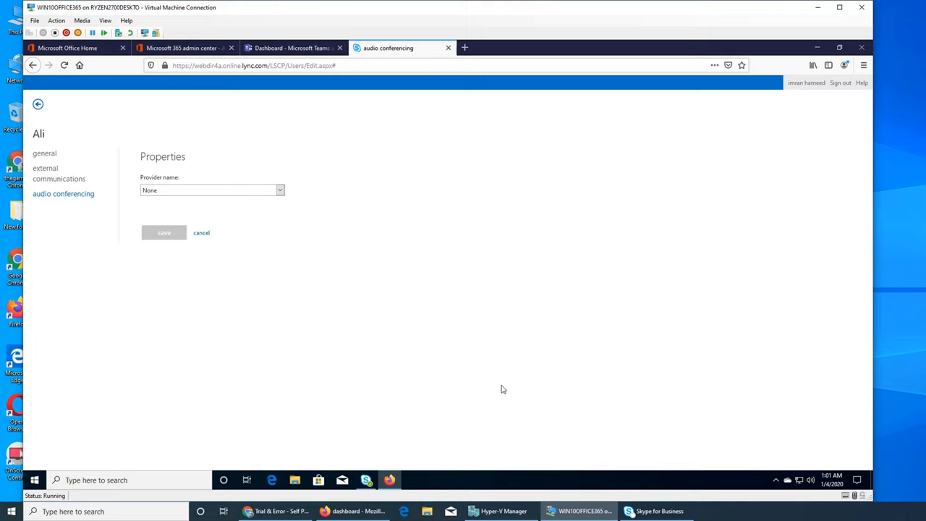
pyautogui.moveTo(658, 280)
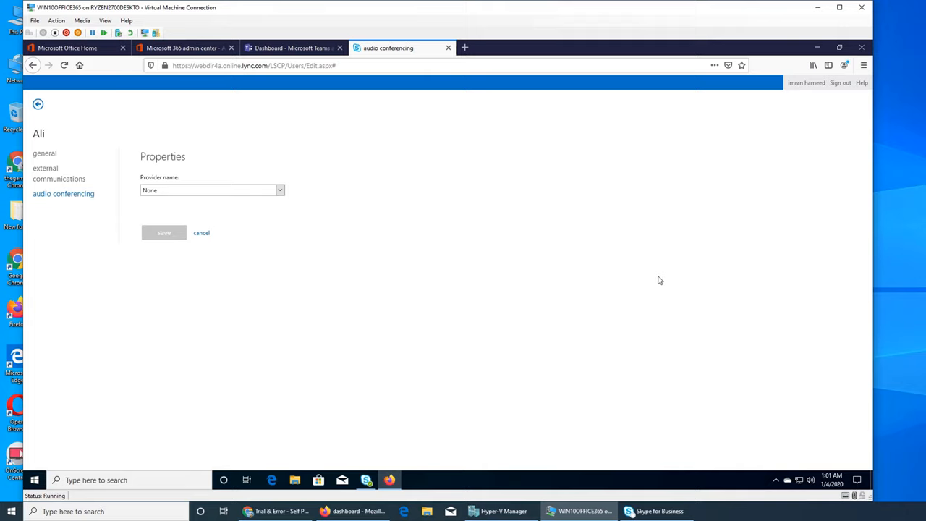
pyautogui.moveTo(514, 229)
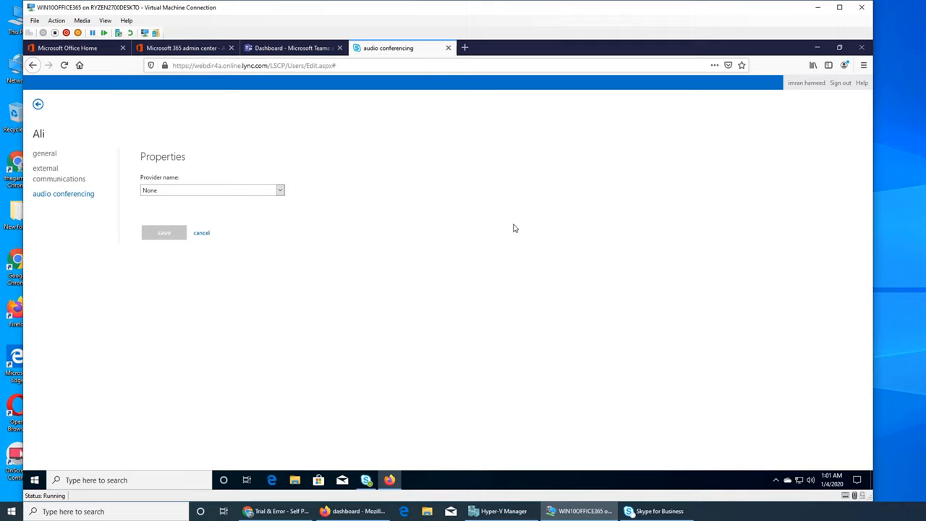
pyautogui.moveTo(563, 375)
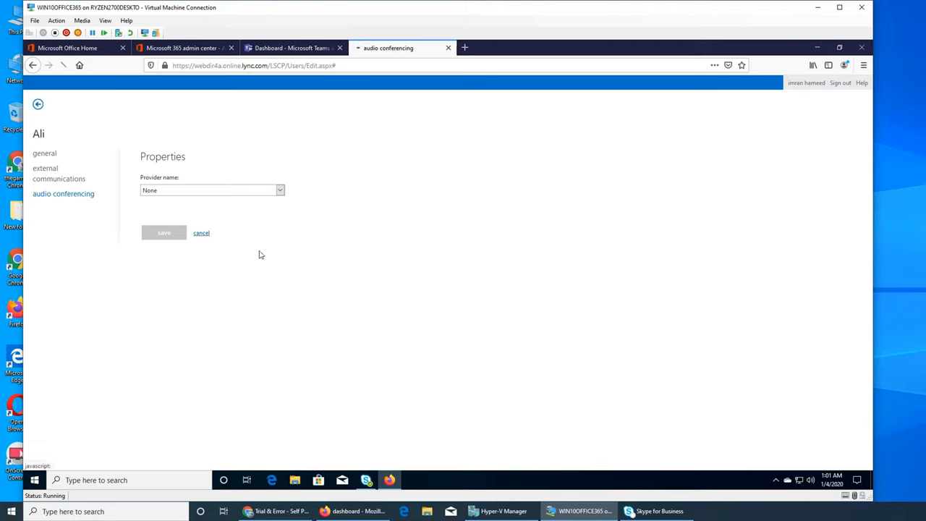
pyautogui.click(201, 232)
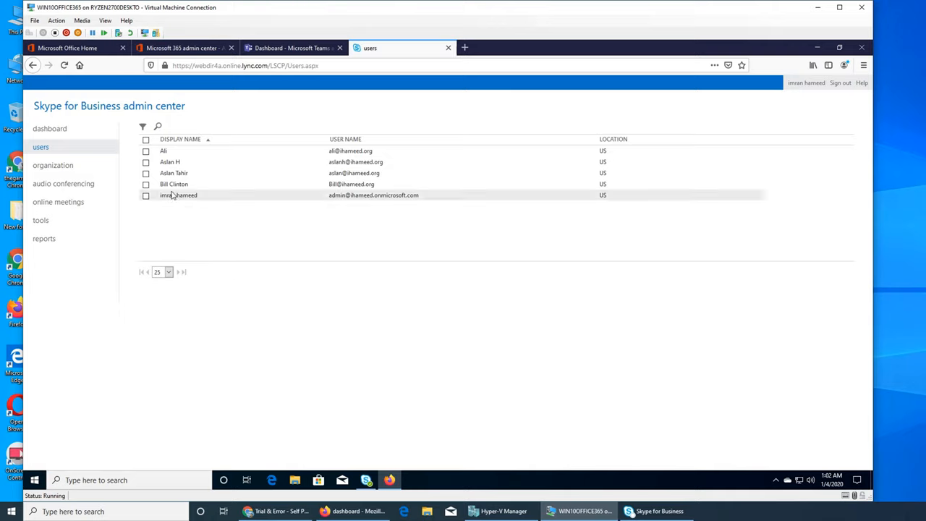
pyautogui.click(170, 161)
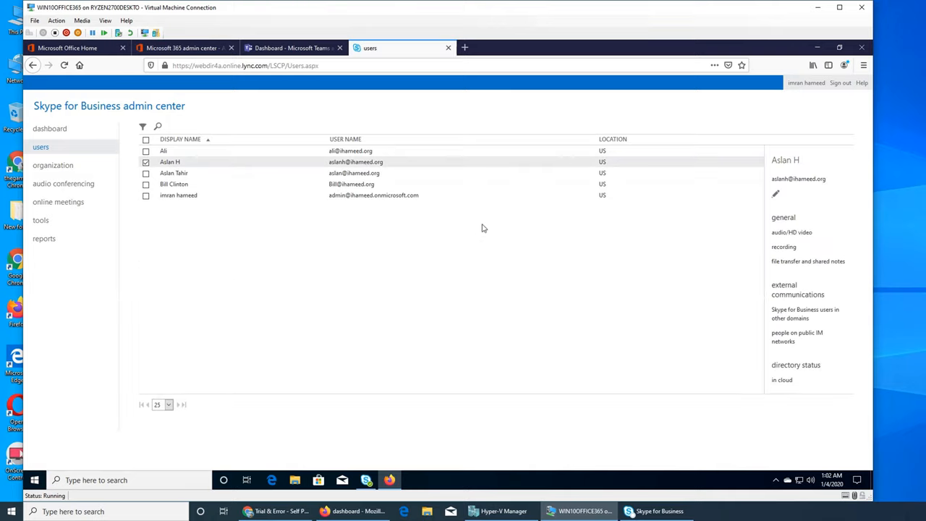
pyautogui.moveTo(796, 243)
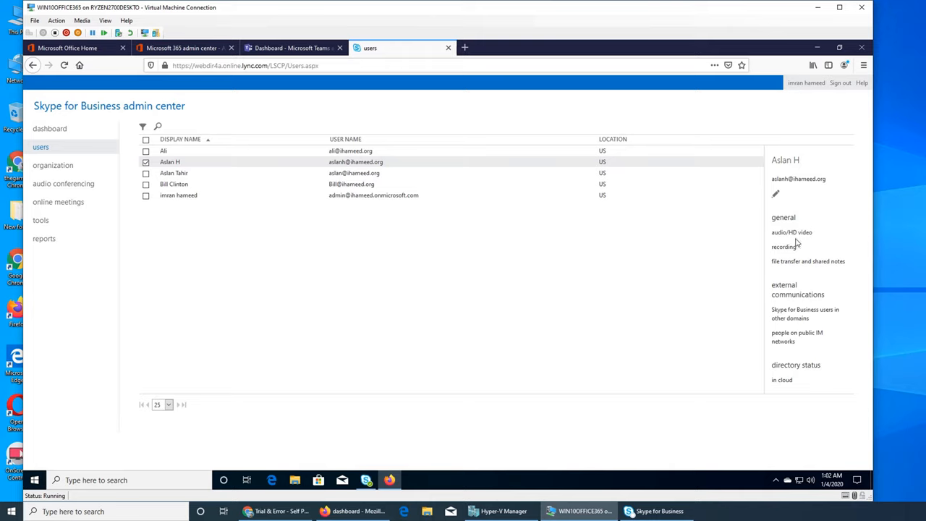
pyautogui.moveTo(793, 305)
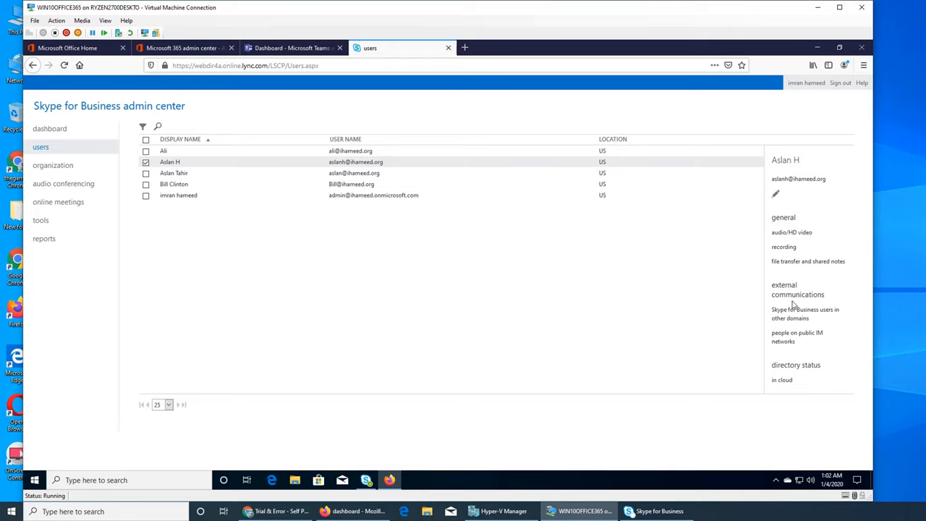
pyautogui.moveTo(803, 376)
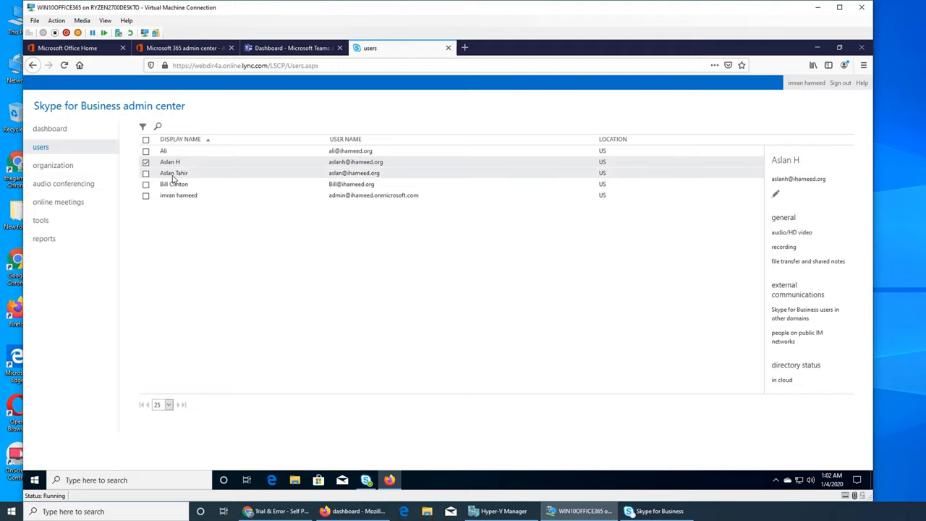
pyautogui.click(178, 194)
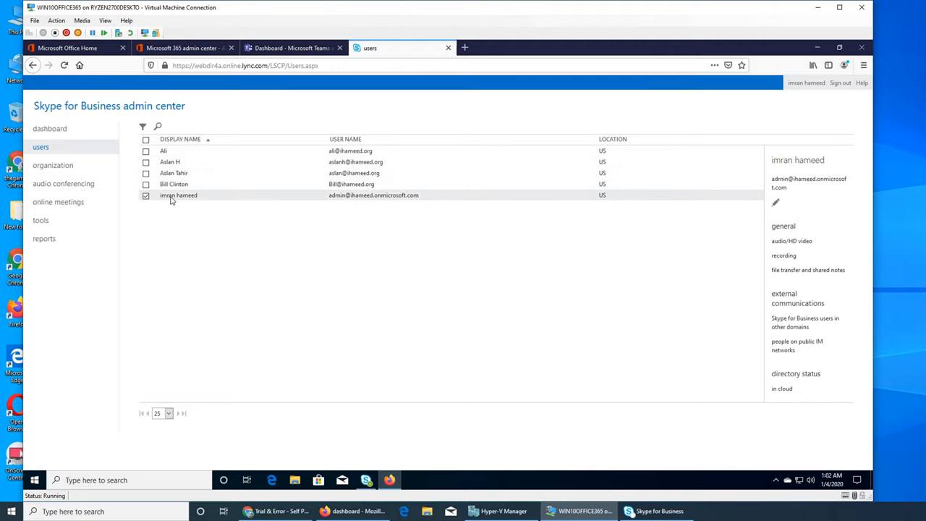
pyautogui.moveTo(508, 354)
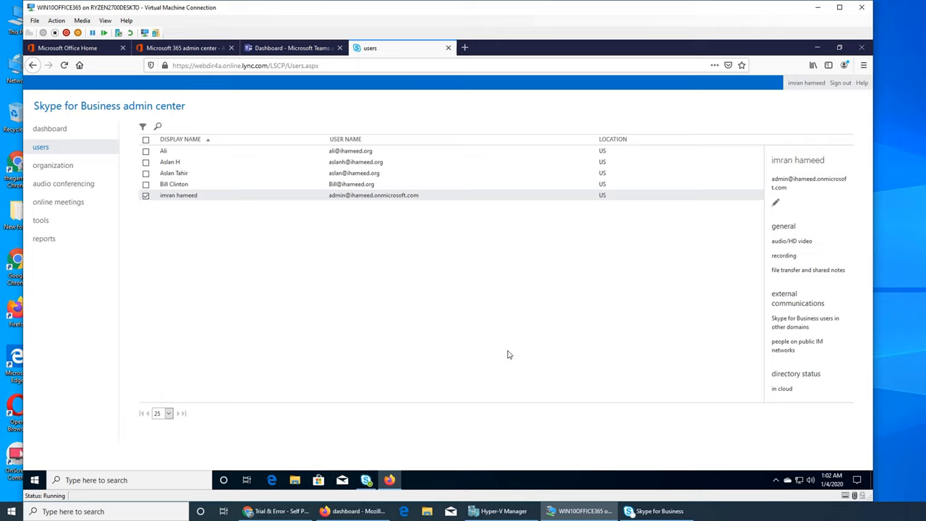
pyautogui.moveTo(490, 173)
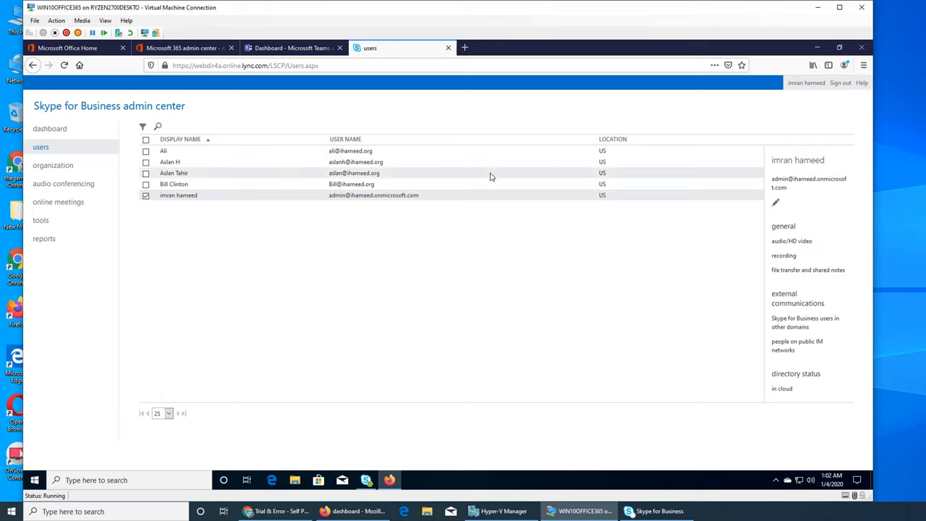
pyautogui.moveTo(490, 177)
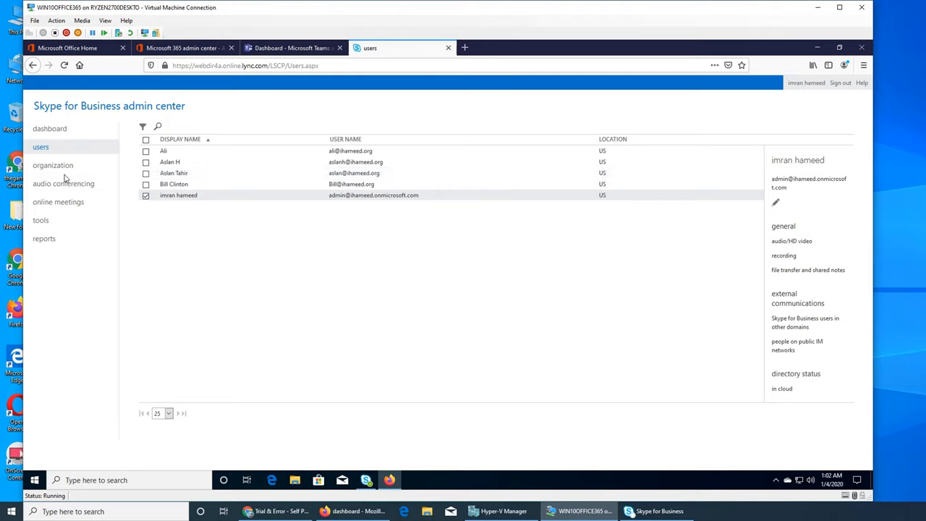
pyautogui.moveTo(314, 268)
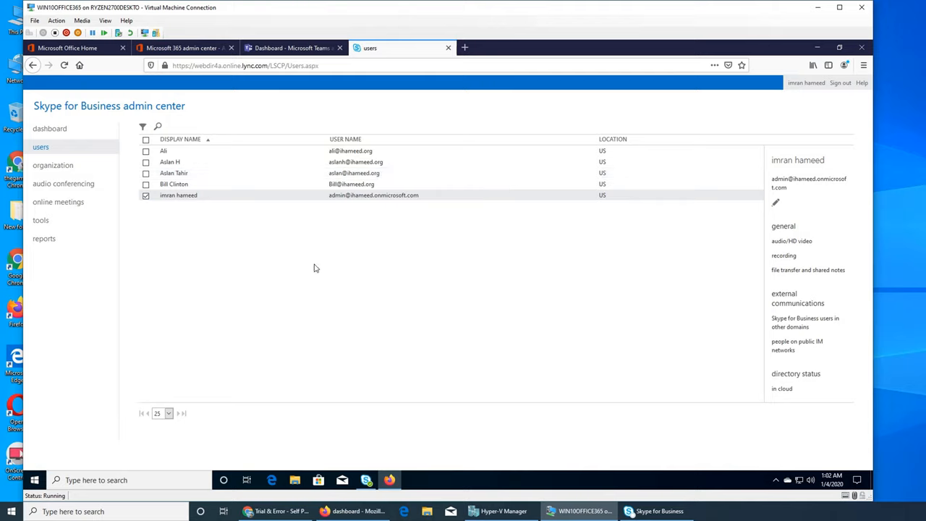
pyautogui.moveTo(411, 268)
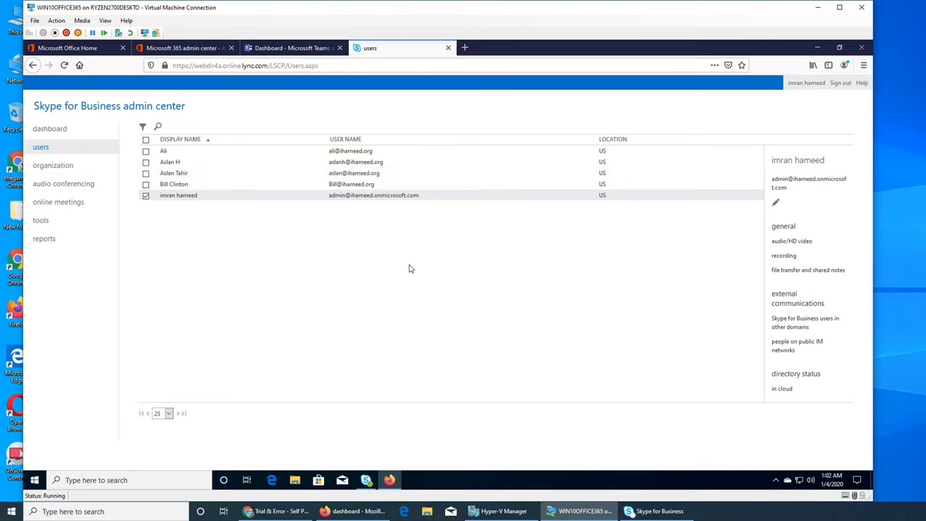
pyautogui.moveTo(673, 345)
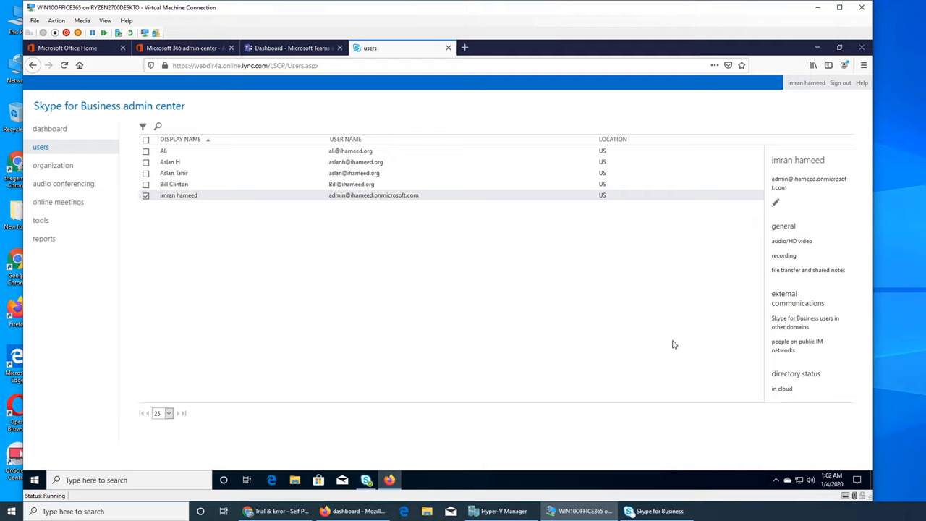
pyautogui.moveTo(796, 373)
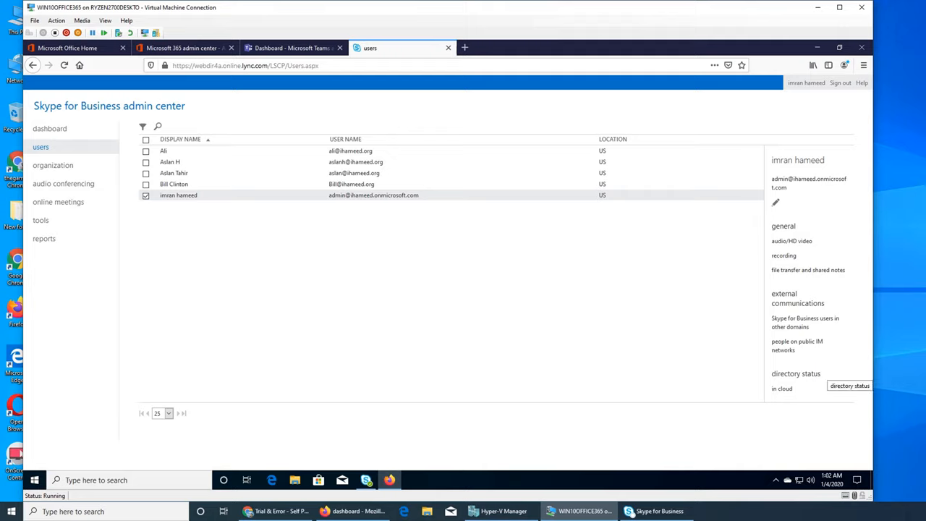